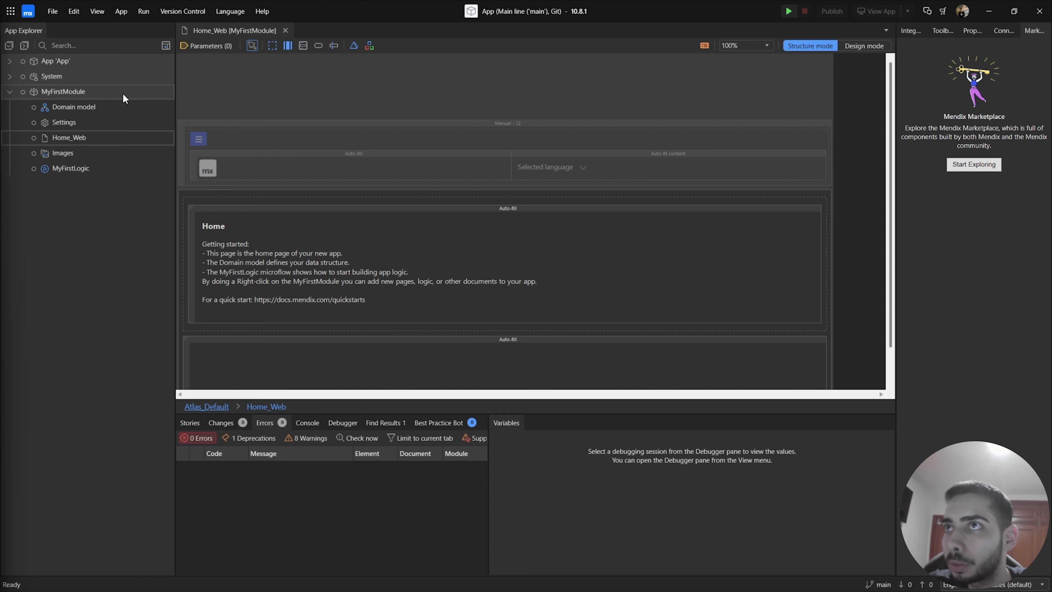
# Step: Add a consumed REST service named CRS_Quotes to MyFirstModule
pyautogui.rightClick(63, 91)
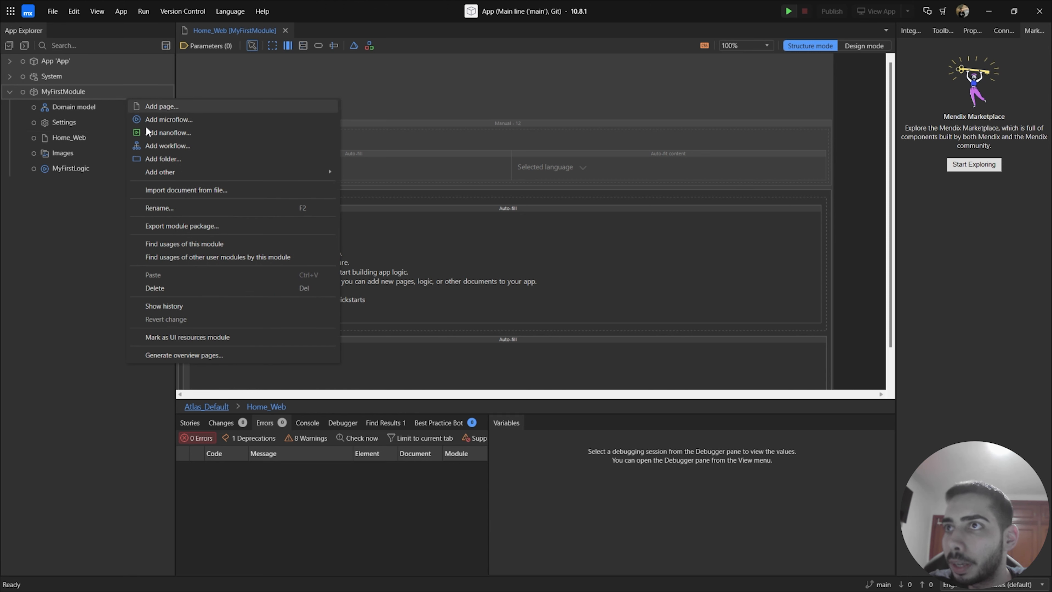
pyautogui.moveTo(159, 171)
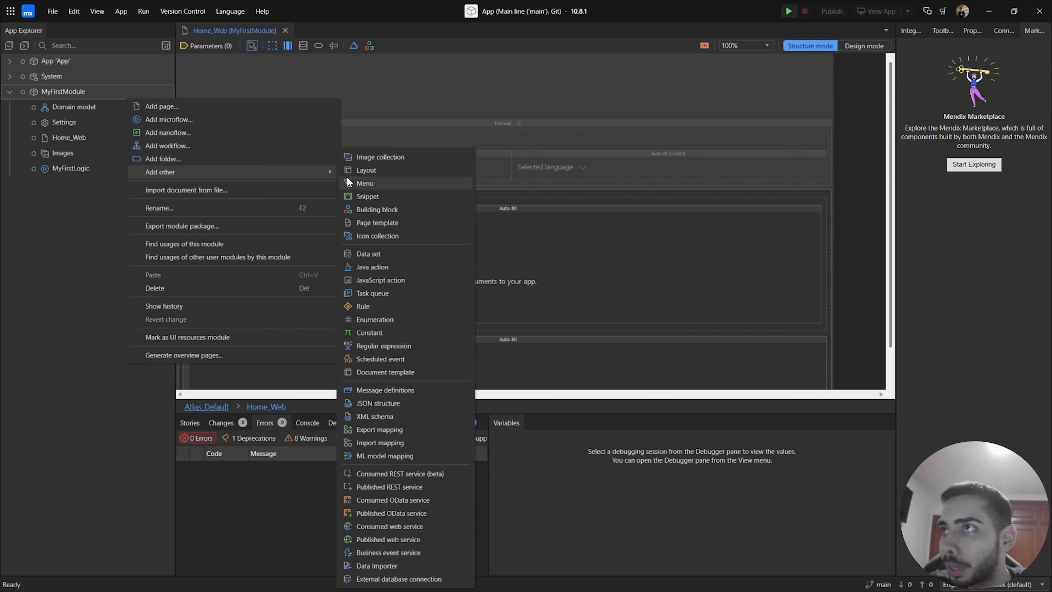
pyautogui.moveTo(394, 473)
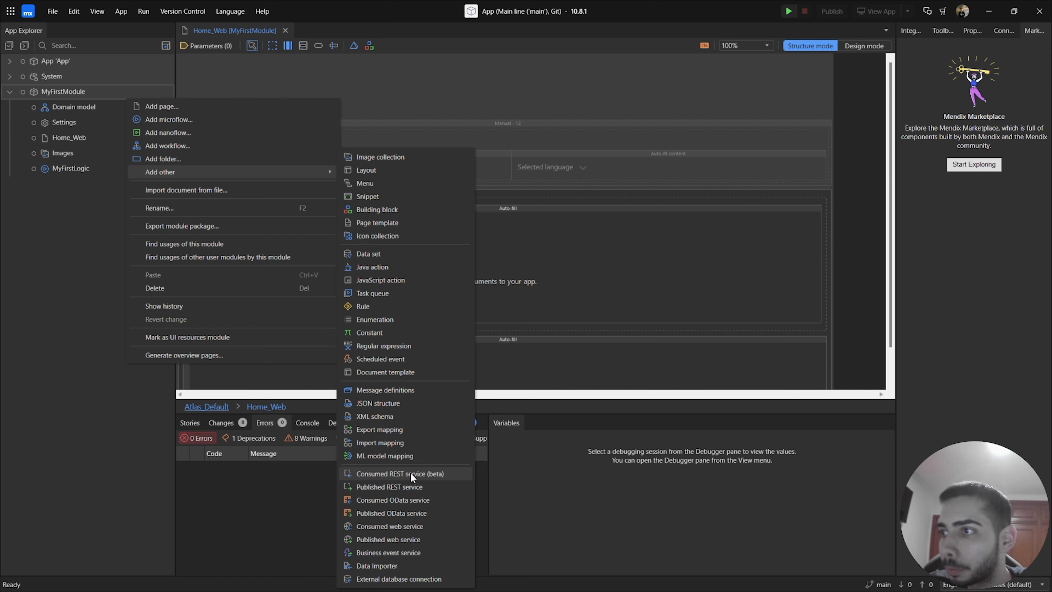
pyautogui.click(400, 473)
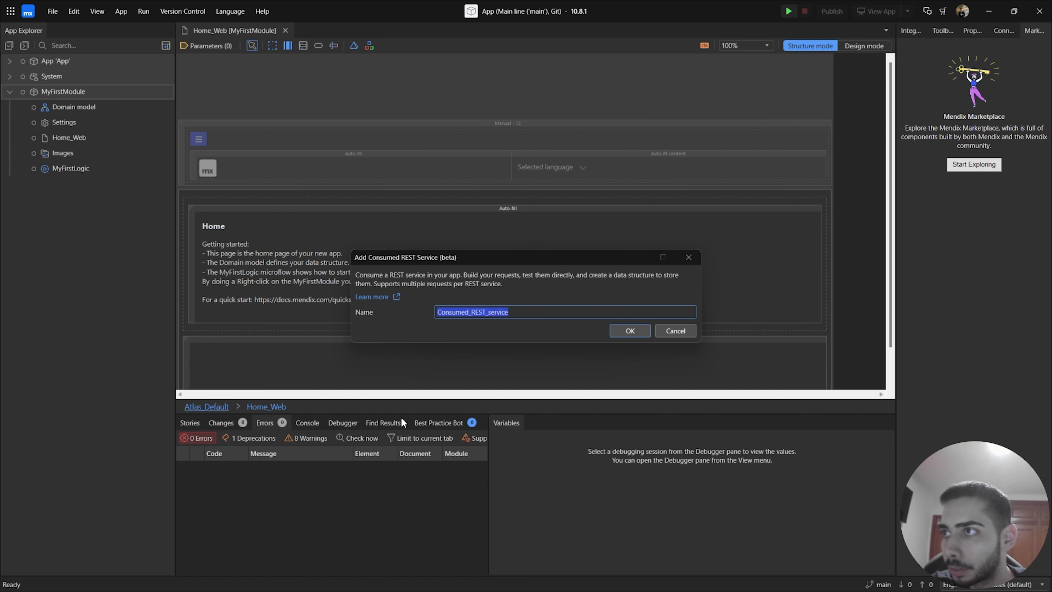
pyautogui.write('CR')
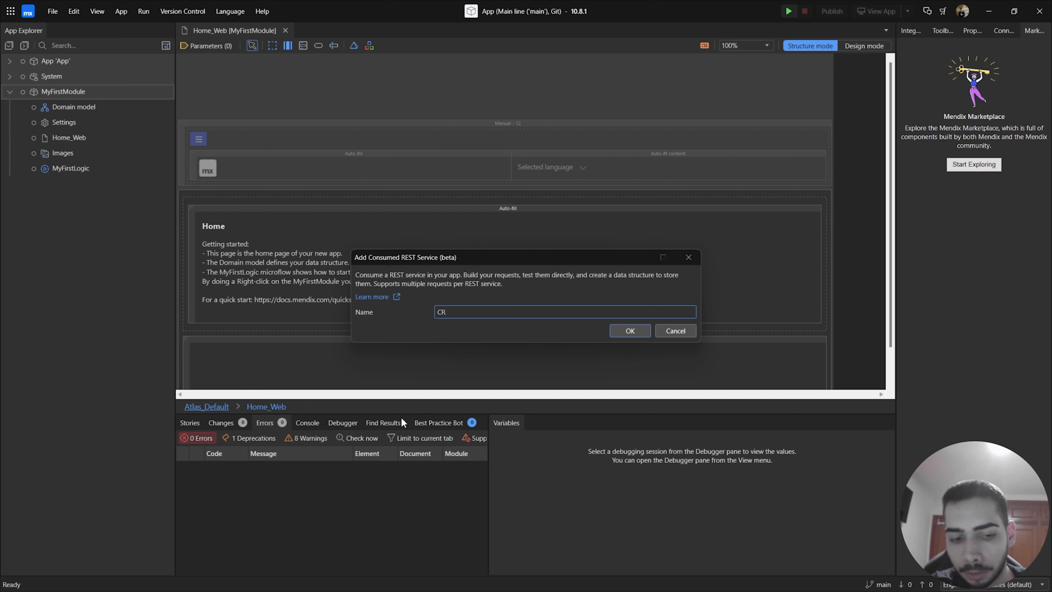
pyautogui.write('S_Quotes')
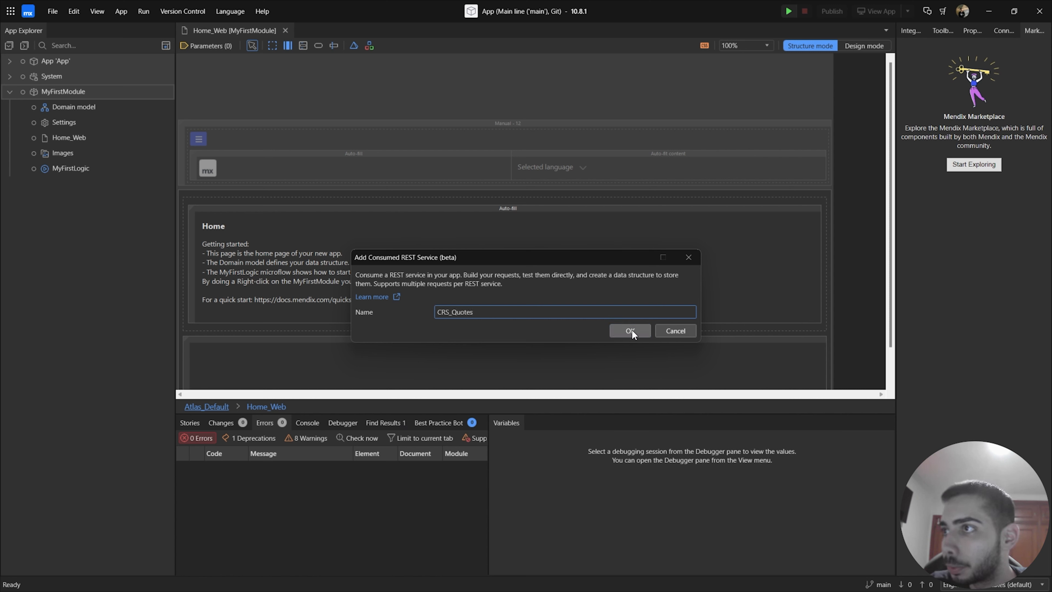
pyautogui.click(629, 331)
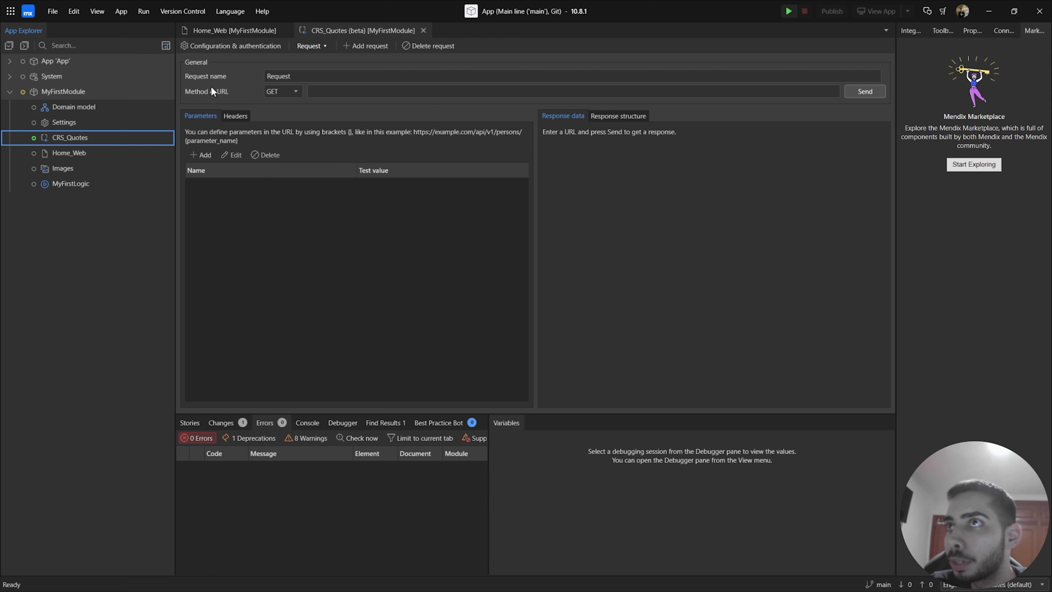
pyautogui.moveTo(213, 91)
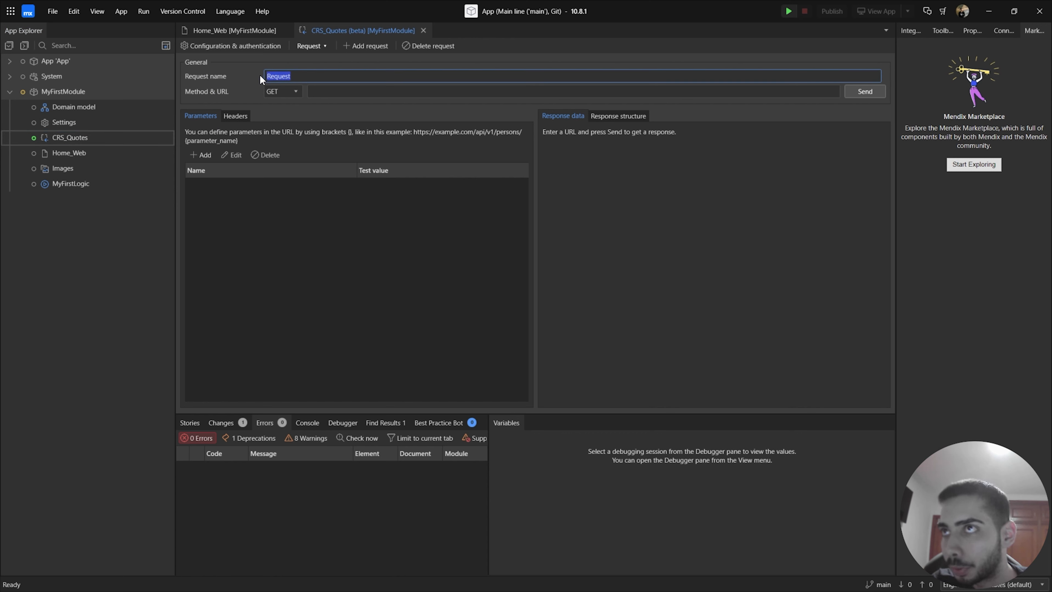
# Step: Name the request RandomQuotes and keep GET as its HTTP method
pyautogui.write('RandomQuot')
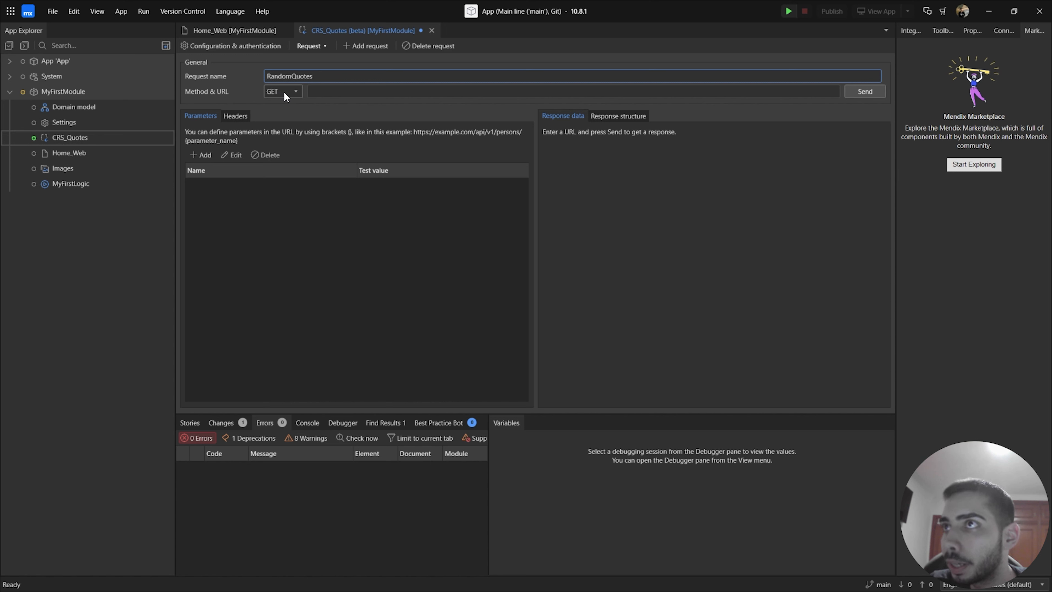
pyautogui.click(283, 92)
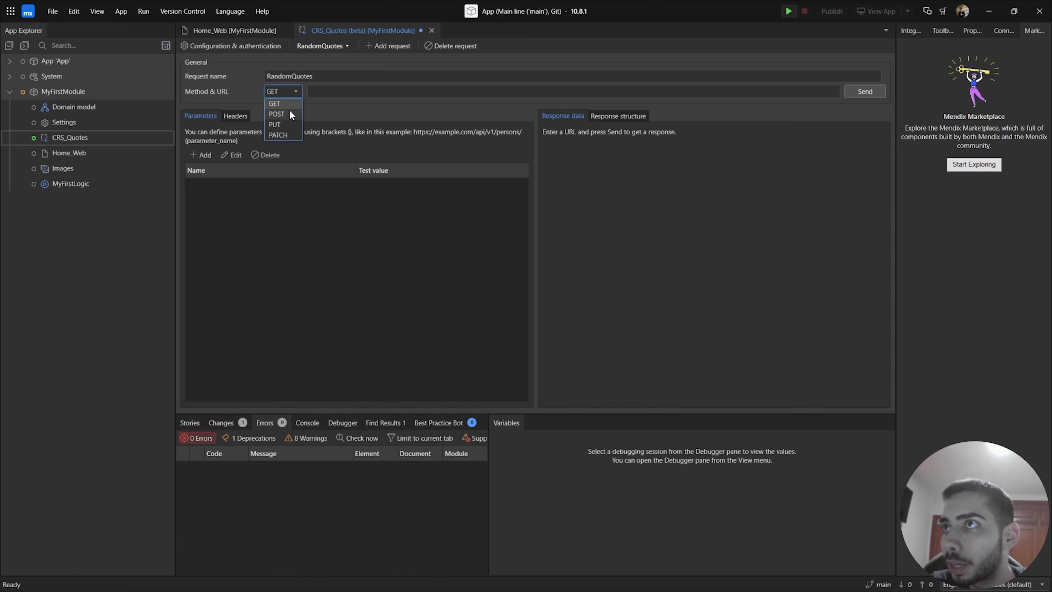
pyautogui.moveTo(287, 134)
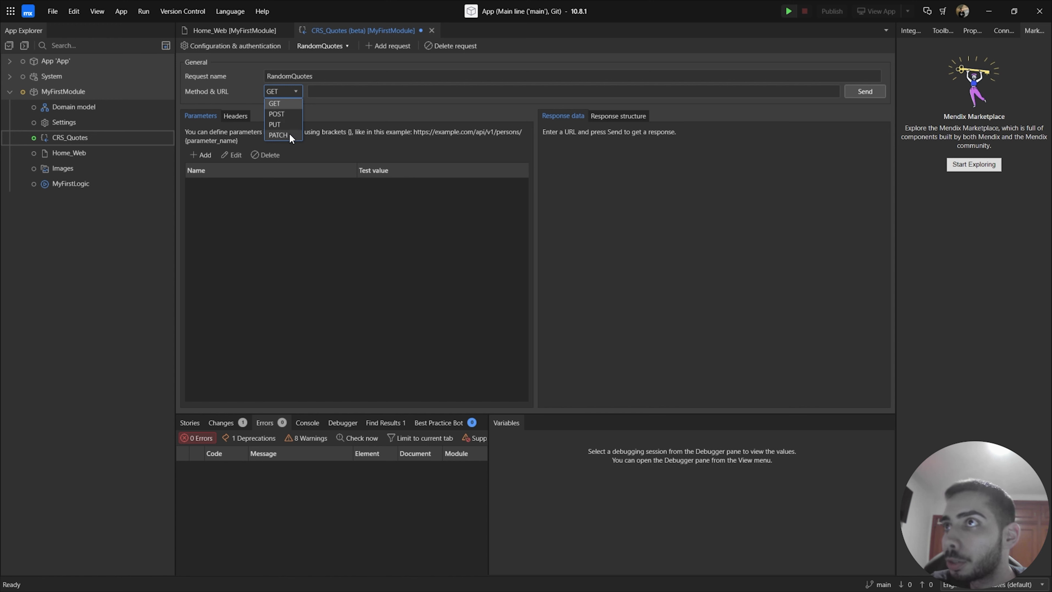
pyautogui.click(570, 92)
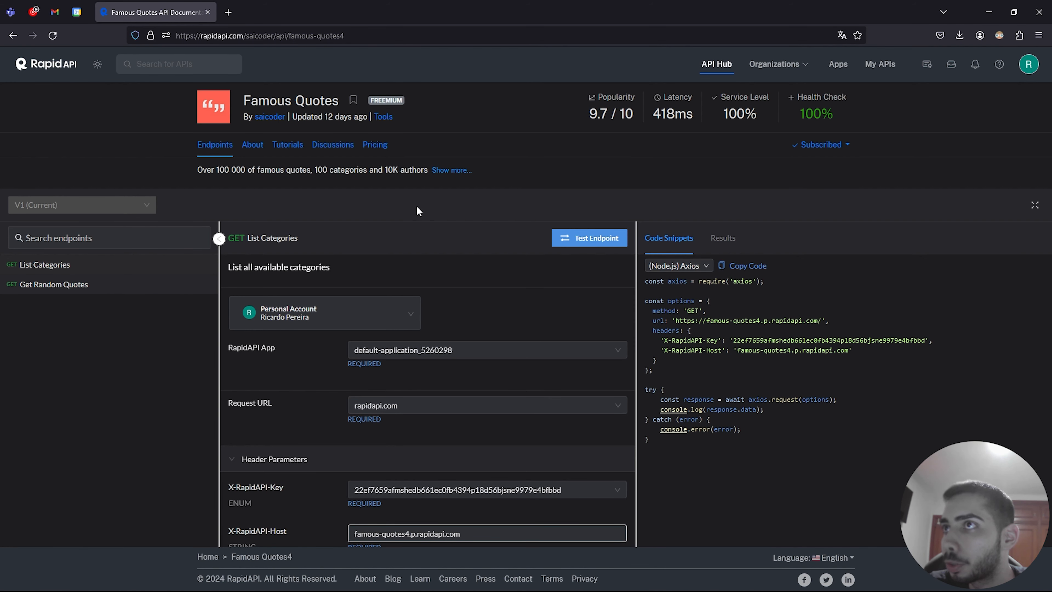
pyautogui.moveTo(48, 87)
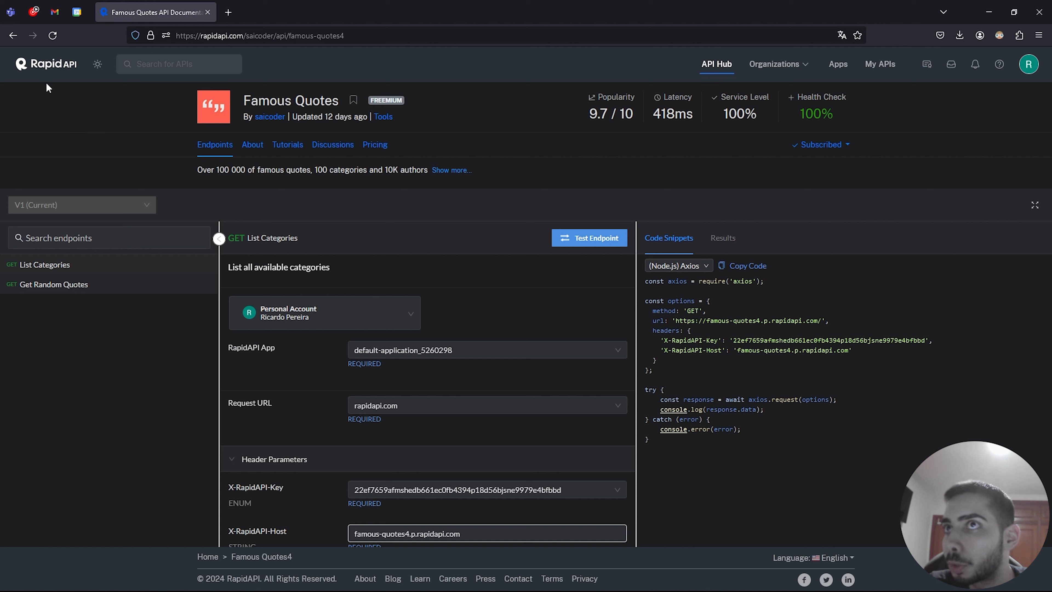
pyautogui.moveTo(472, 260)
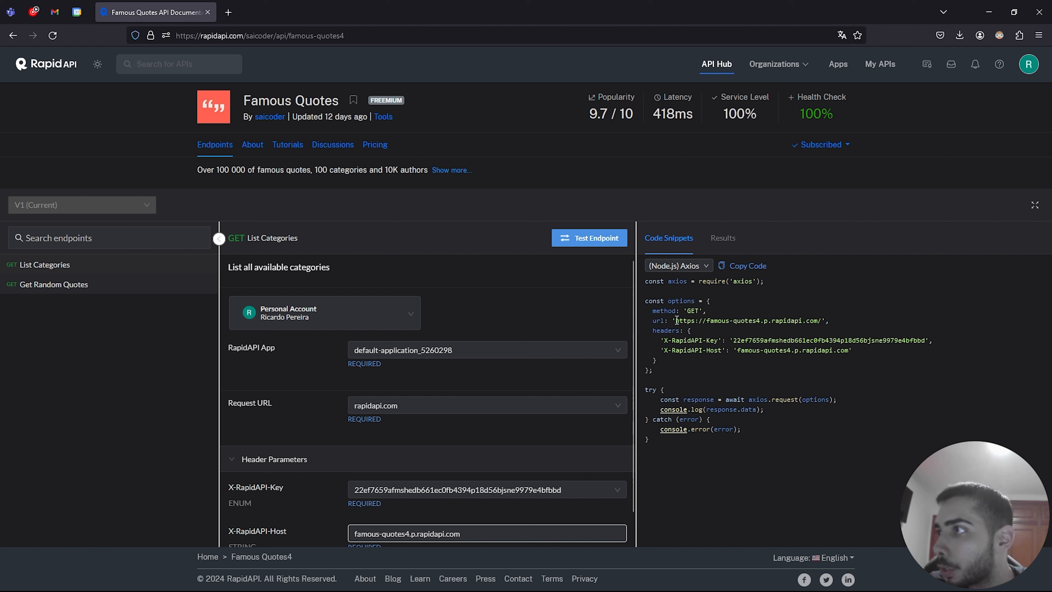
pyautogui.moveTo(675, 320); pyautogui.dragTo(778, 320)
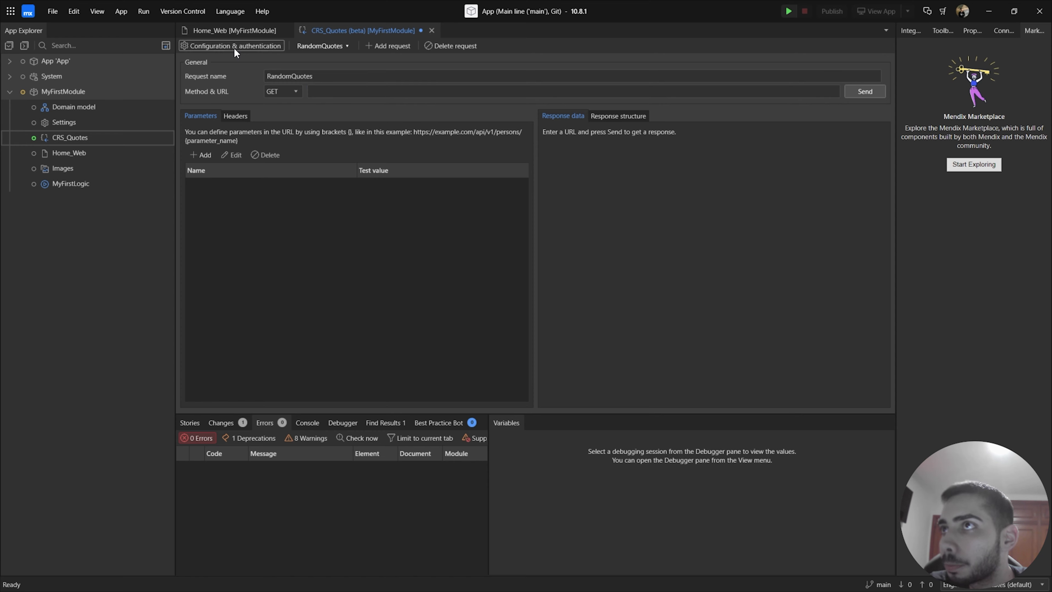
pyautogui.click(236, 45)
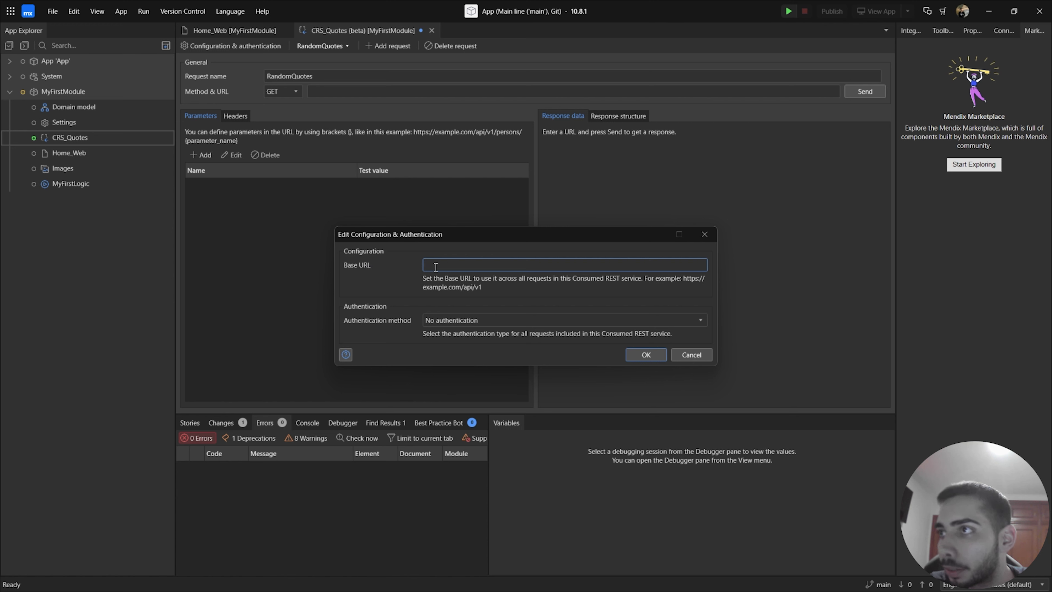
pyautogui.write('https://famous-quotes4.p.rapidapi.com/')
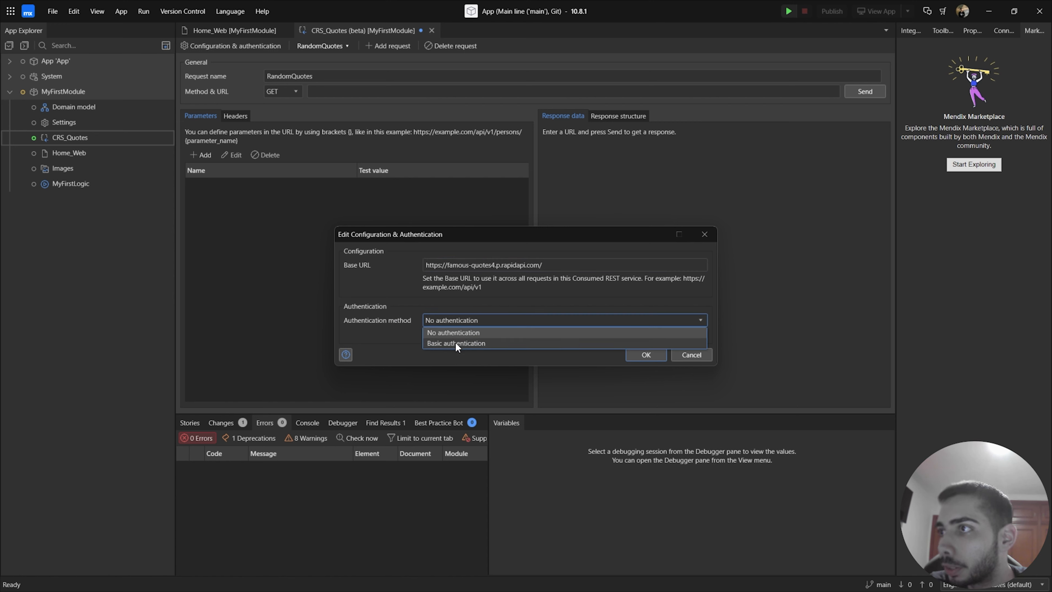
pyautogui.click(456, 343)
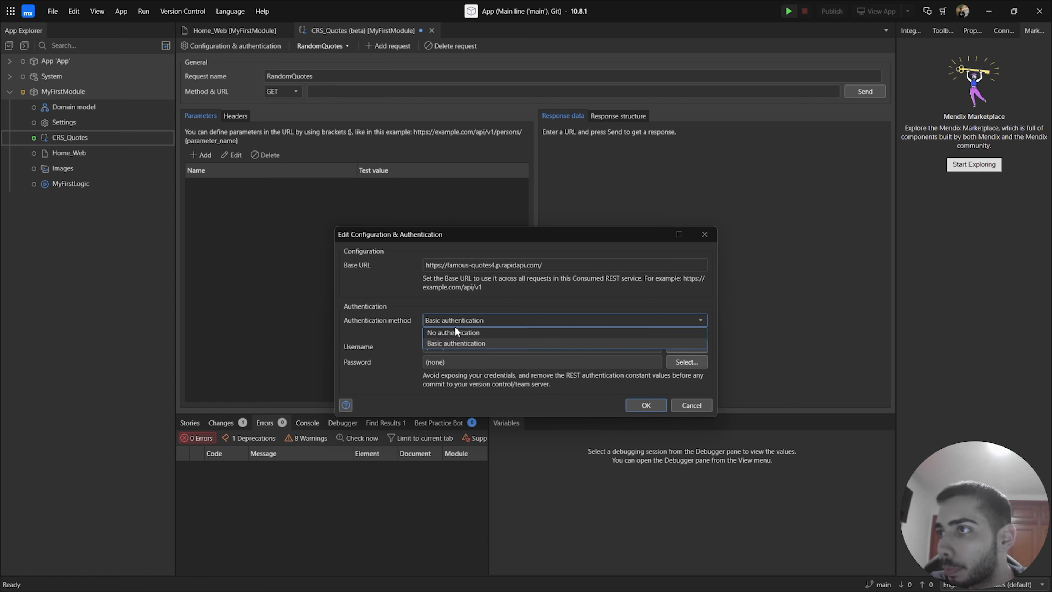
pyautogui.click(453, 332)
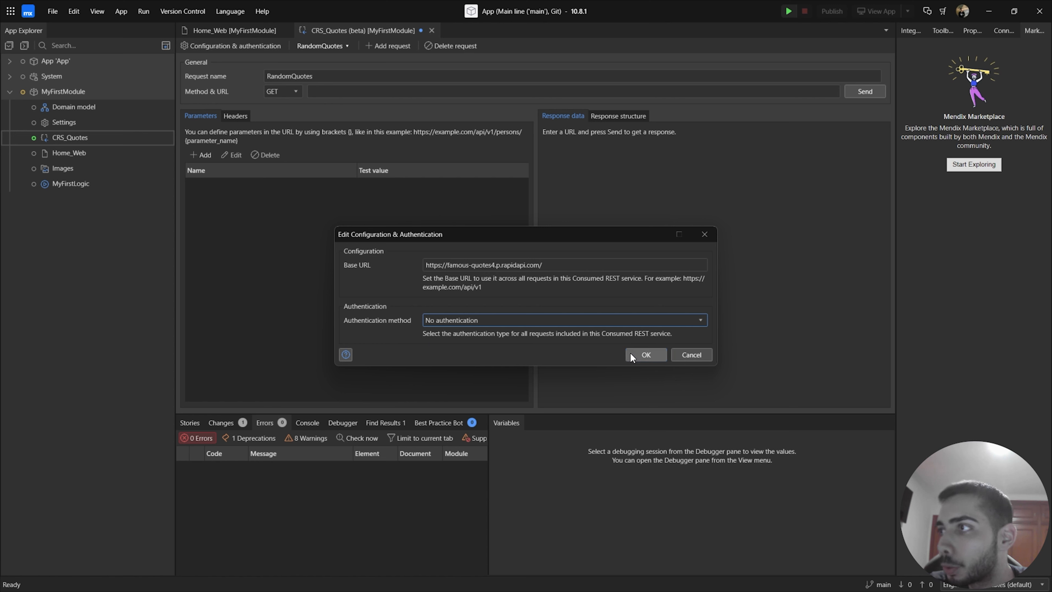
pyautogui.click(645, 354)
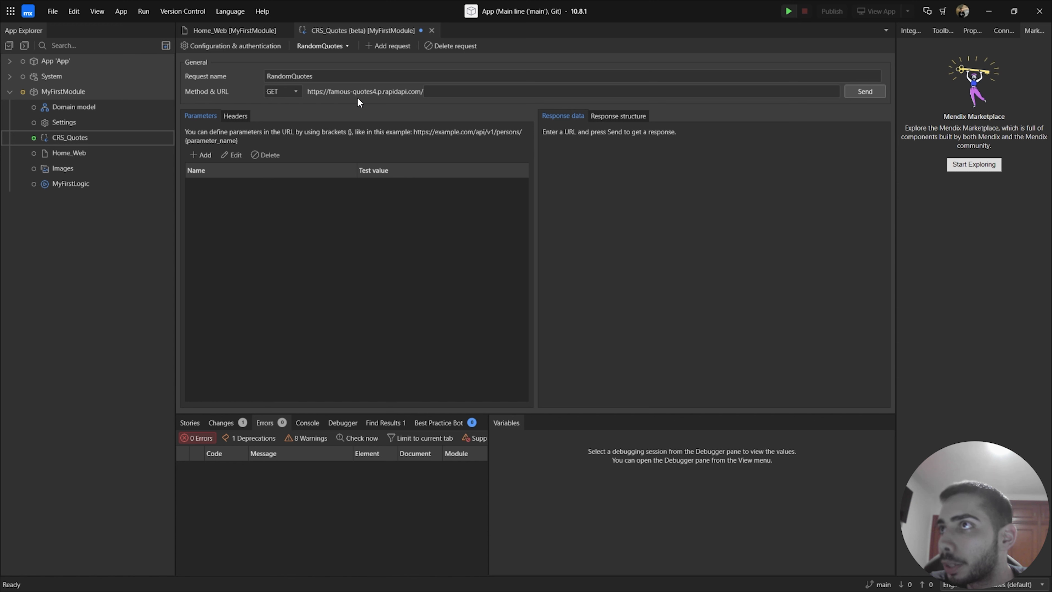
pyautogui.moveTo(345, 104)
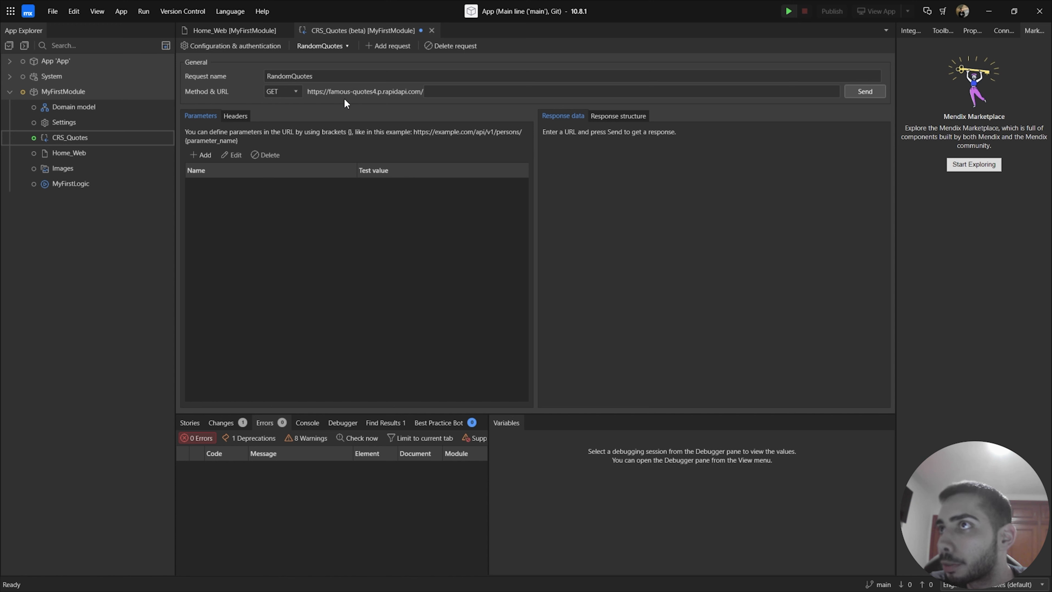
pyautogui.moveTo(380, 104)
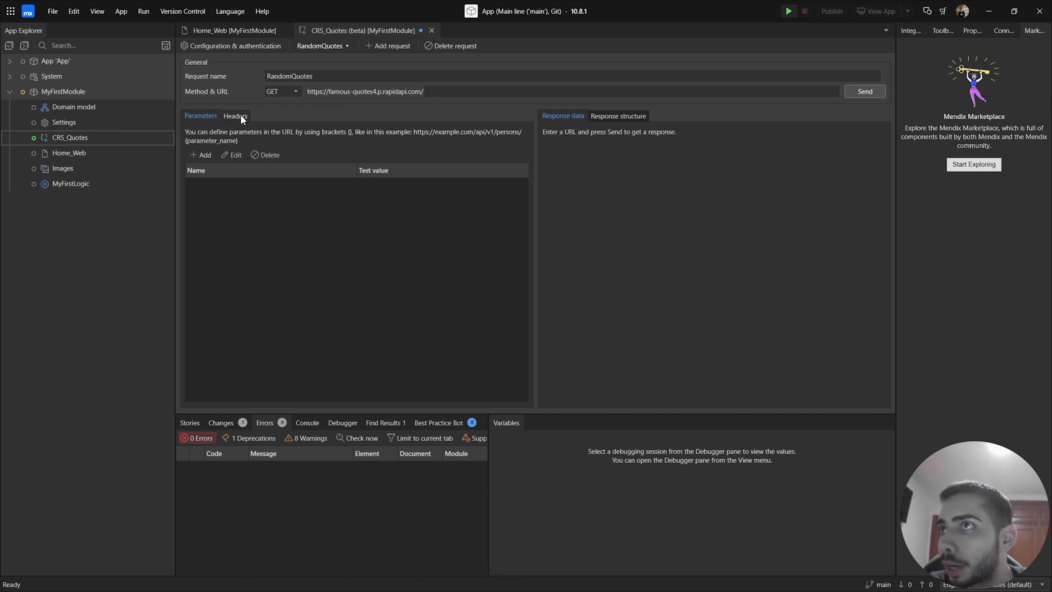
# Step: Show the request headers and select the X-RapidAPI-Key header name in RapidAPI
pyautogui.click(234, 115)
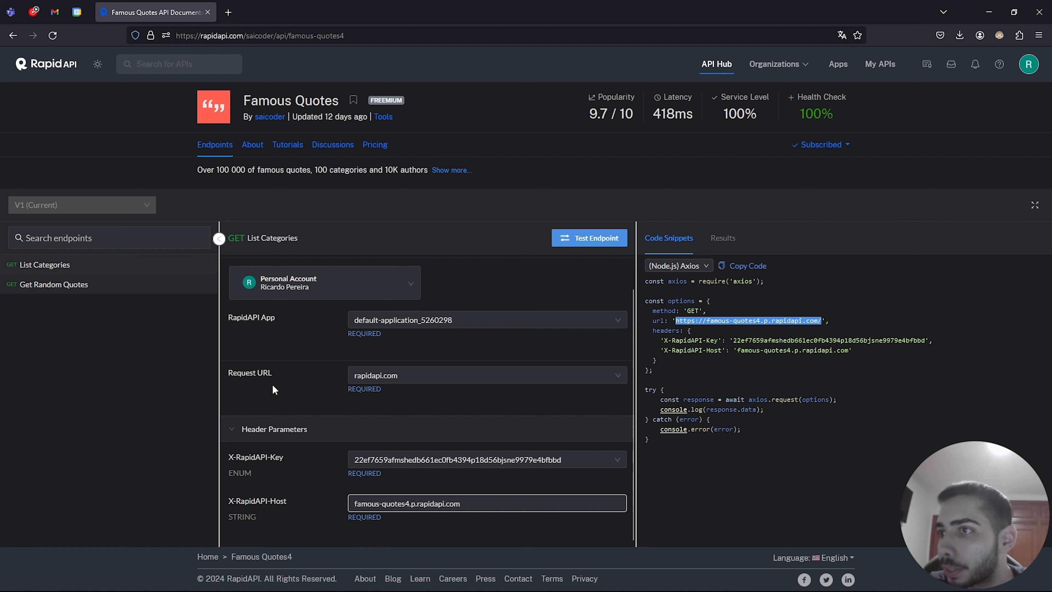
pyautogui.moveTo(283, 465)
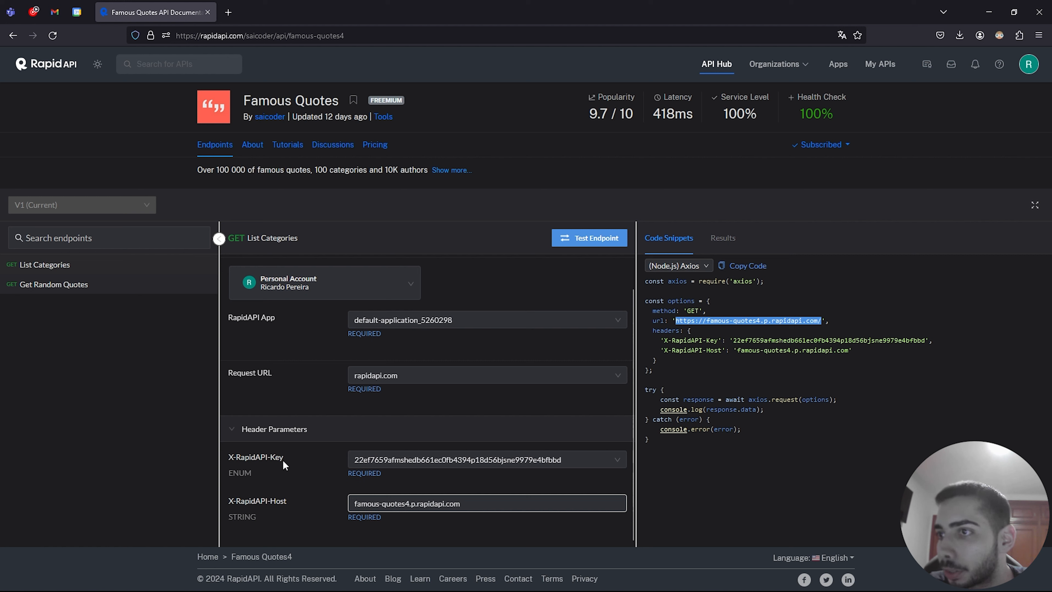
pyautogui.doubleClick(256, 457)
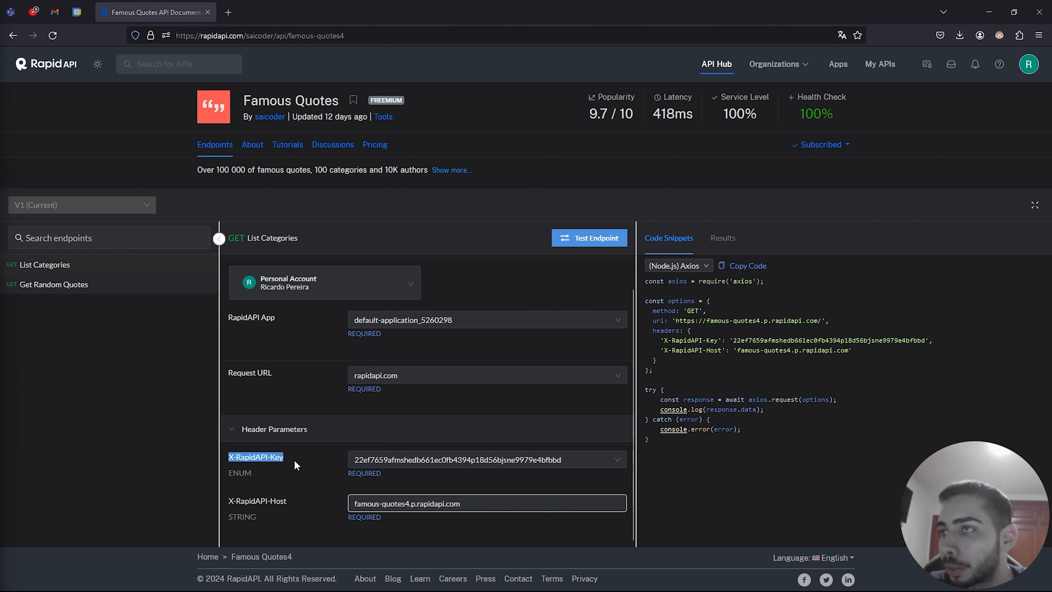
pyautogui.moveTo(299, 326)
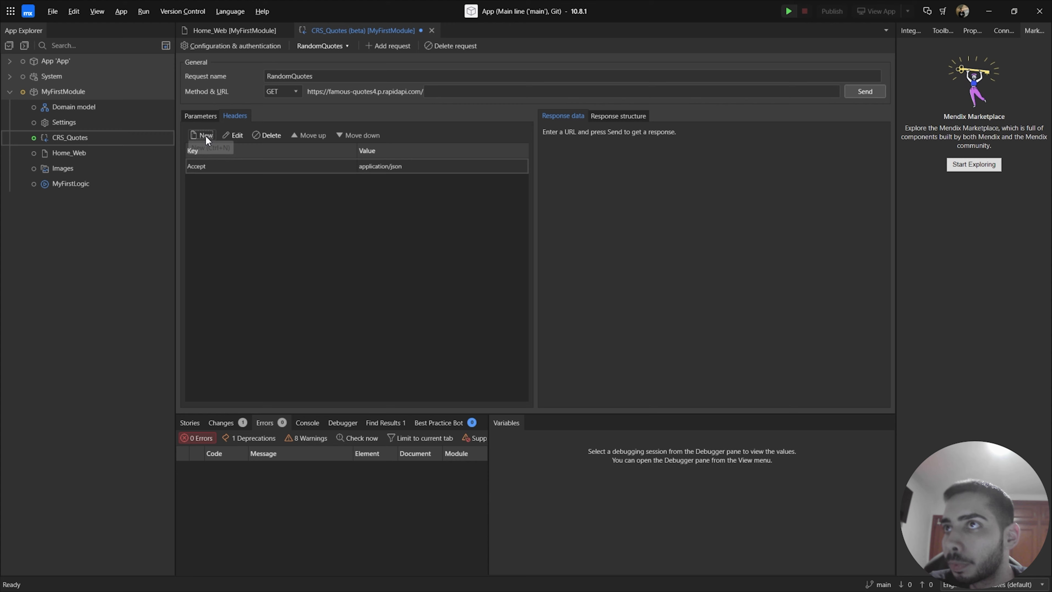
# Step: Add a new request header with the custom key X-RapidAPI-Key
pyautogui.click(204, 135)
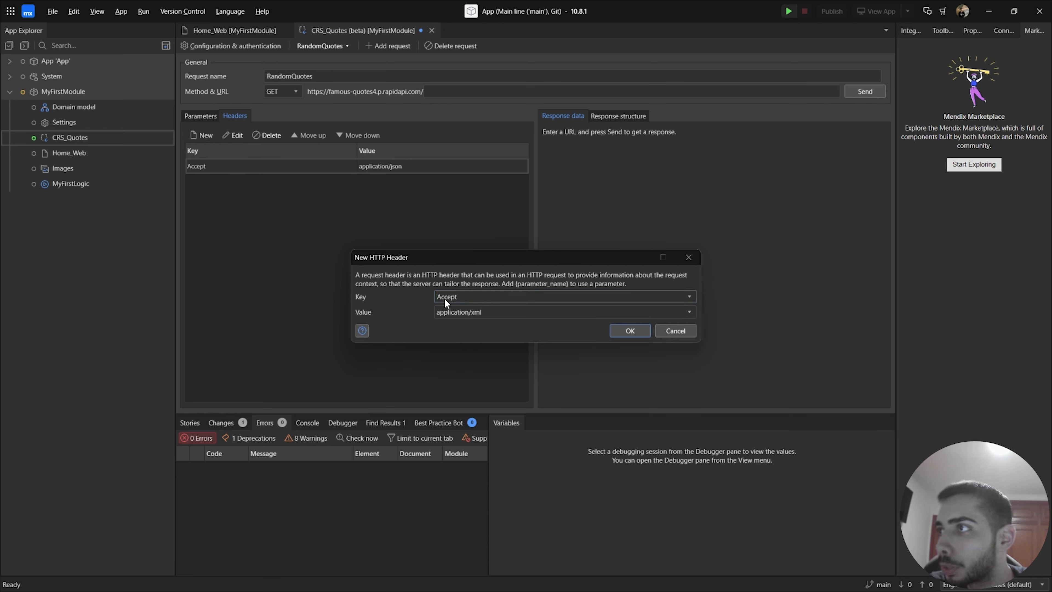
pyautogui.click(688, 297)
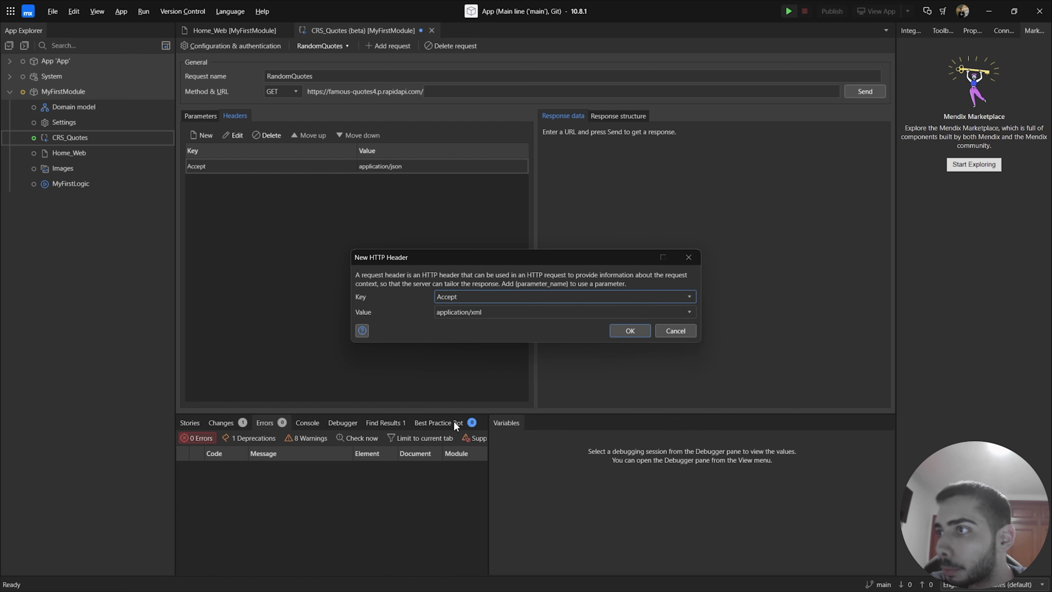
pyautogui.write('X-RapidAPI-Key')
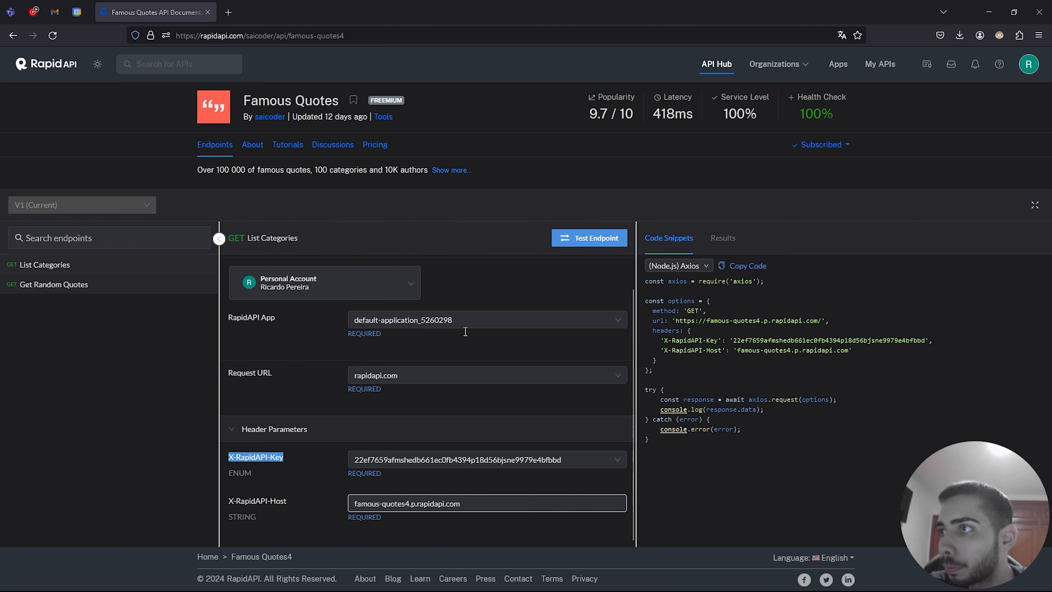
# Step: Select the X-RapidAPI-Key value in the RapidAPI code snippet for copying
pyautogui.moveTo(733, 340); pyautogui.dragTo(885, 340)
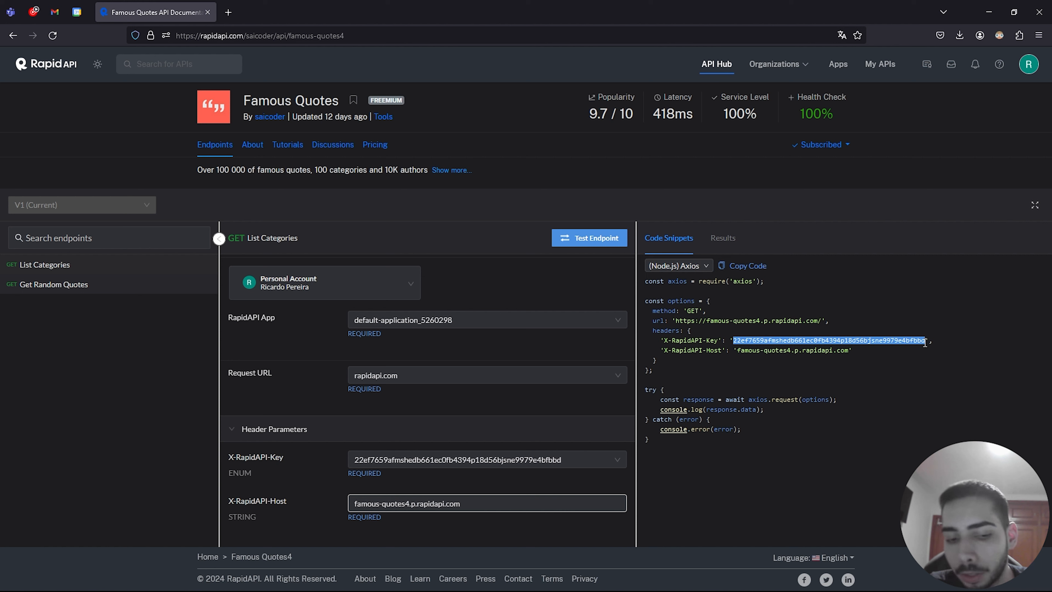
pyautogui.moveTo(415, 278)
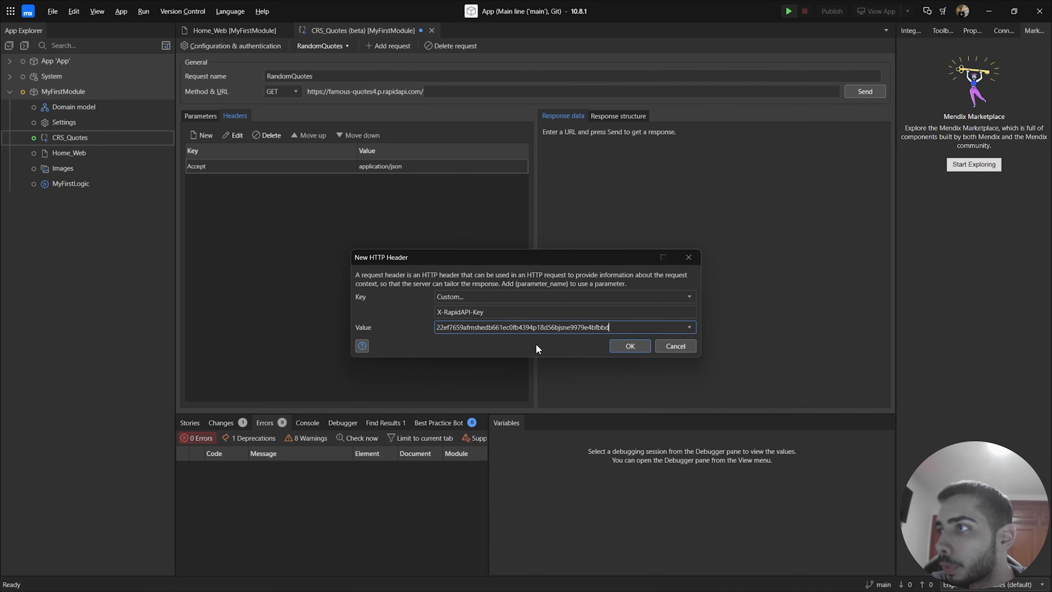
# Step: Confirm the X-RapidAPI-Key header and add an X-RapidAPI-Host header for famous-quotes4.p.rapidapi.com
pyautogui.click(628, 346)
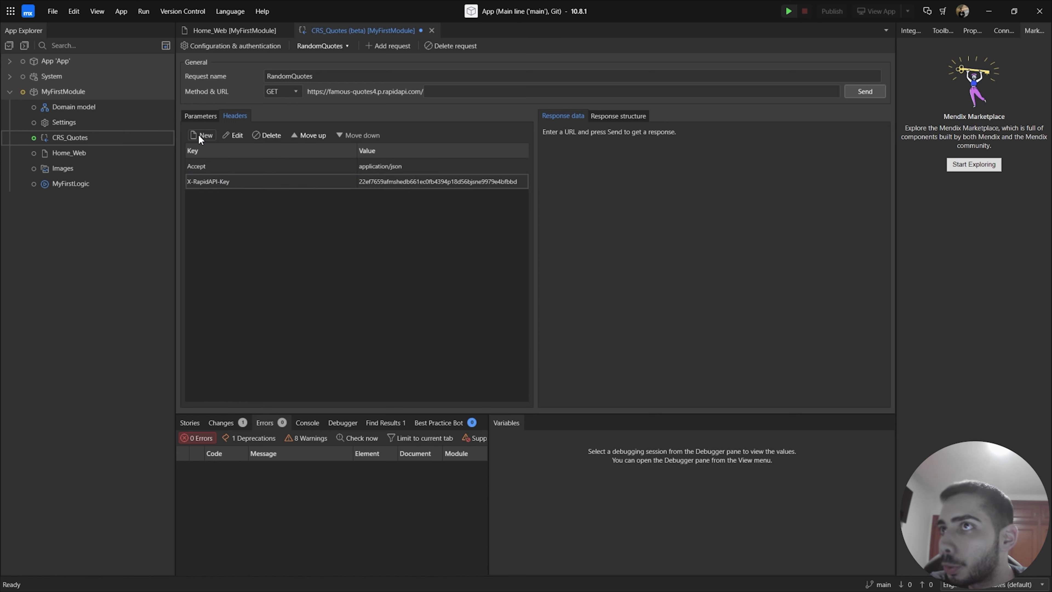
pyautogui.click(206, 135)
pyautogui.write('X-RapidAPI-Host')
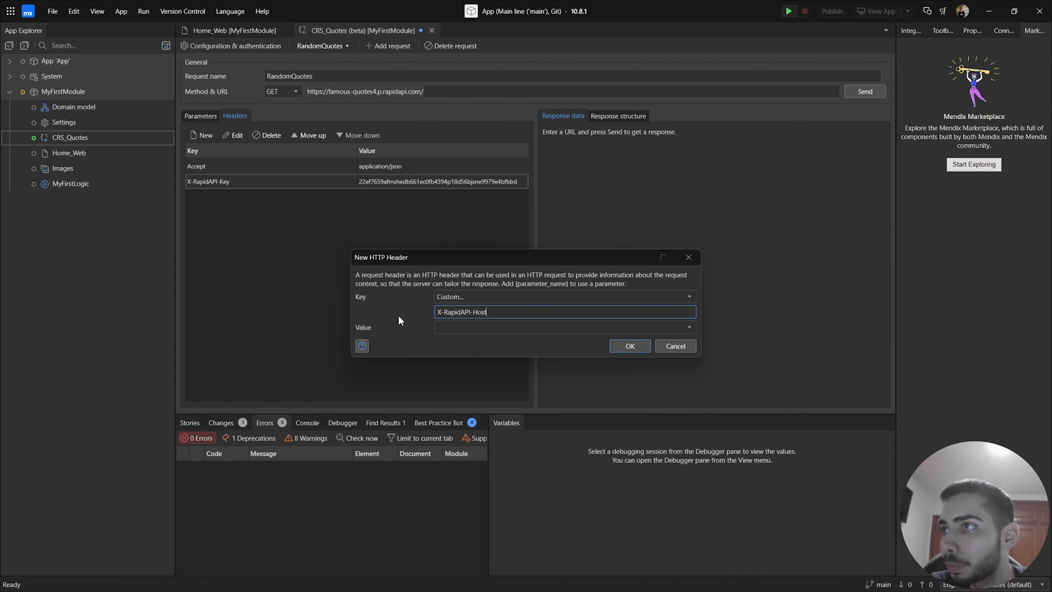
pyautogui.write('famous-quotes4.p.rapidapi.com')
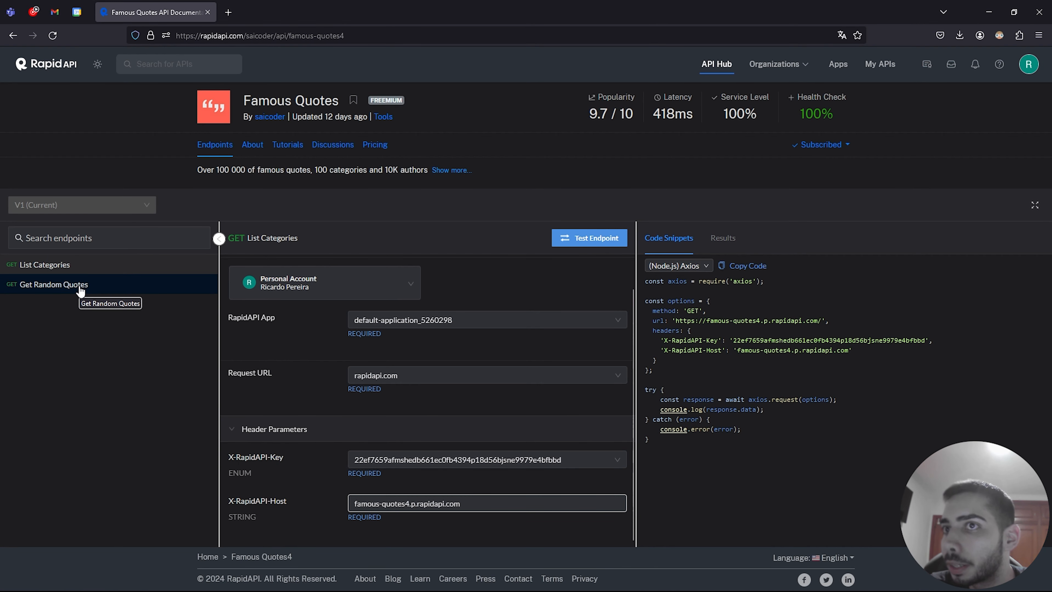
# Step: Take the random path from the Get Random Quotes endpoint and append it to the request URL
pyautogui.click(54, 283)
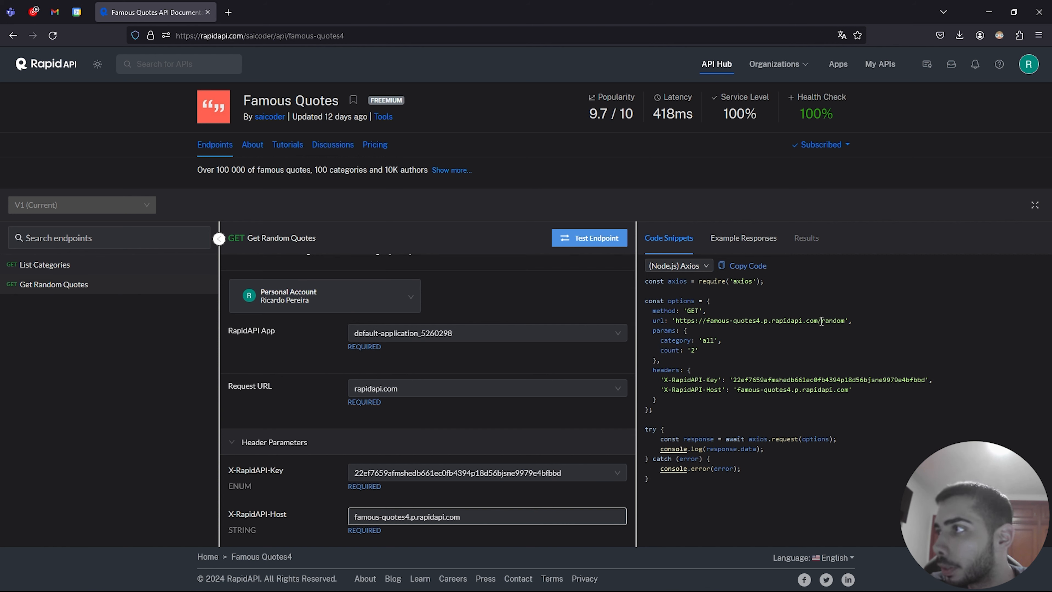
pyautogui.doubleClick(834, 320)
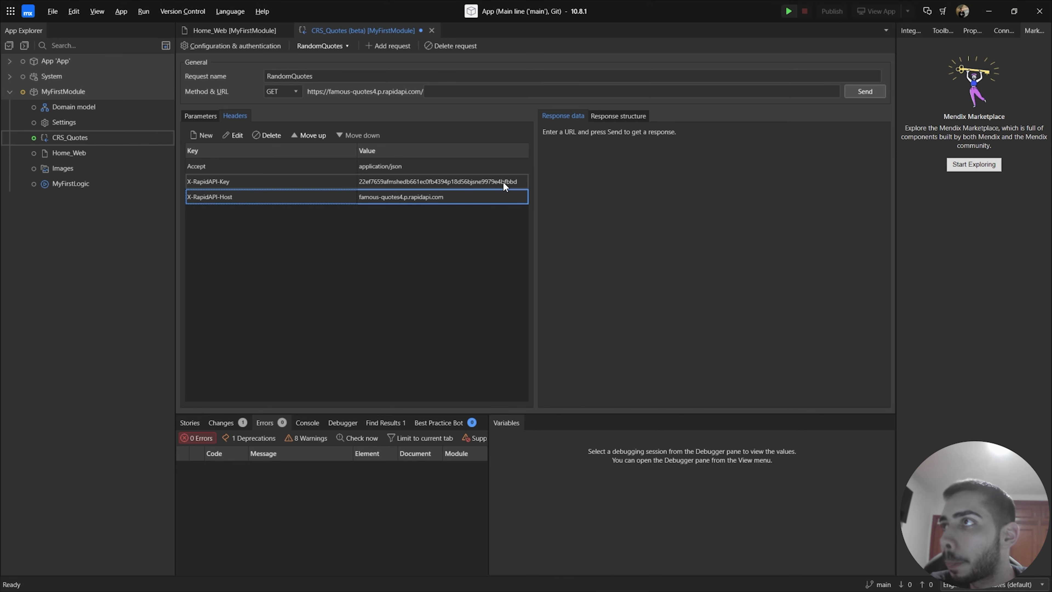
pyautogui.write('random')
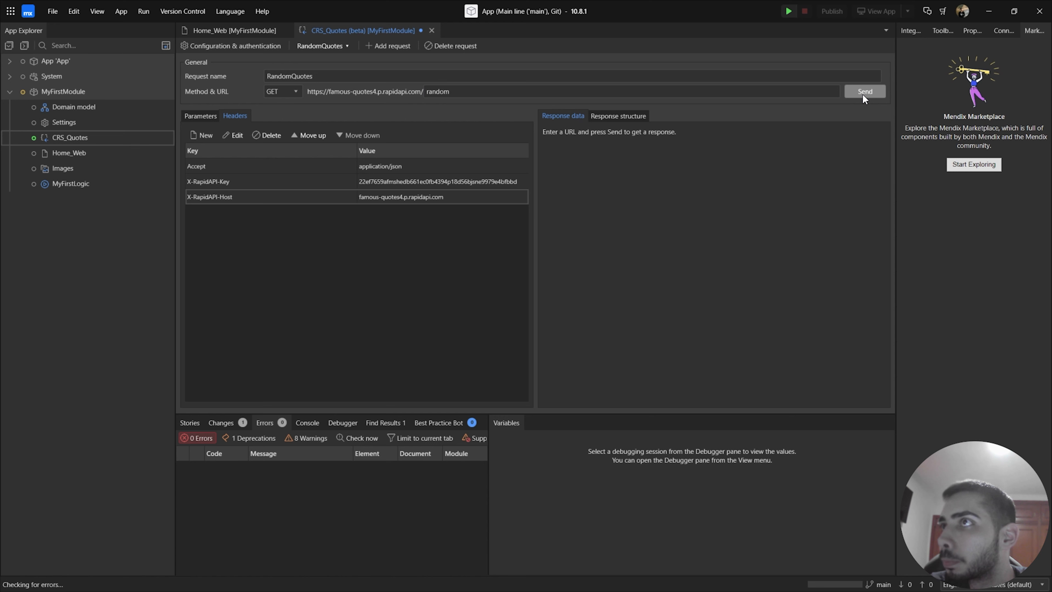
# Step: Send the RandomQuotes request, getting 200 OK with a single nature quote
pyautogui.click(864, 91)
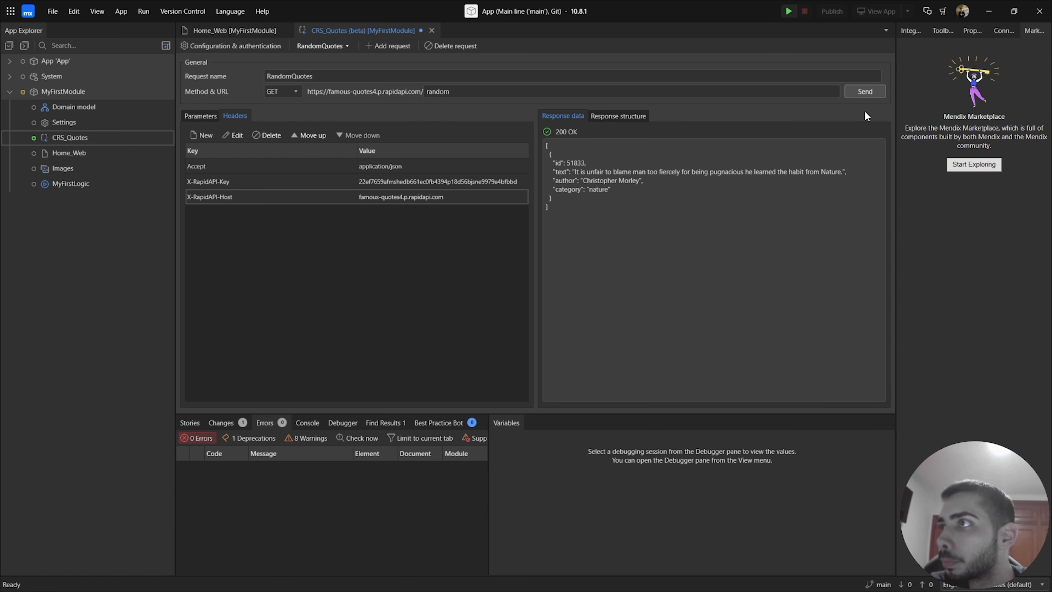
pyautogui.moveTo(568, 141)
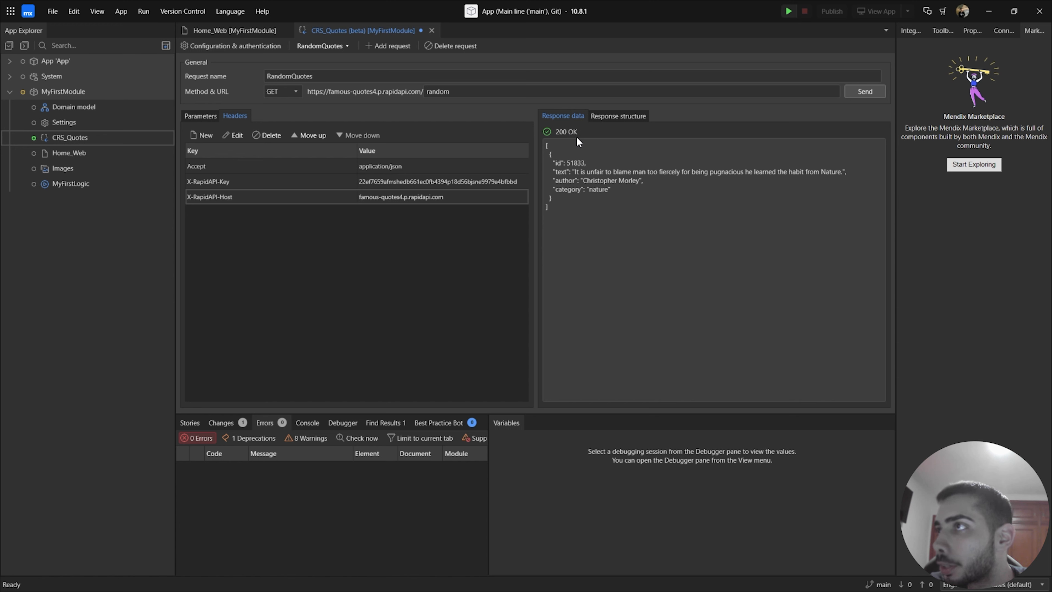
pyautogui.moveTo(557, 159)
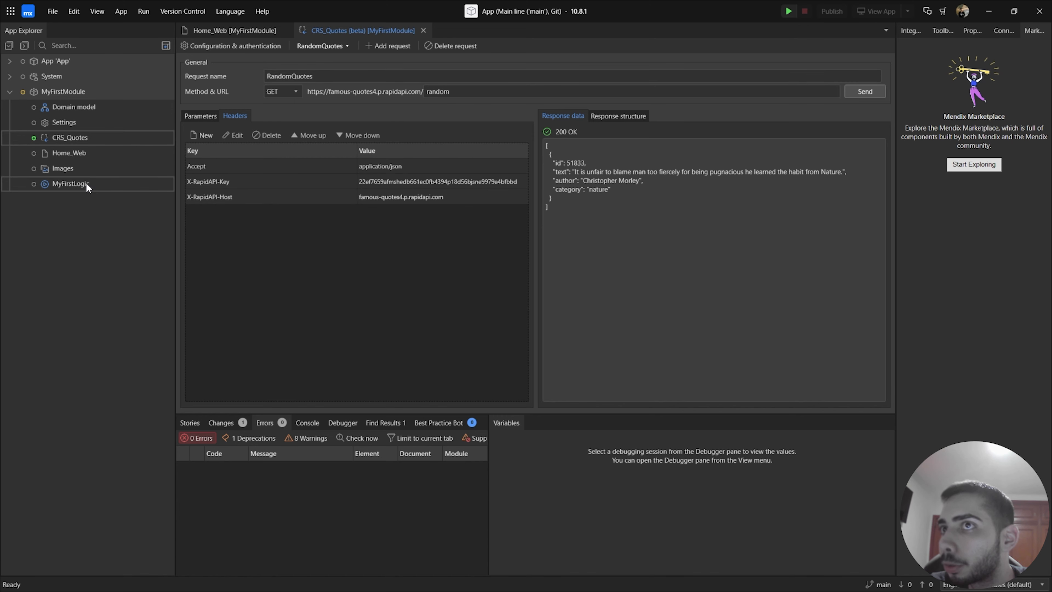
# Step: Add a Send REST request activity onto the MyFirstLogic flow from the Toolbox
pyautogui.doubleClick(70, 183)
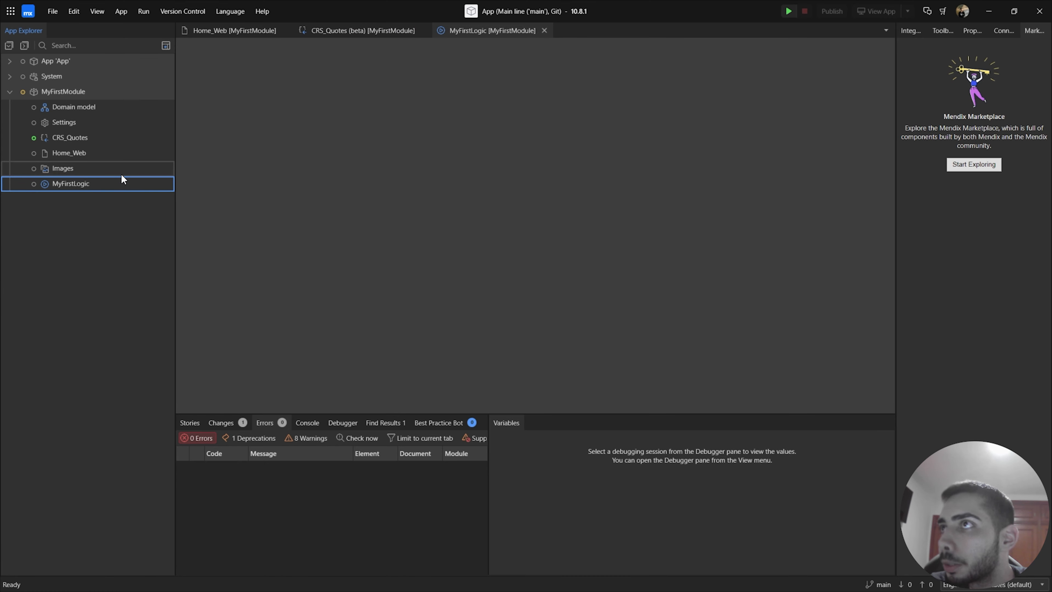
pyautogui.doubleClick(71, 183)
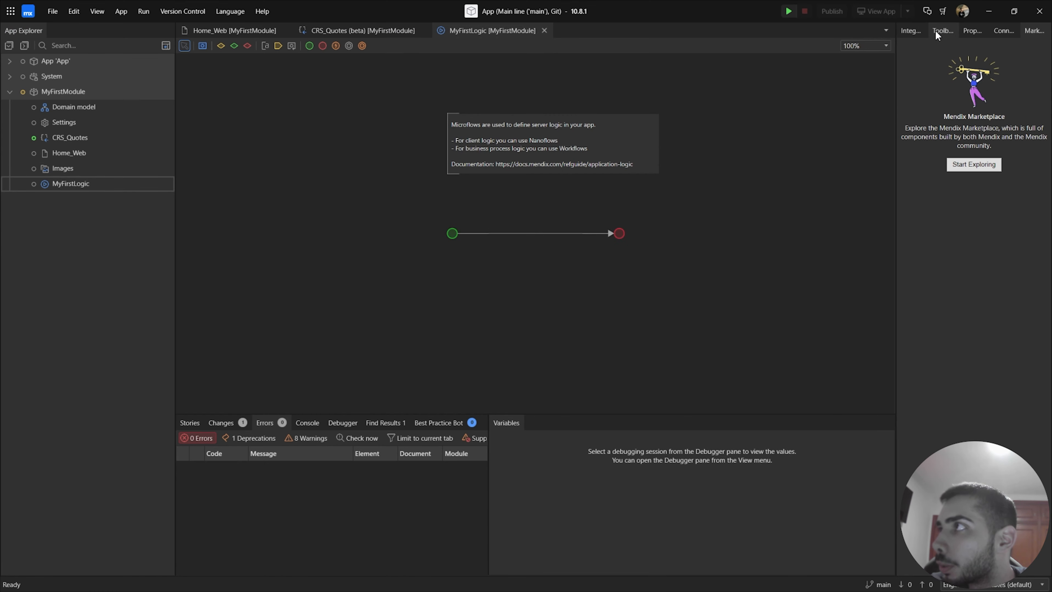
pyautogui.click(942, 31)
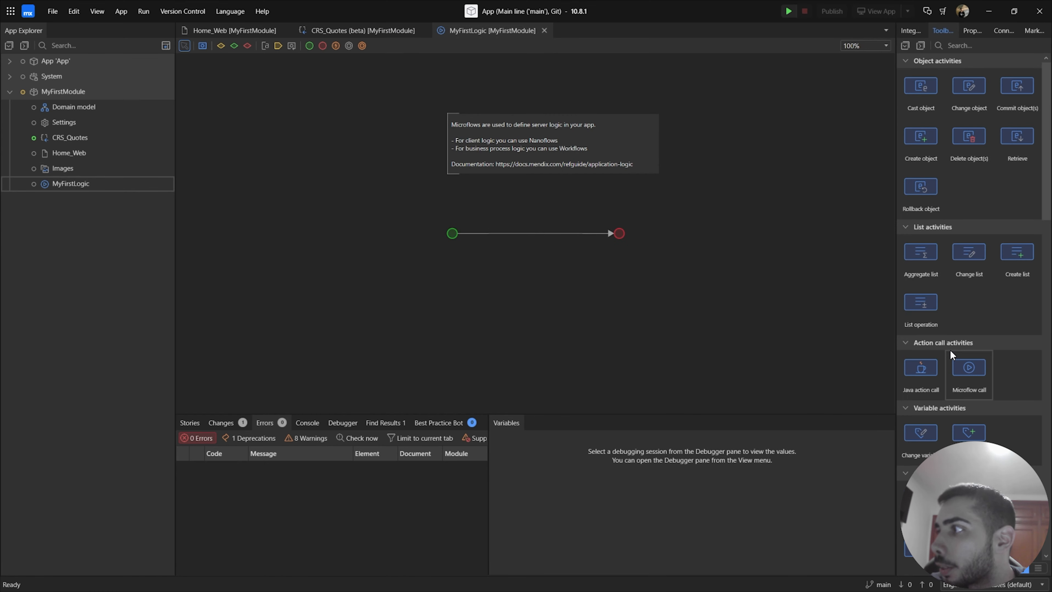
pyautogui.scroll(-3)
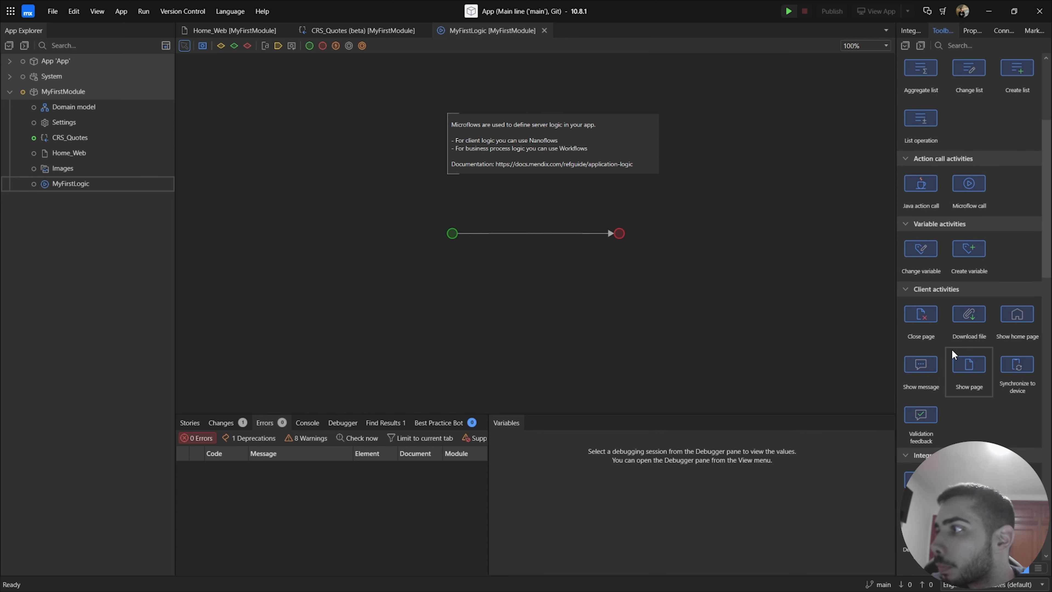
pyautogui.scroll(-3)
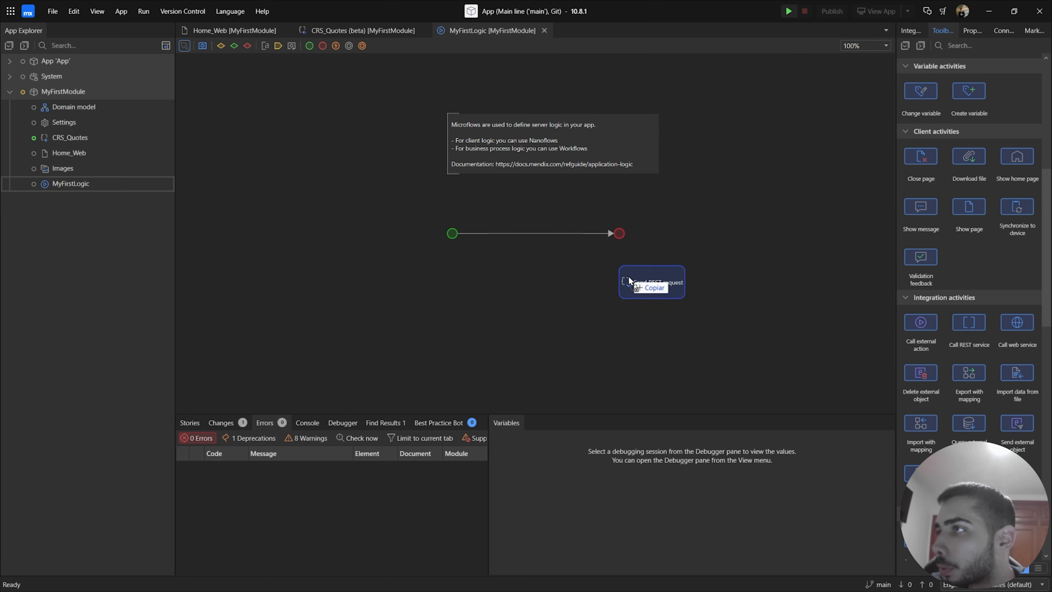
pyautogui.moveTo(651, 281); pyautogui.dragTo(527, 233)
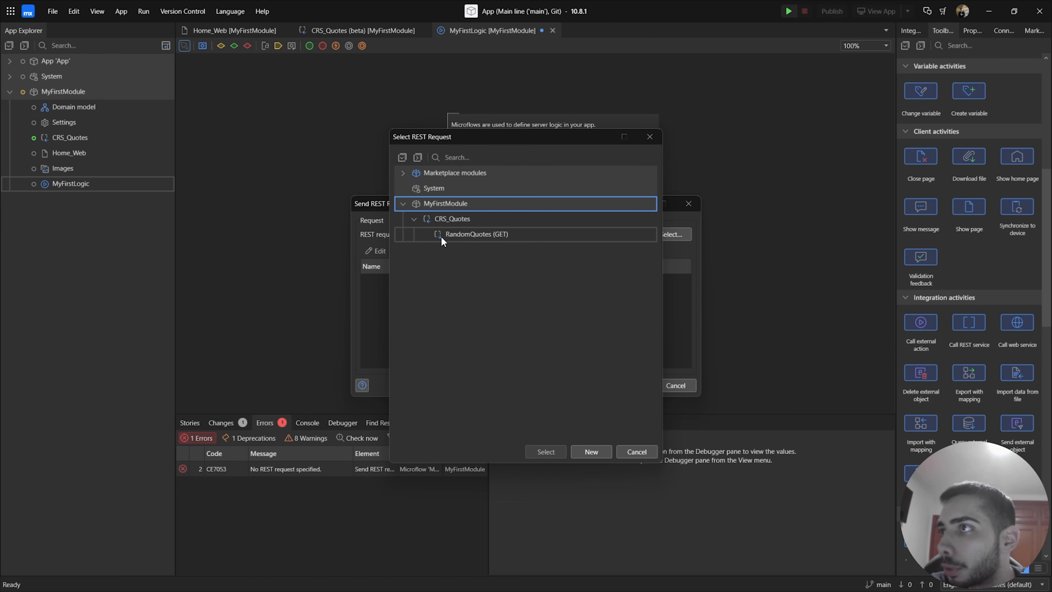
# Step: Point the REST activity at the RandomQuotes (GET) request and confirm its settings
pyautogui.click(476, 233)
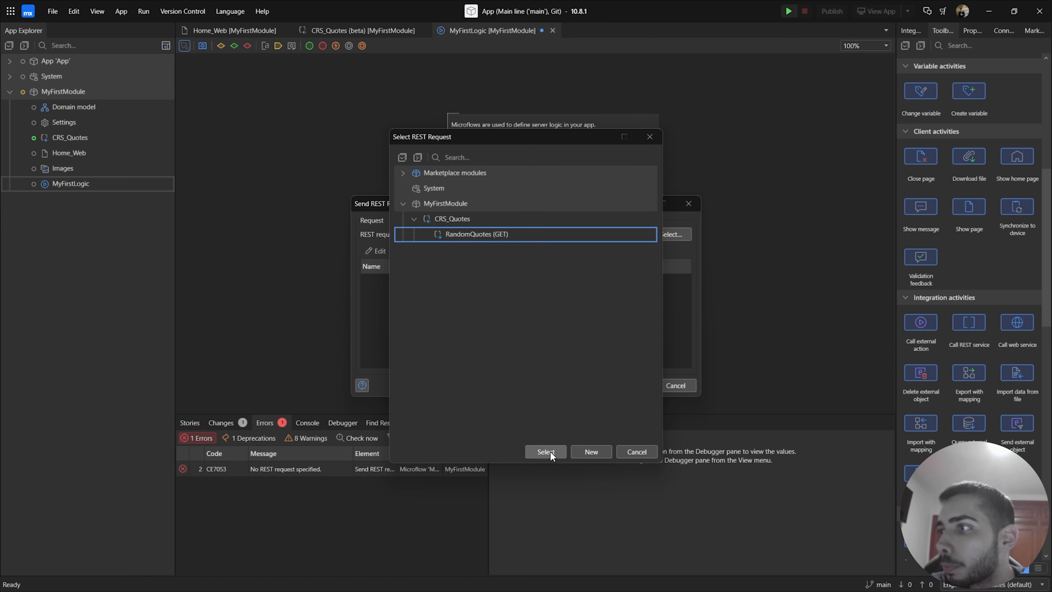
pyautogui.click(544, 451)
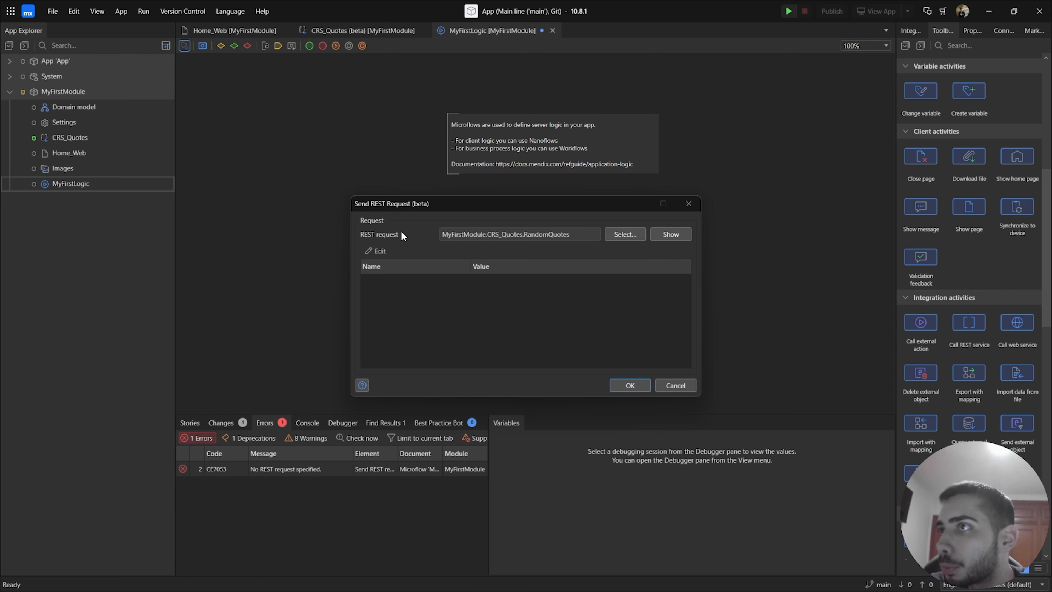
pyautogui.moveTo(381, 289)
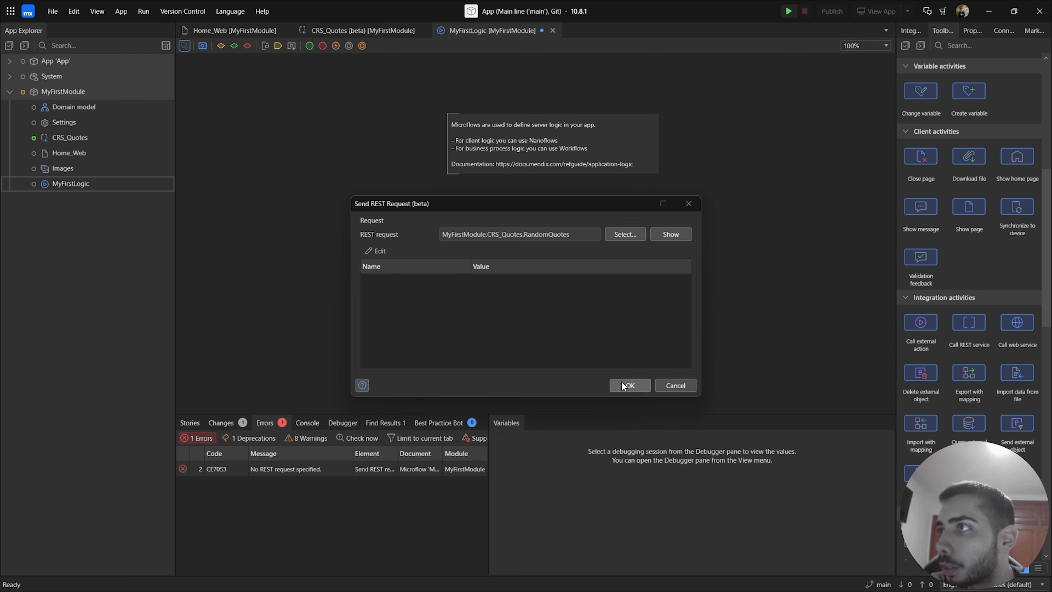
pyautogui.click(628, 385)
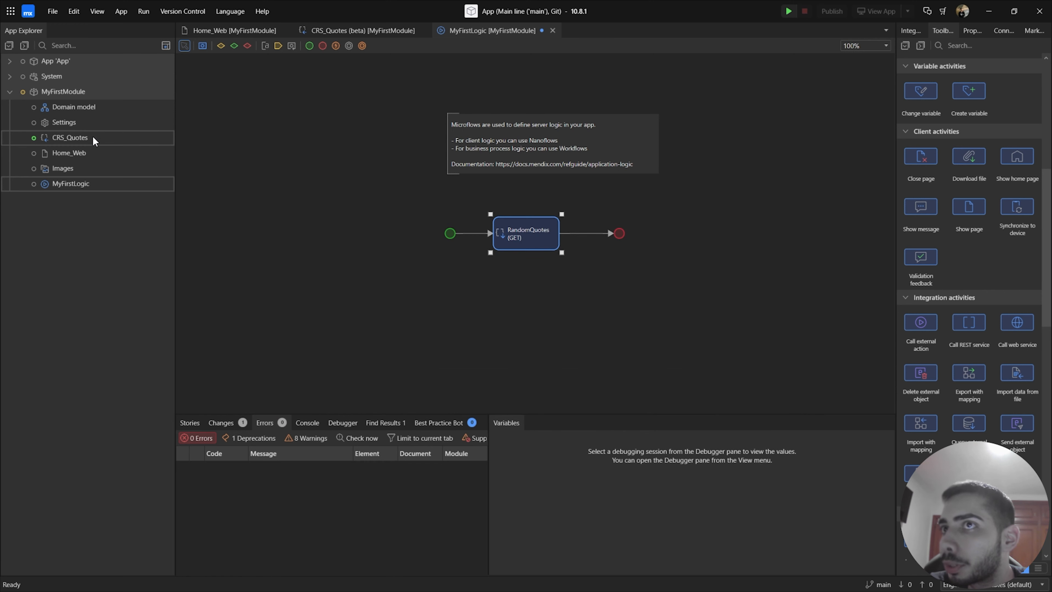
# Step: From the CRS_Quotes response structure, create a Quote entity with _id, Text, Author and Category
pyautogui.click(361, 30)
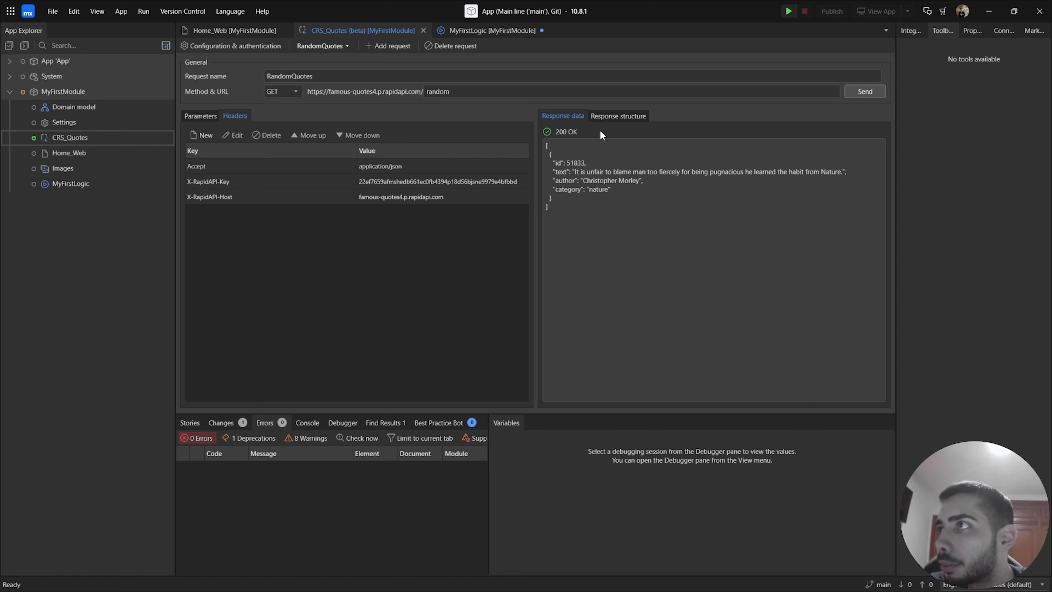
pyautogui.moveTo(604, 122)
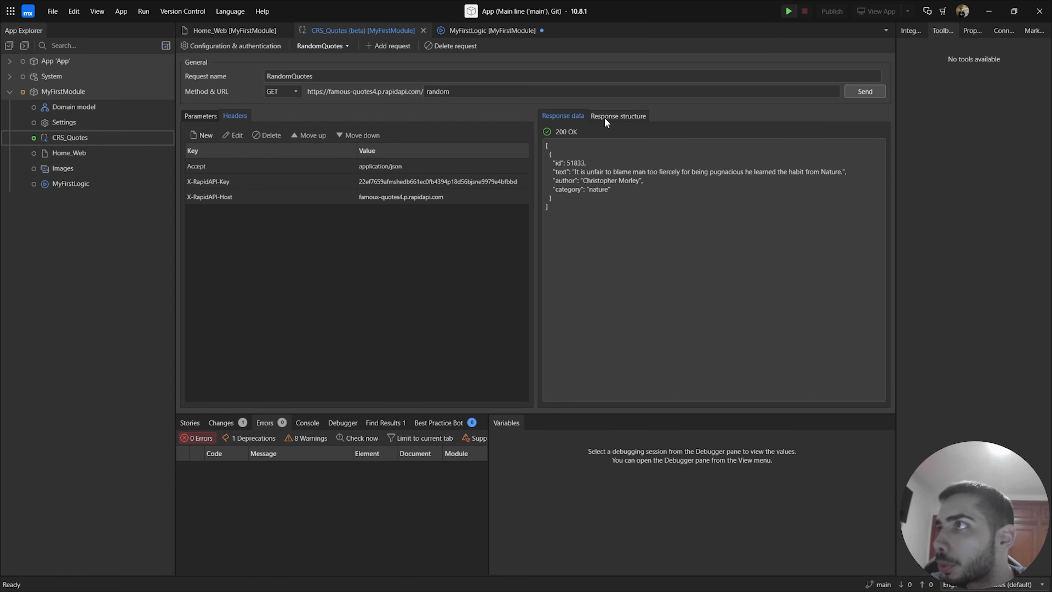
pyautogui.click(617, 116)
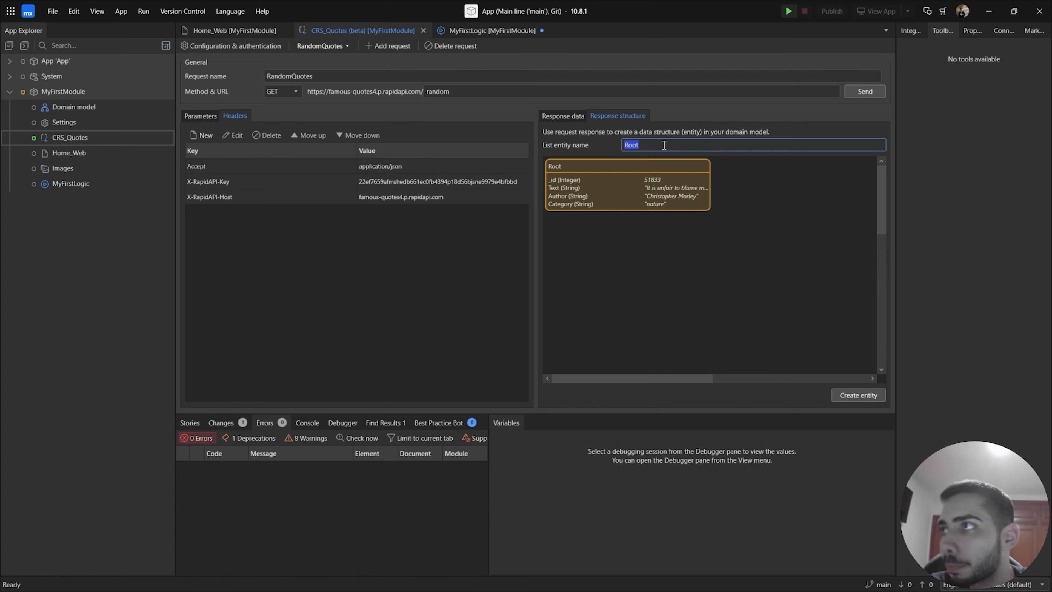
pyautogui.write('Quote')
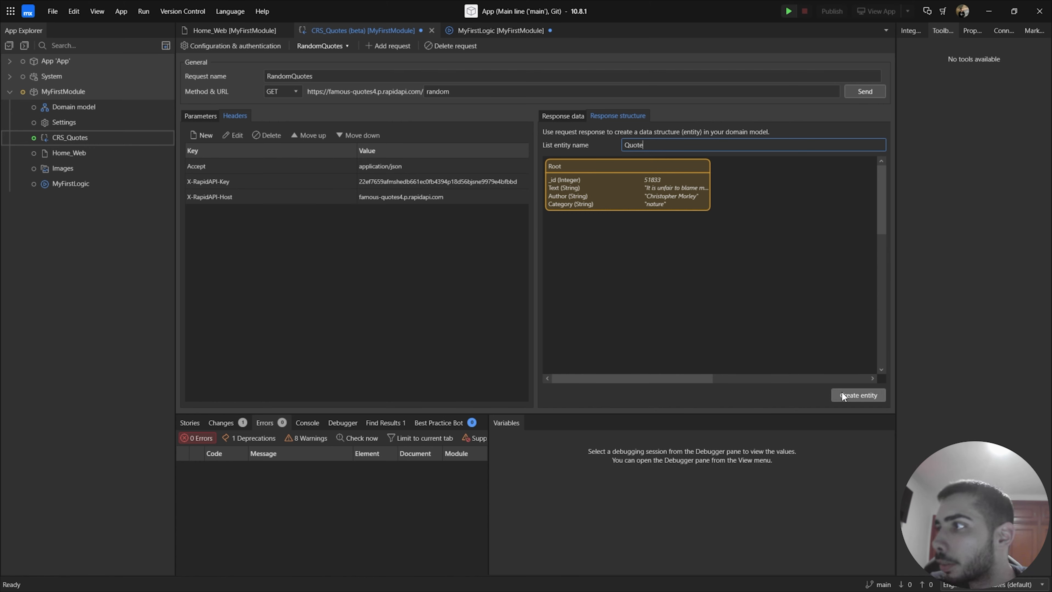
pyautogui.click(858, 395)
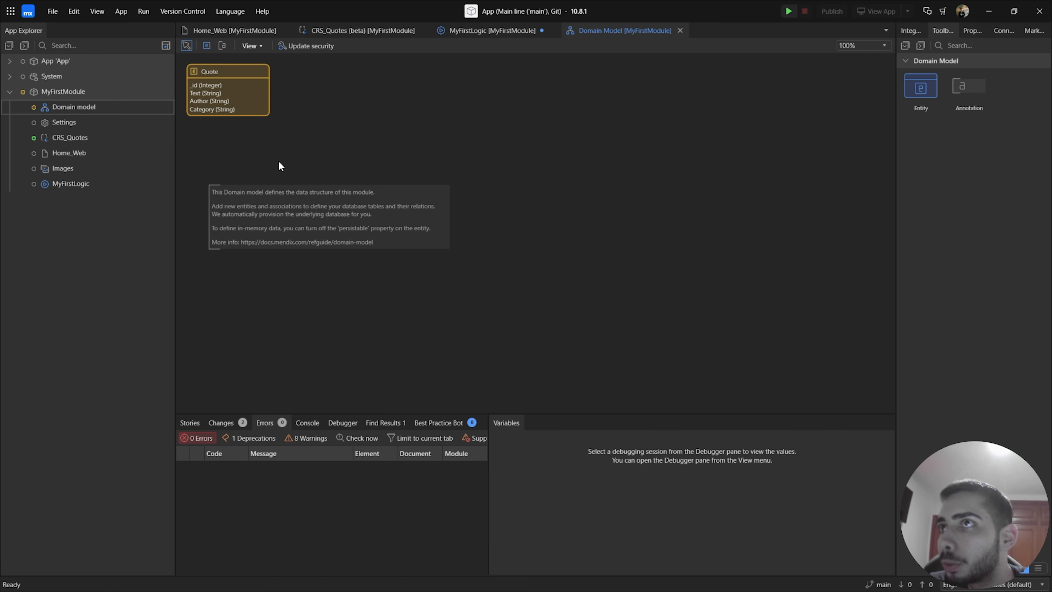
pyautogui.moveTo(228, 72); pyautogui.dragTo(262, 72)
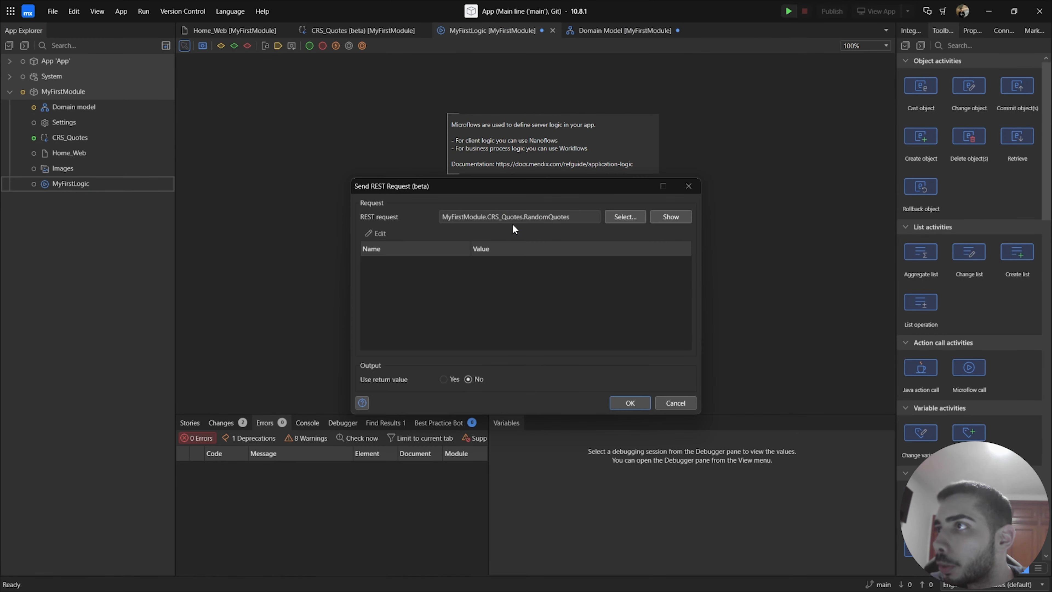
pyautogui.moveTo(421, 352)
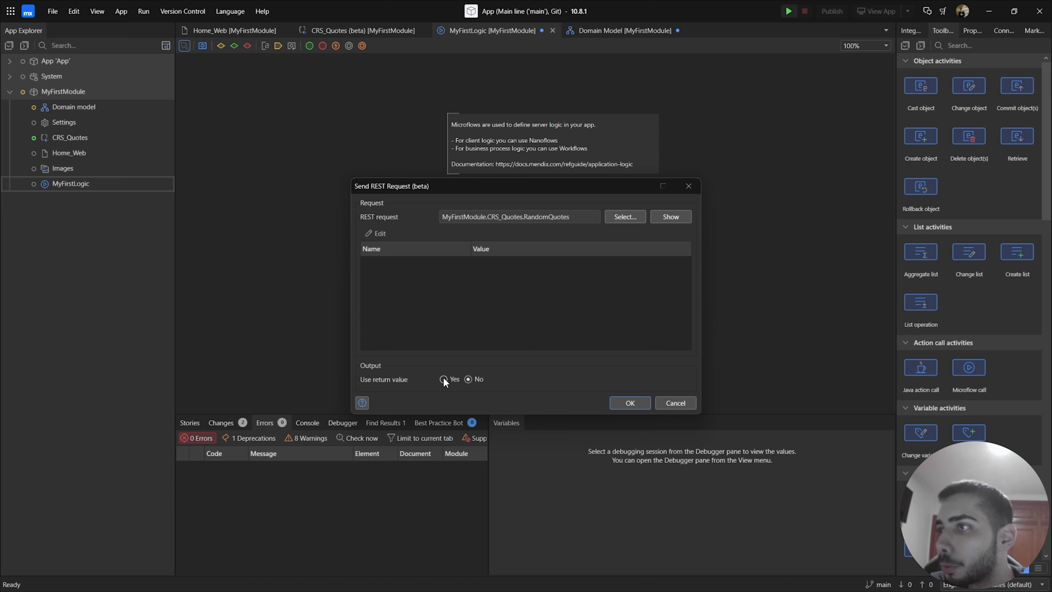
# Step: Use the request's return value and make the microflow return $QuoteList
pyautogui.click(444, 379)
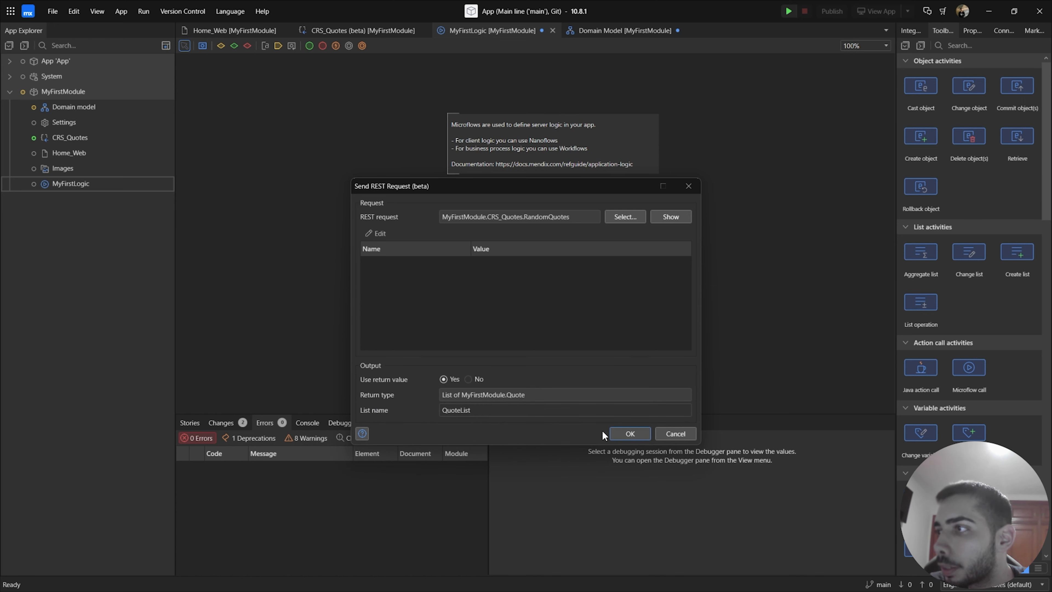
pyautogui.click(628, 433)
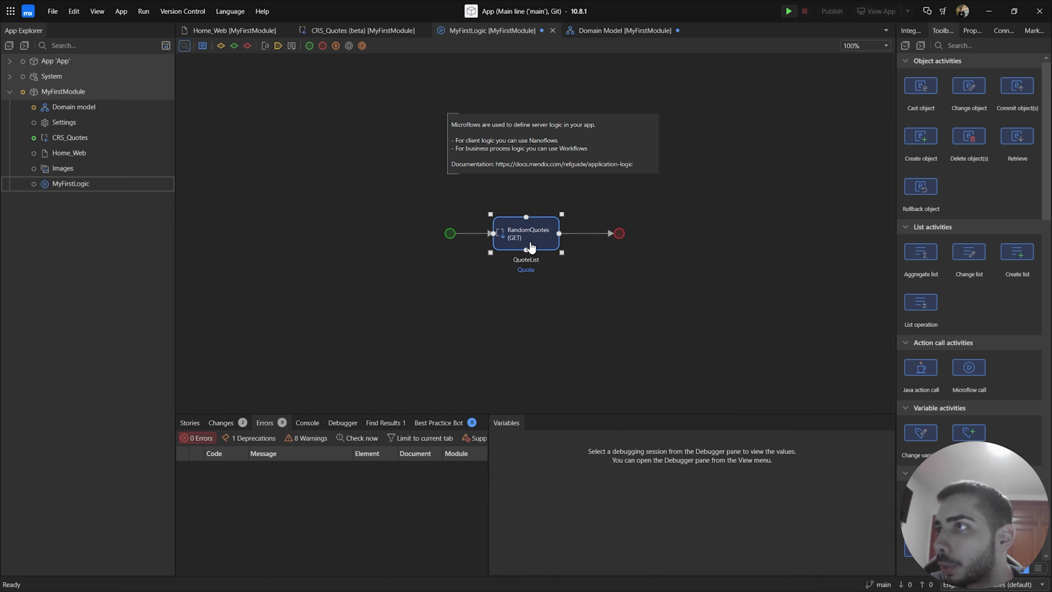
pyautogui.rightClick(526, 233)
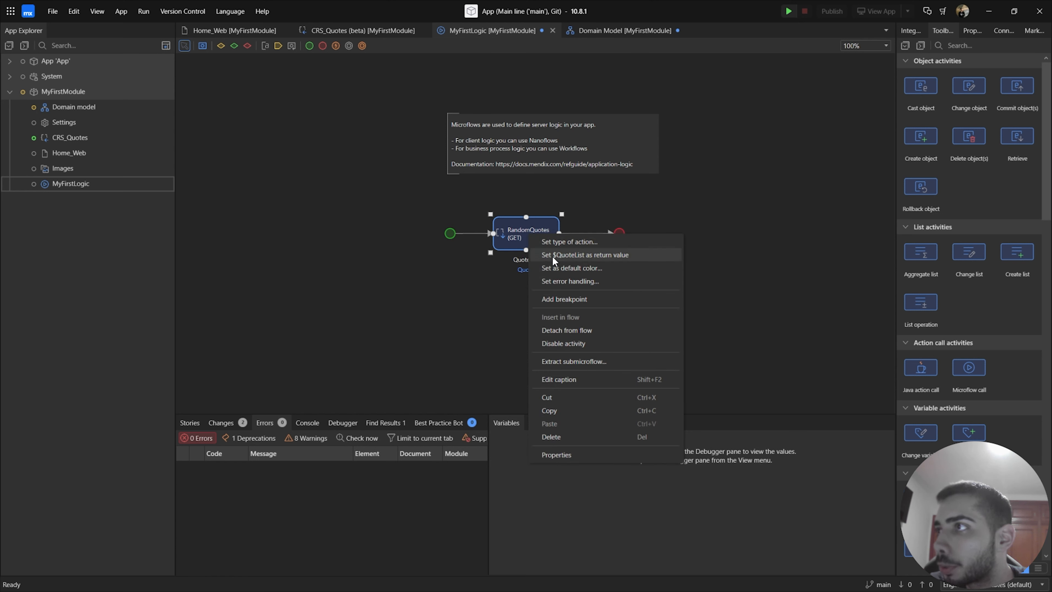
pyautogui.click(584, 254)
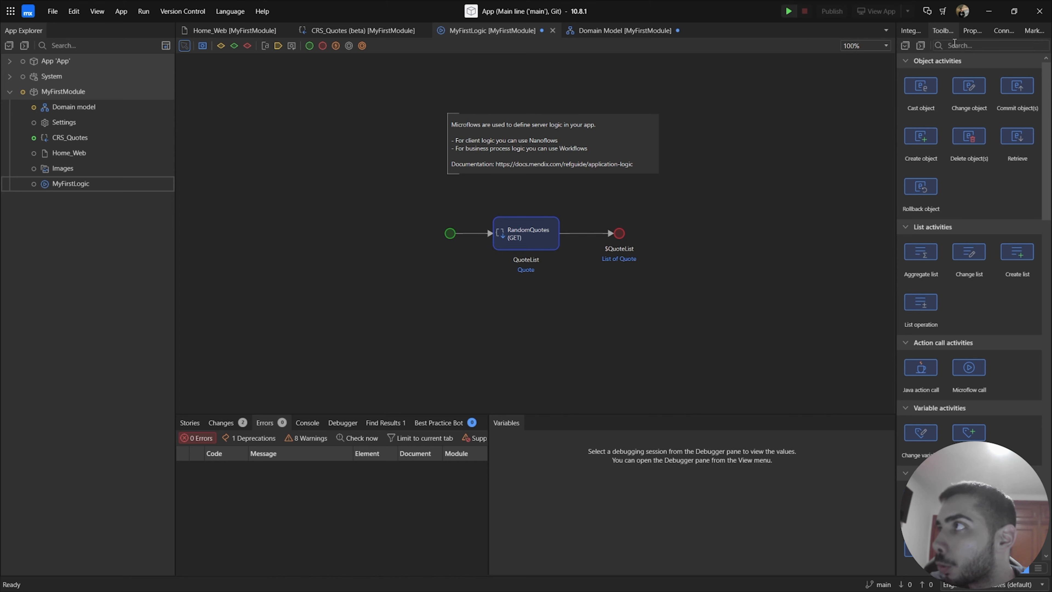
# Step: Allow the User role on MyFirstLogic in its properties
pyautogui.click(970, 30)
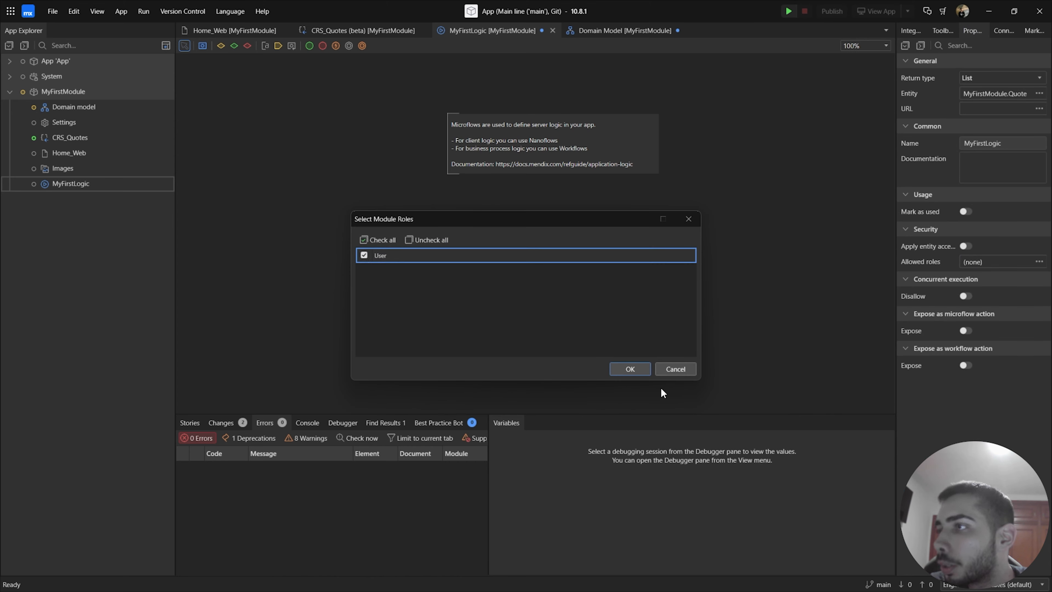
pyautogui.click(628, 368)
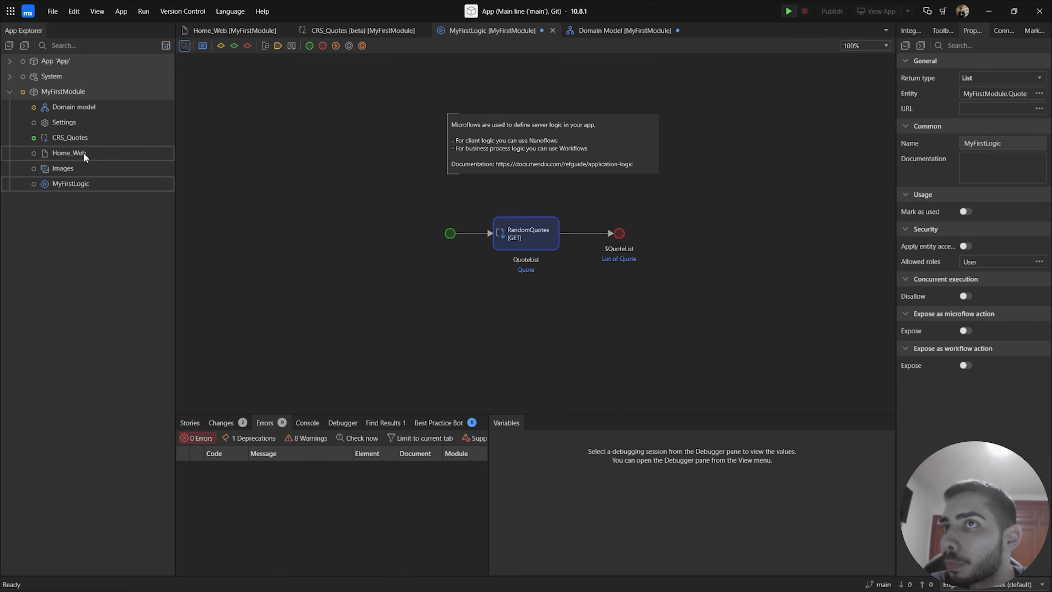
# Step: Add a Data grid 2 to Home_Web sourced from the MyFirstLogic microflow
pyautogui.click(232, 30)
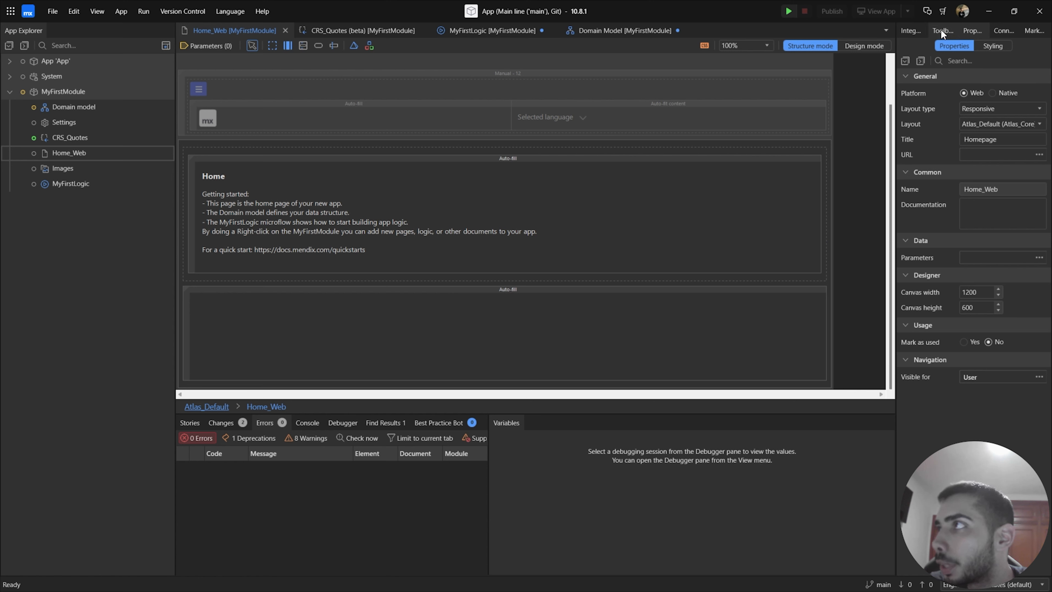
pyautogui.click(943, 30)
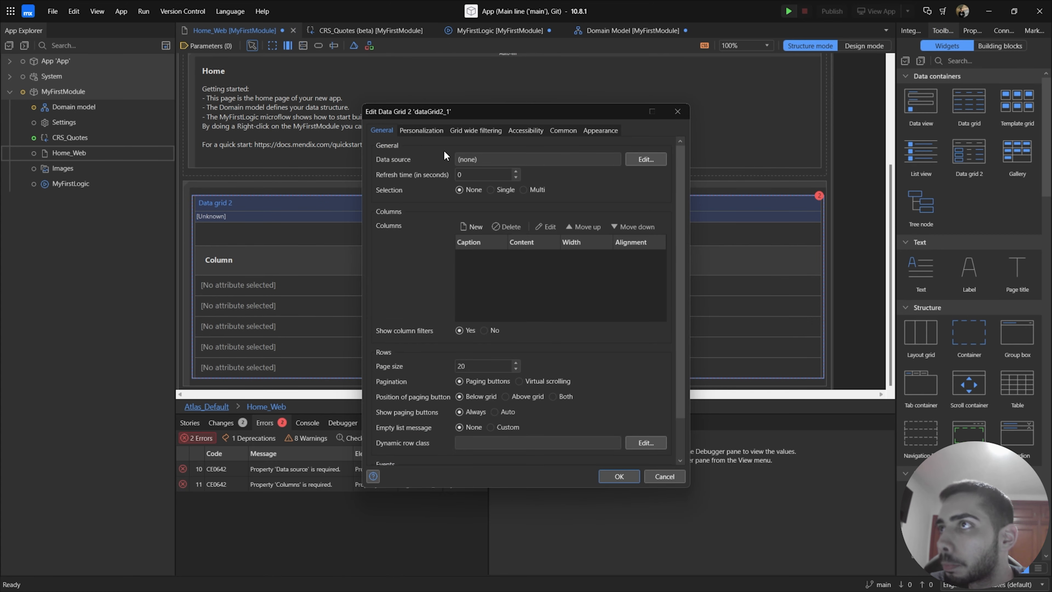
pyautogui.click(644, 159)
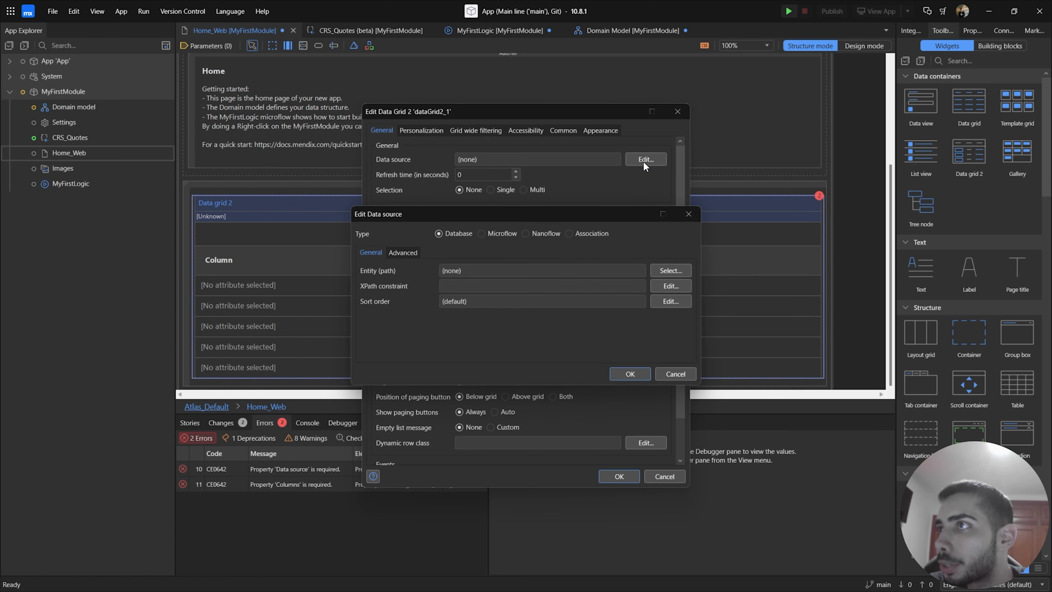
pyautogui.click(481, 233)
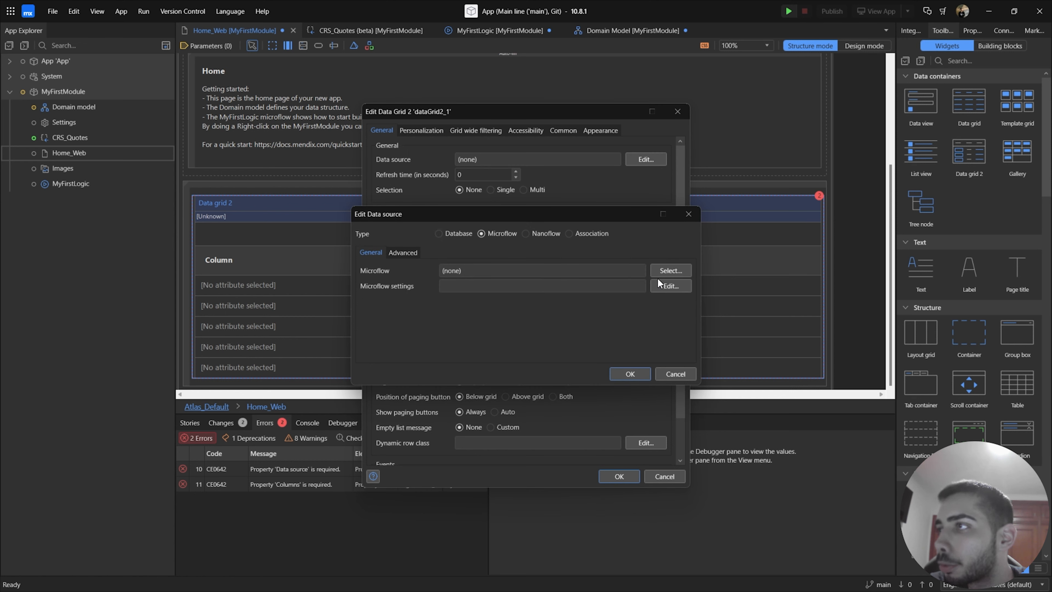
pyautogui.click(669, 270)
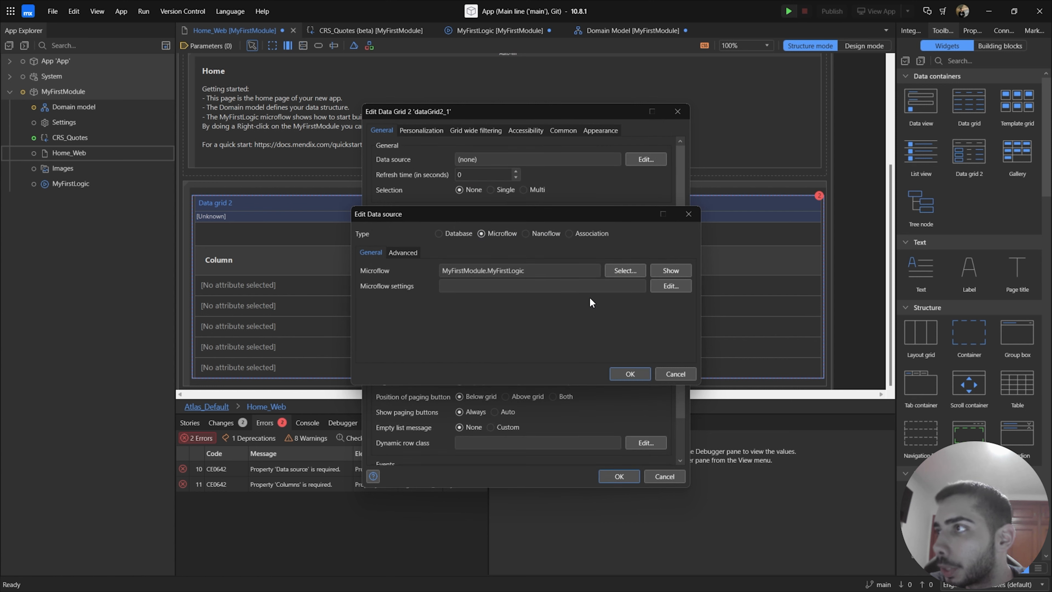
pyautogui.click(629, 373)
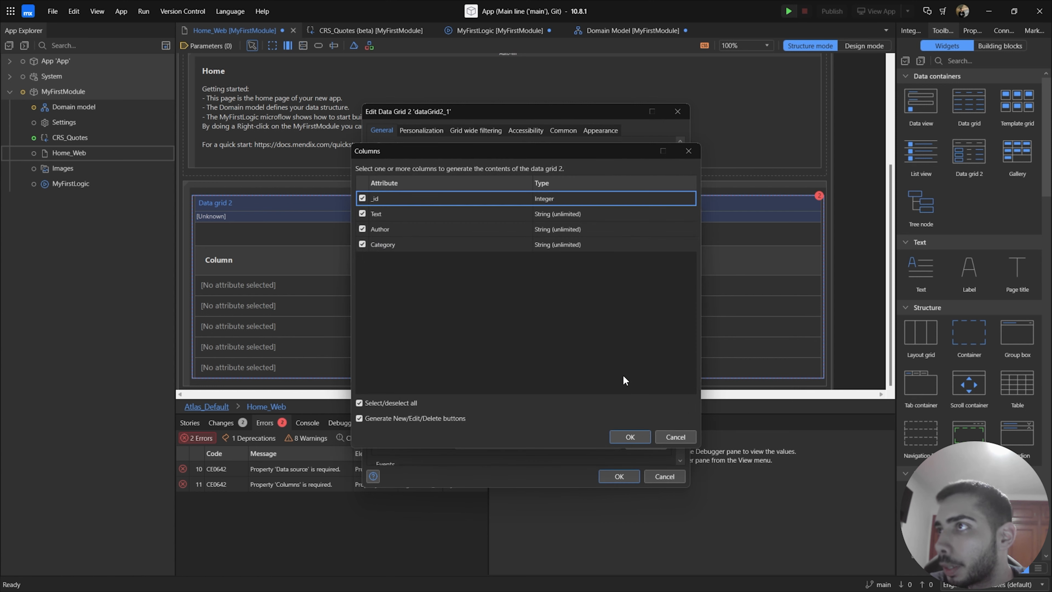
pyautogui.moveTo(629, 436)
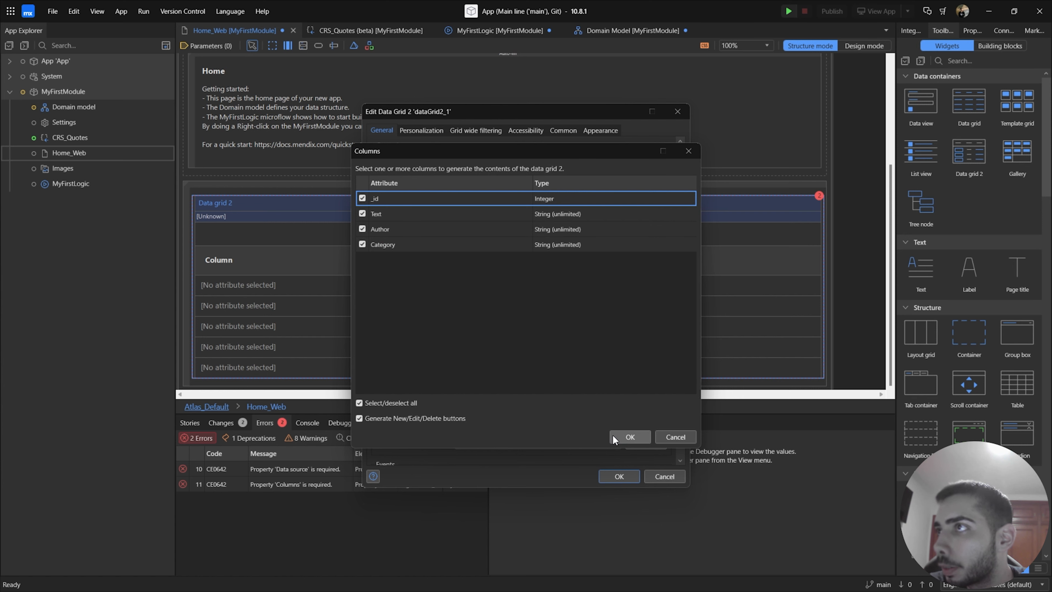
# Step: Generate columns for all Quote attributes and apply the grid settings
pyautogui.click(629, 437)
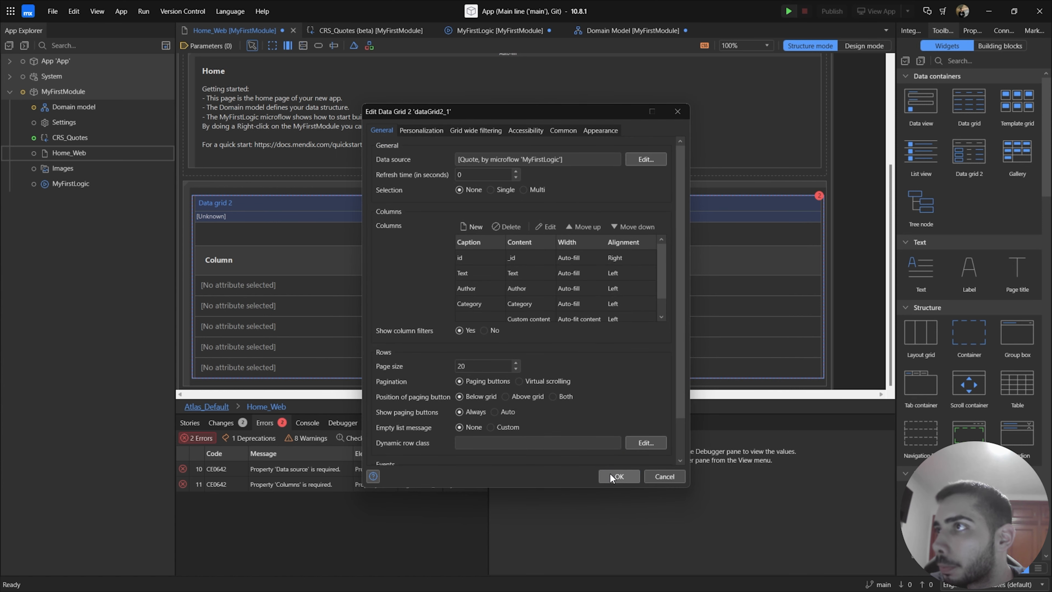
pyautogui.click(618, 476)
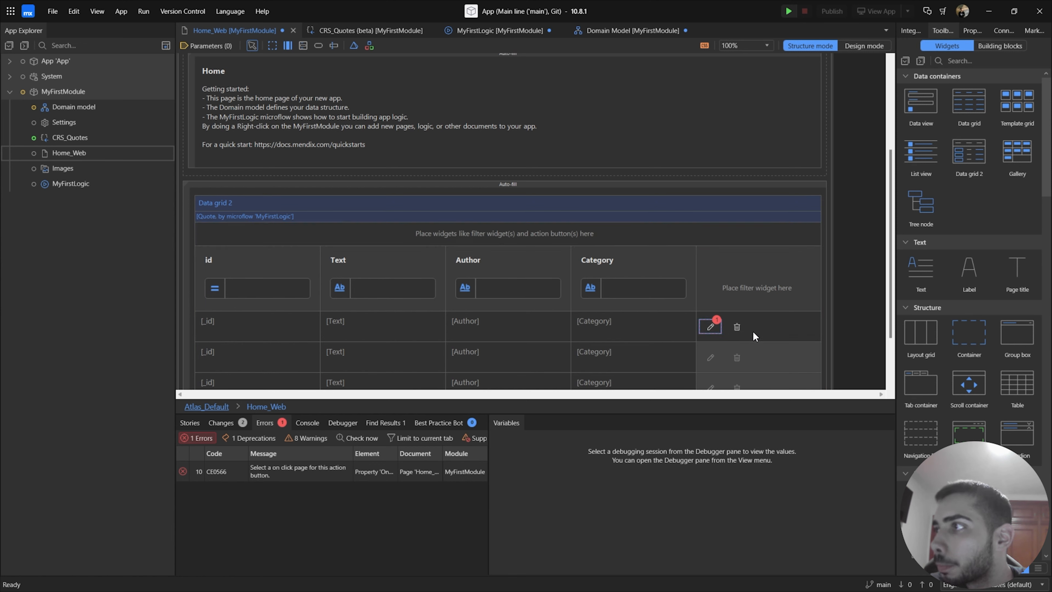
pyautogui.moveTo(828, 225)
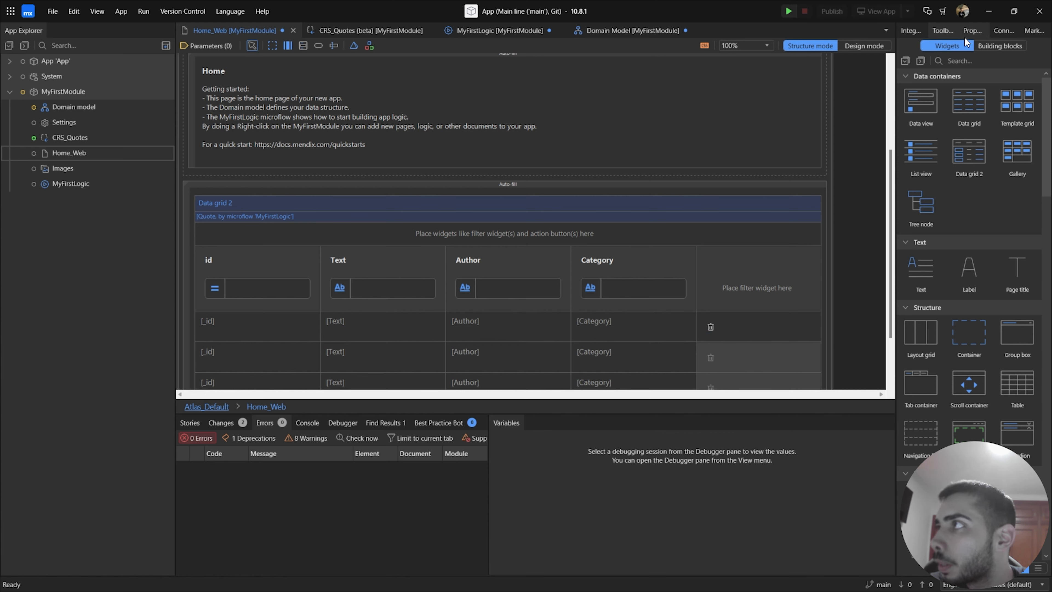
# Step: Run the app locally, choosing Save and continue for the unsaved changes
pyautogui.click(971, 30)
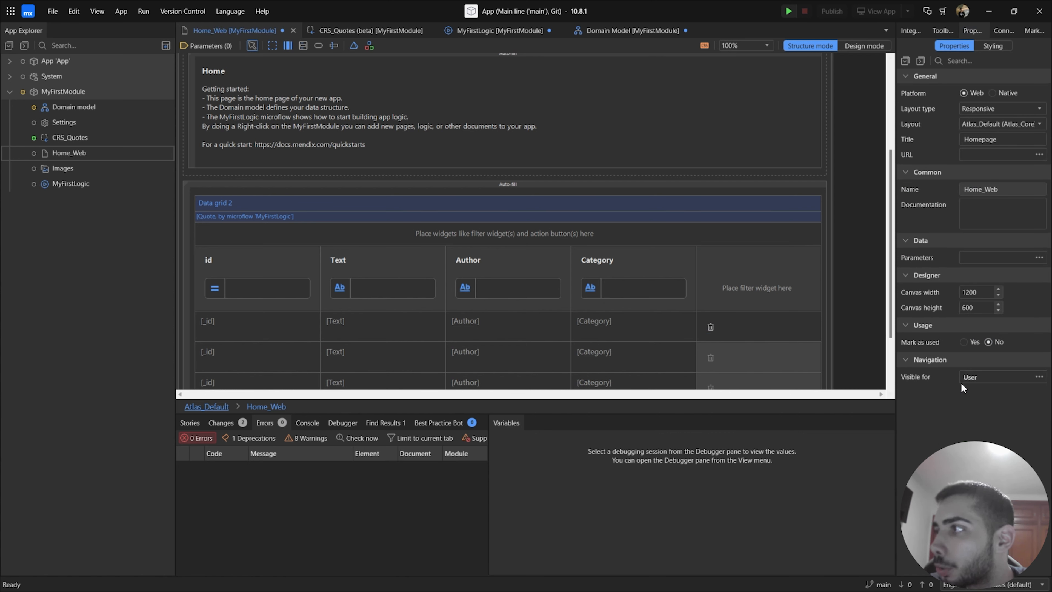
pyautogui.moveTo(986, 384)
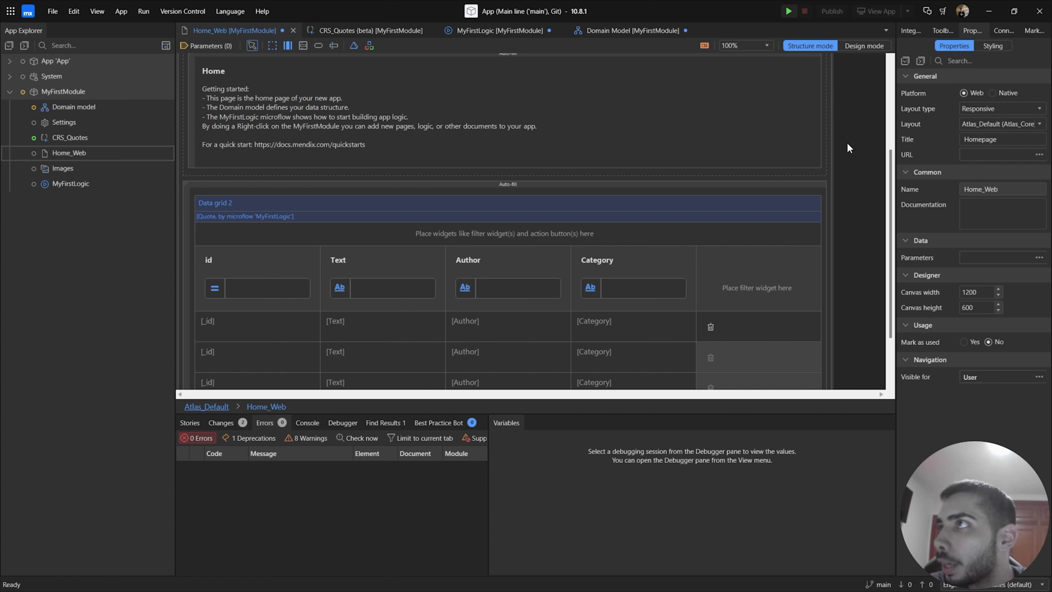
pyautogui.click(788, 11)
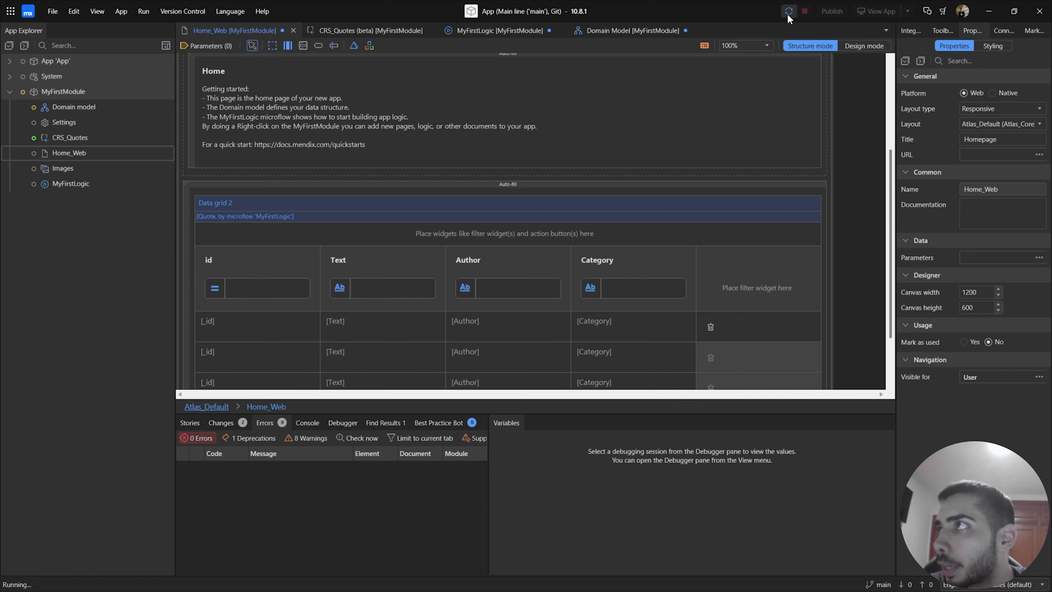
pyautogui.click(788, 11)
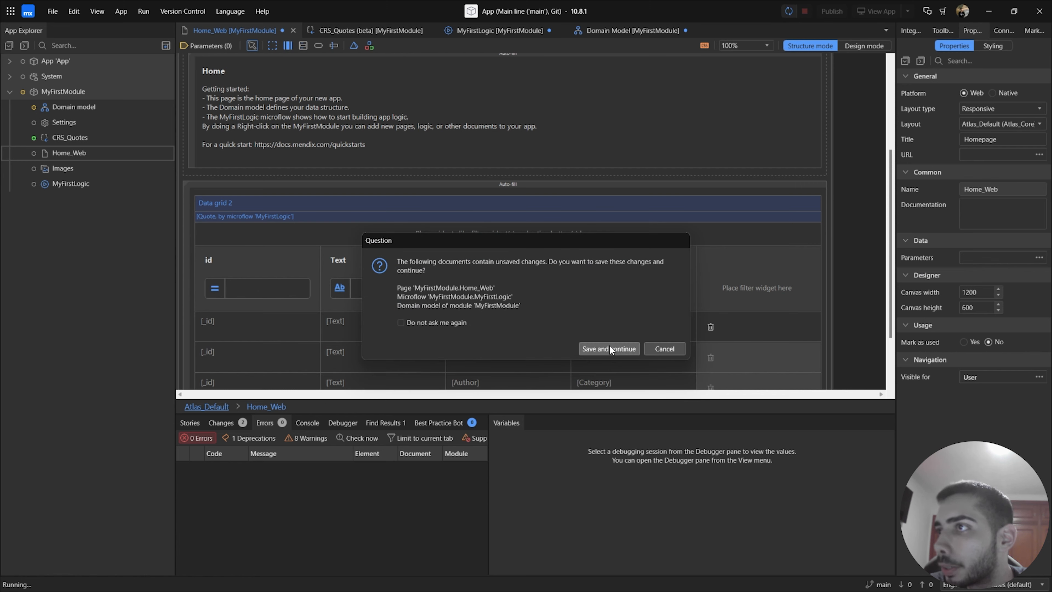
pyautogui.click(607, 348)
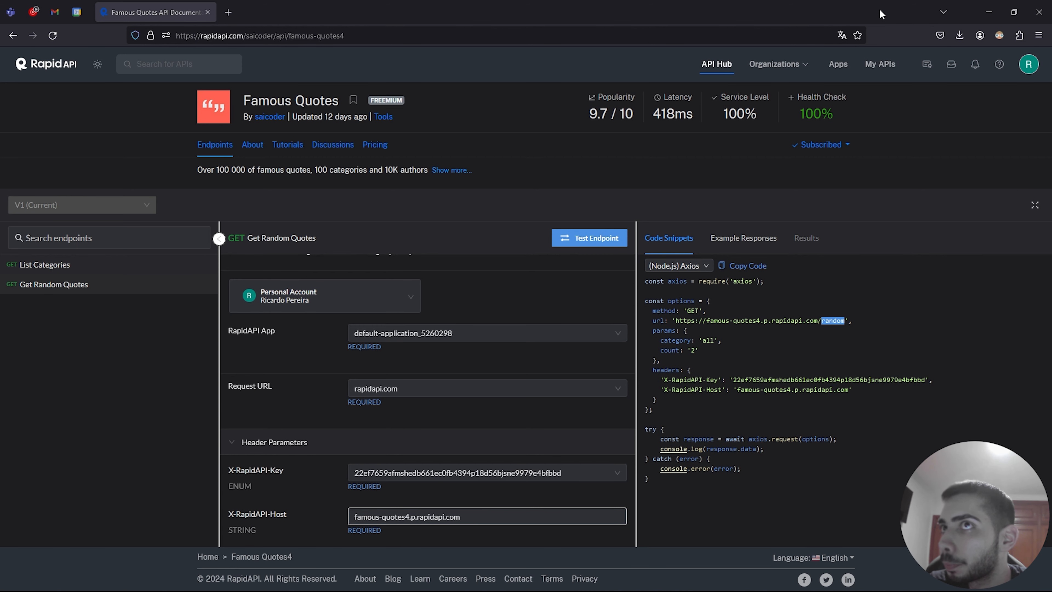
# Step: Check the fetched quote on the local Homepage, then view the API's required category and count parameters
pyautogui.click(275, 12)
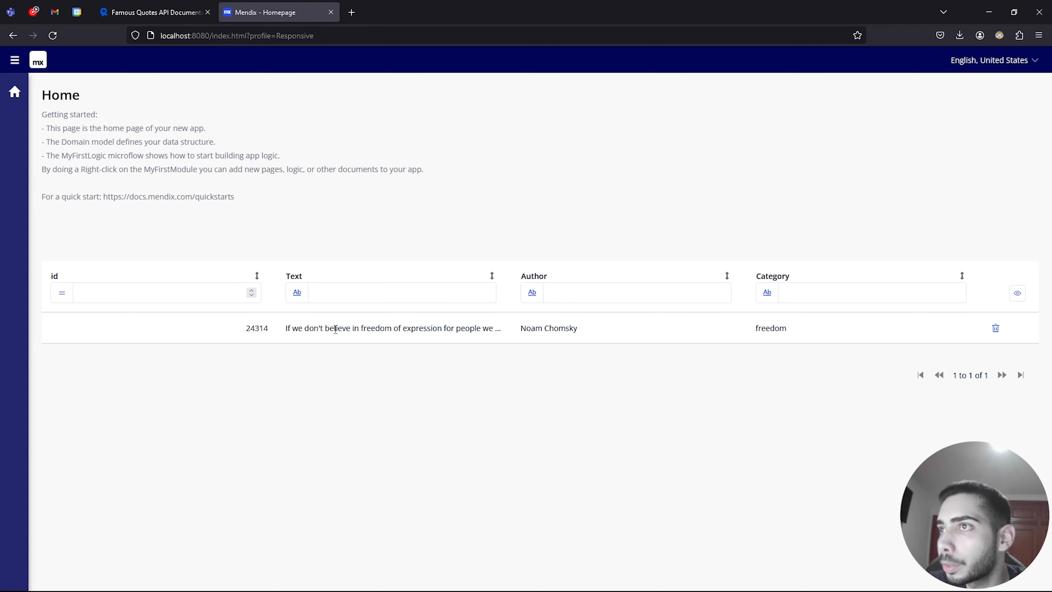
pyautogui.moveTo(147, 50)
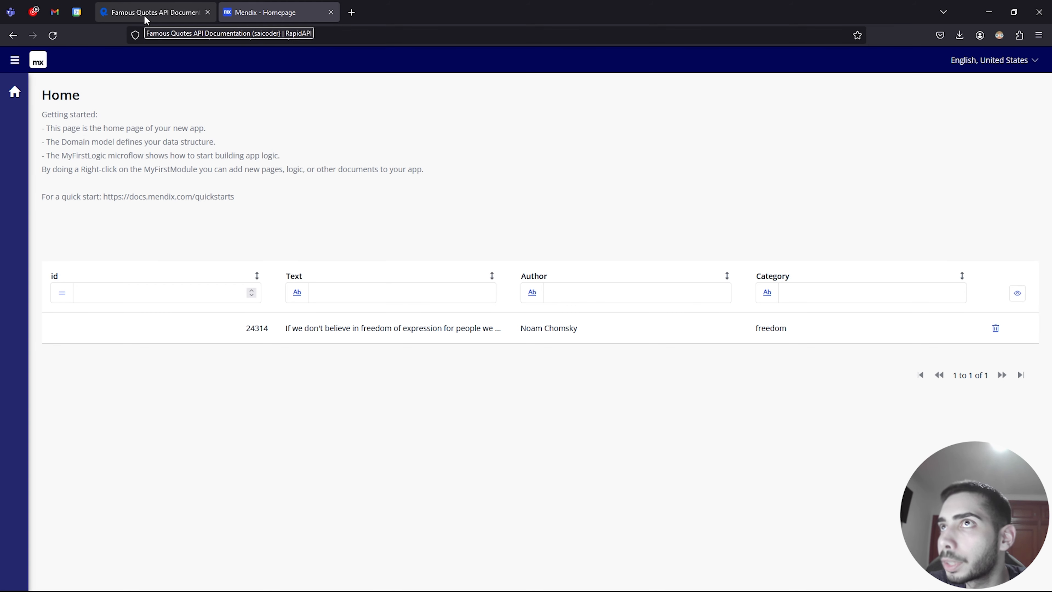
pyautogui.click(153, 12)
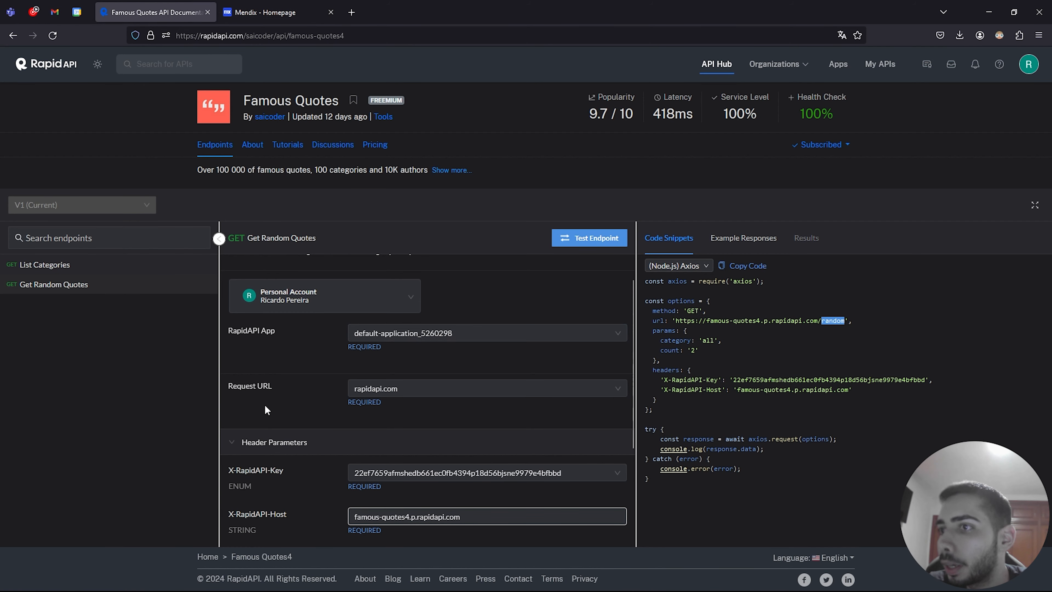
pyautogui.scroll(-3)
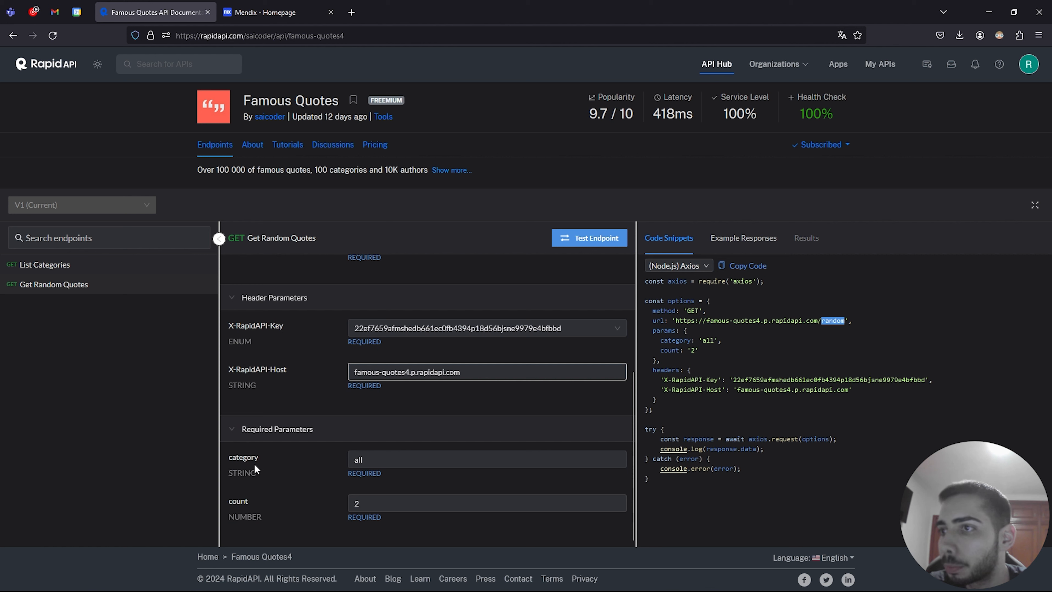
pyautogui.click(486, 459)
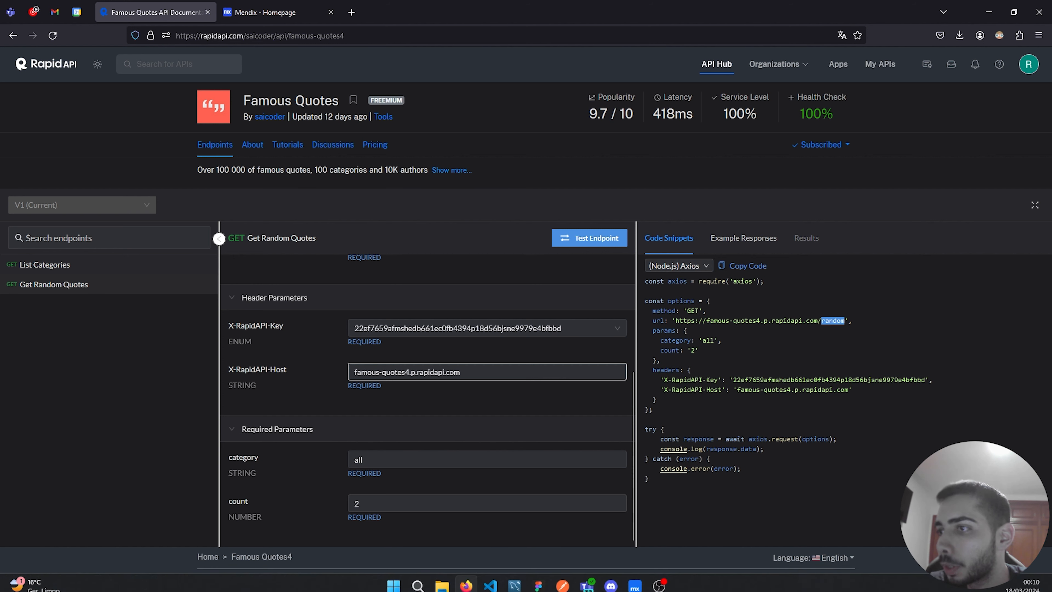
# Step: Add a category parameter with test value all to the RandomQuotes request
pyautogui.click(633, 577)
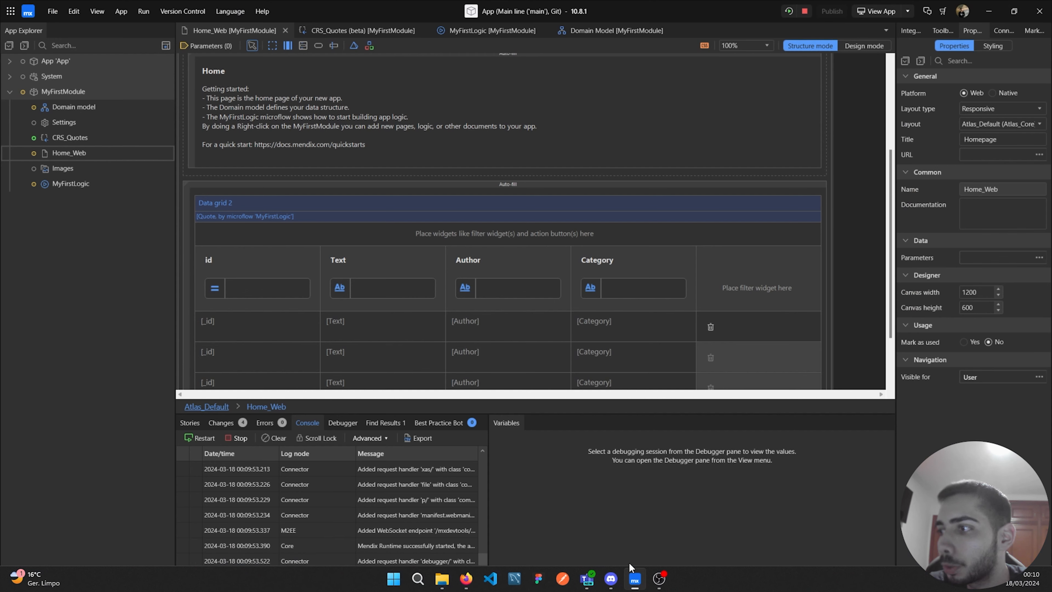
pyautogui.click(361, 30)
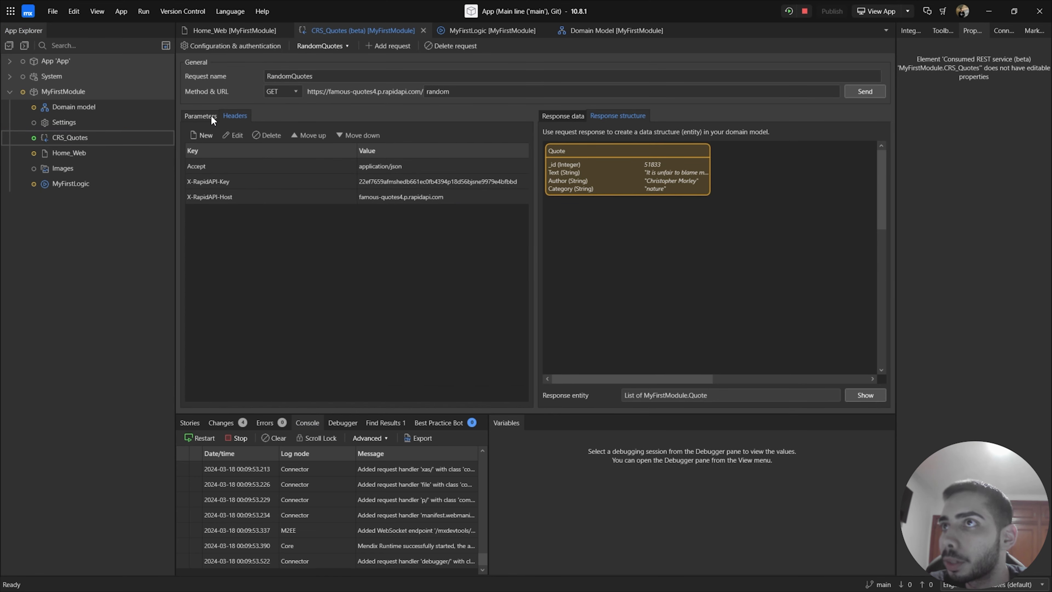
pyautogui.click(200, 116)
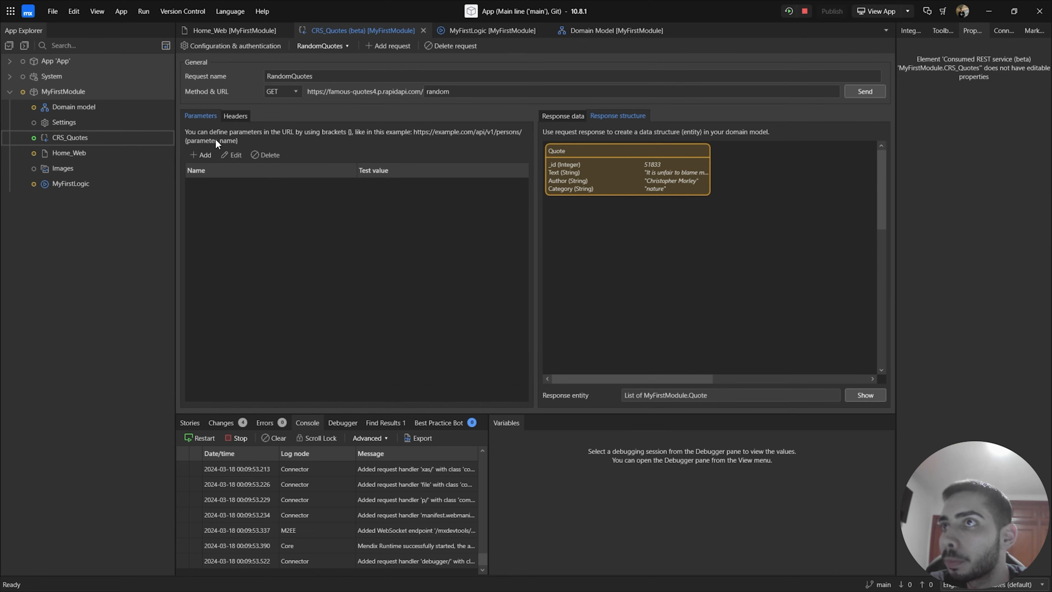
pyautogui.click(200, 155)
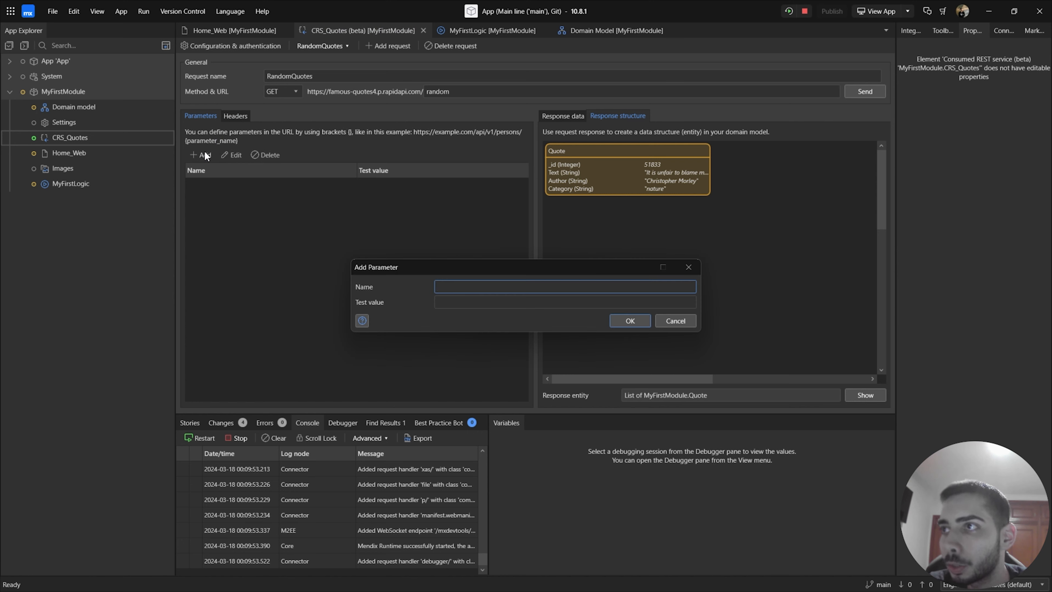
pyautogui.write('category')
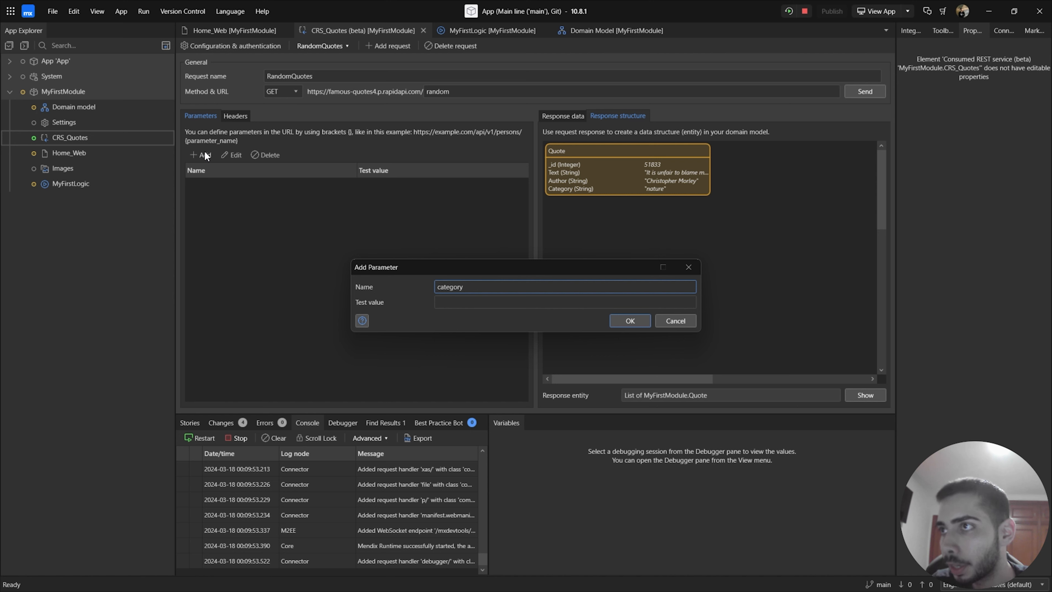
pyautogui.click(564, 301)
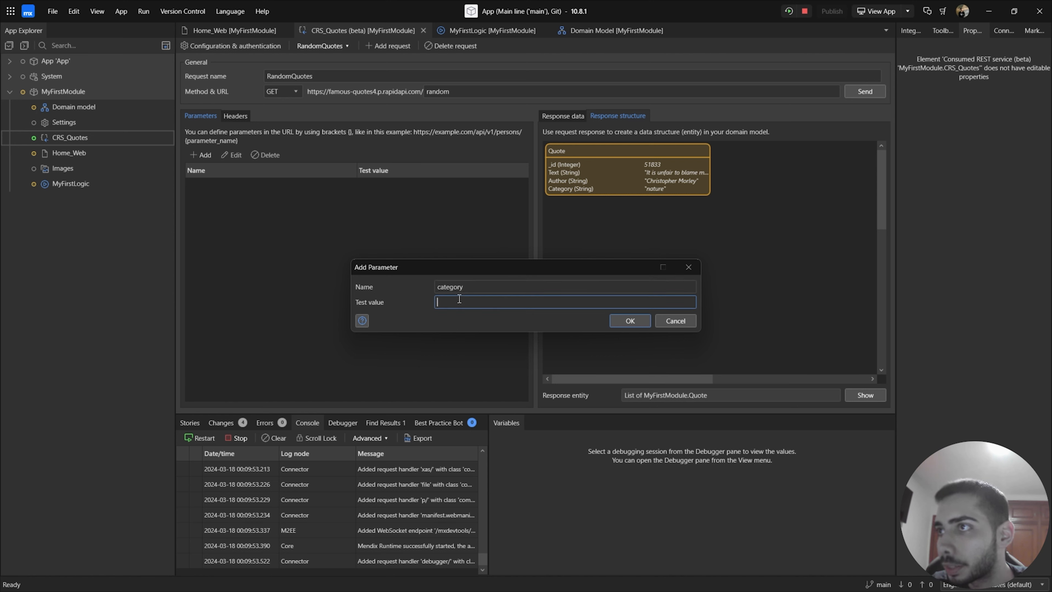
pyautogui.write('all')
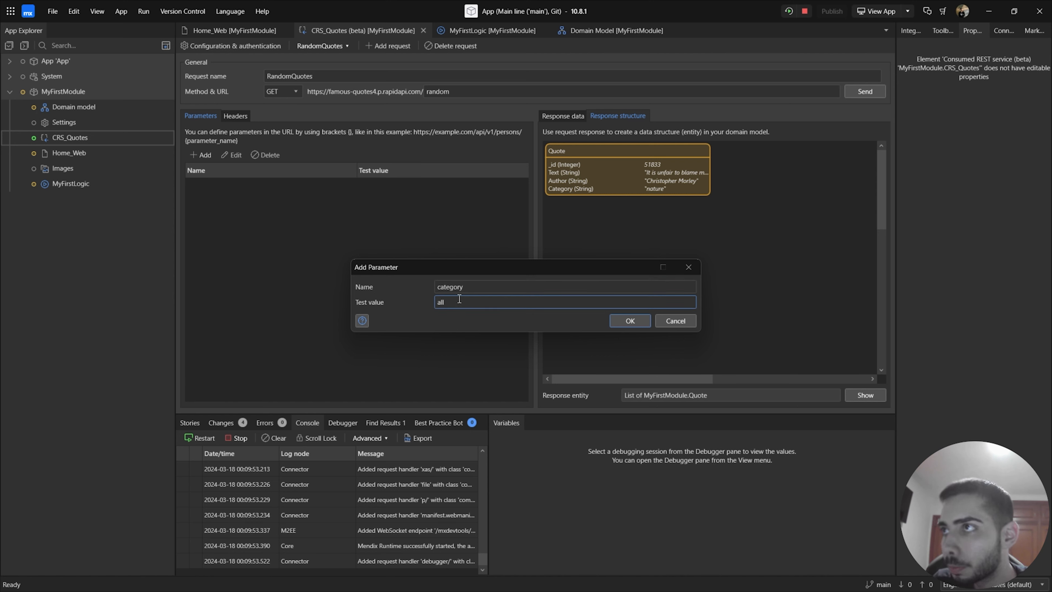
pyautogui.click(629, 321)
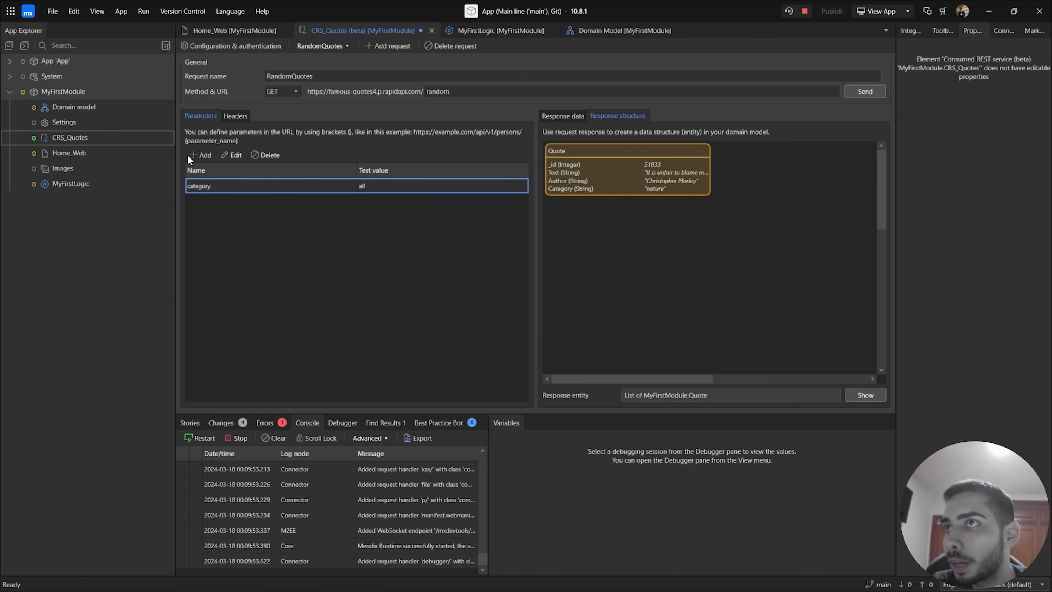
# Step: Add a second parameter named count to the RandomQuotes request
pyautogui.click(203, 155)
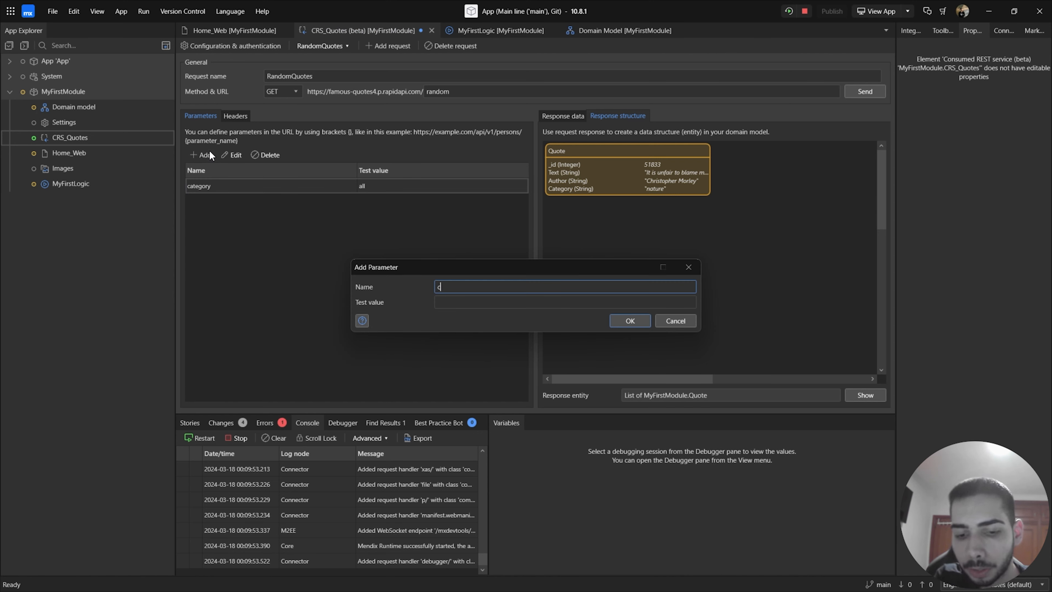
pyautogui.write('ount')
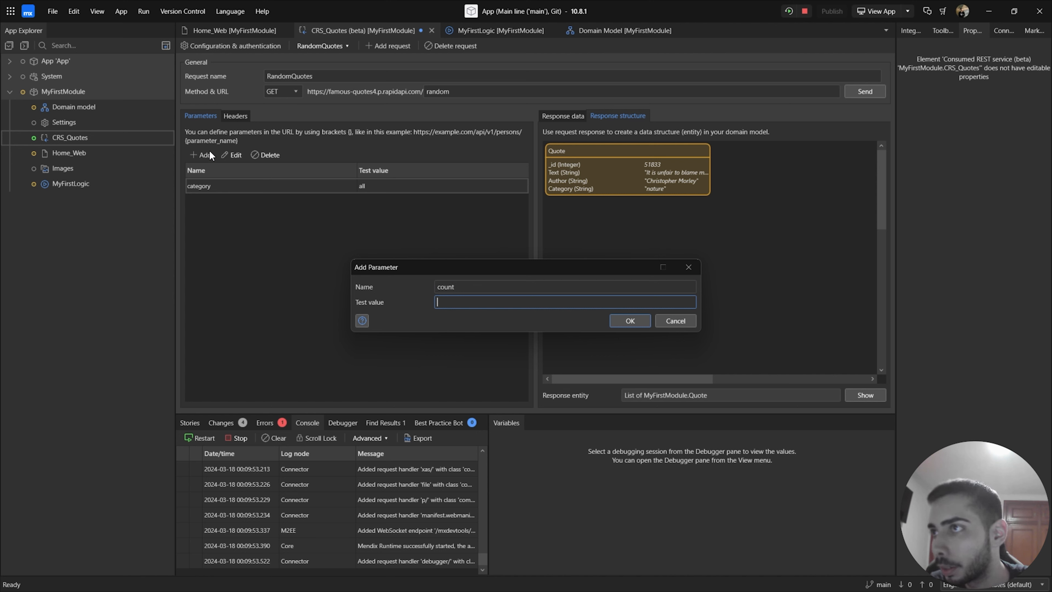
pyautogui.click(629, 320)
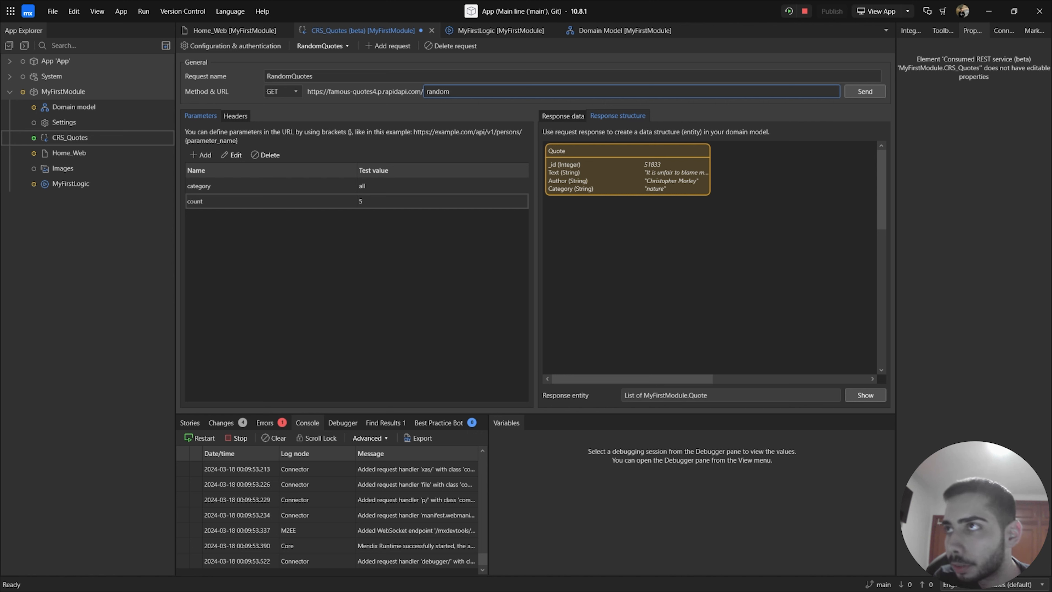
# Step: Append ?category={category}&count={count} to the RandomQuotes URL
pyautogui.write('?')
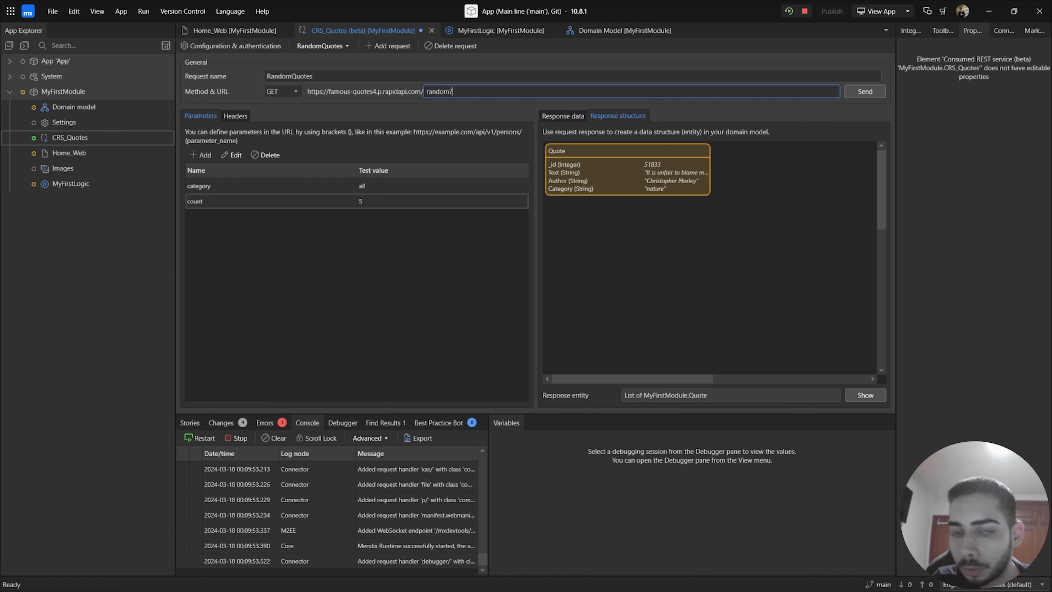
pyautogui.write('categ')
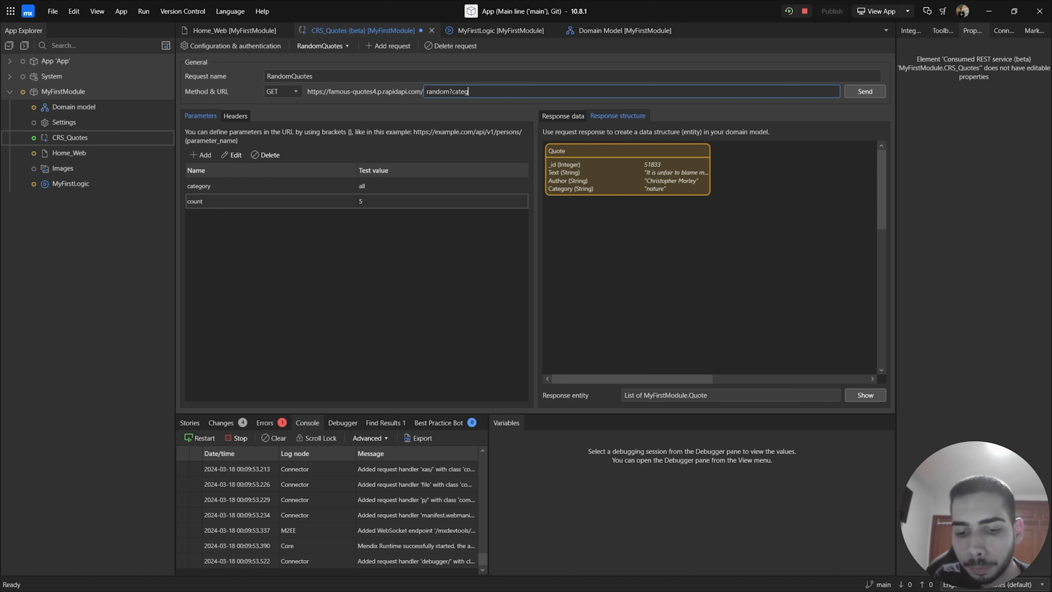
pyautogui.write('ory')
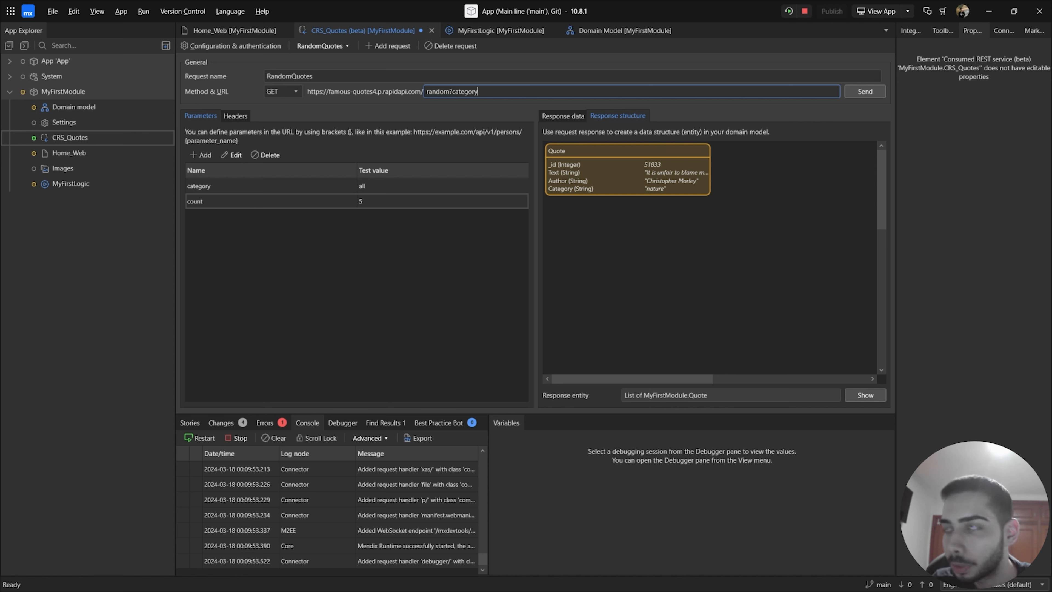
pyautogui.write('(')
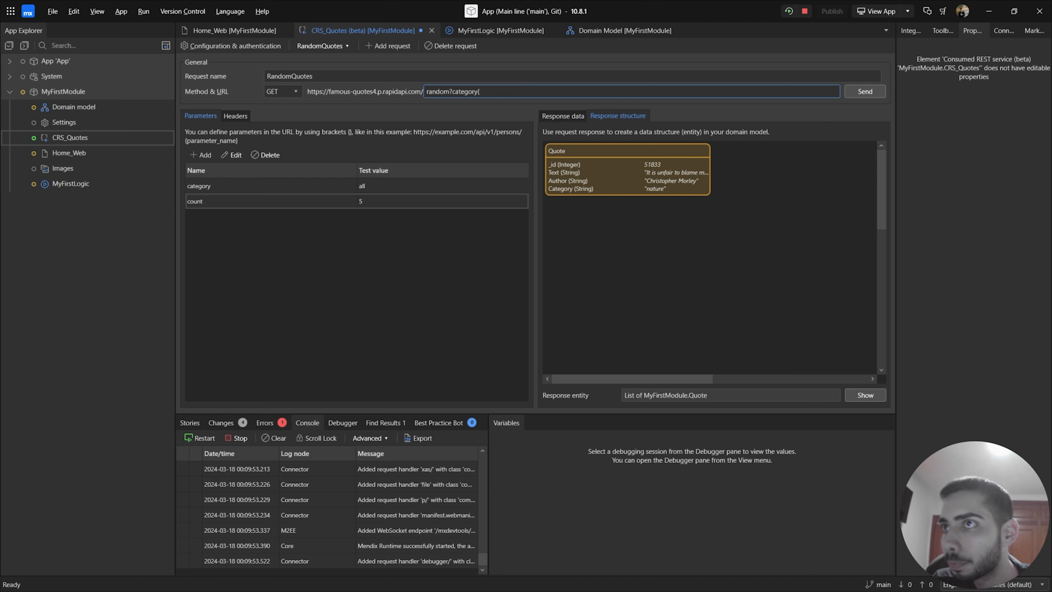
pyautogui.write('c')
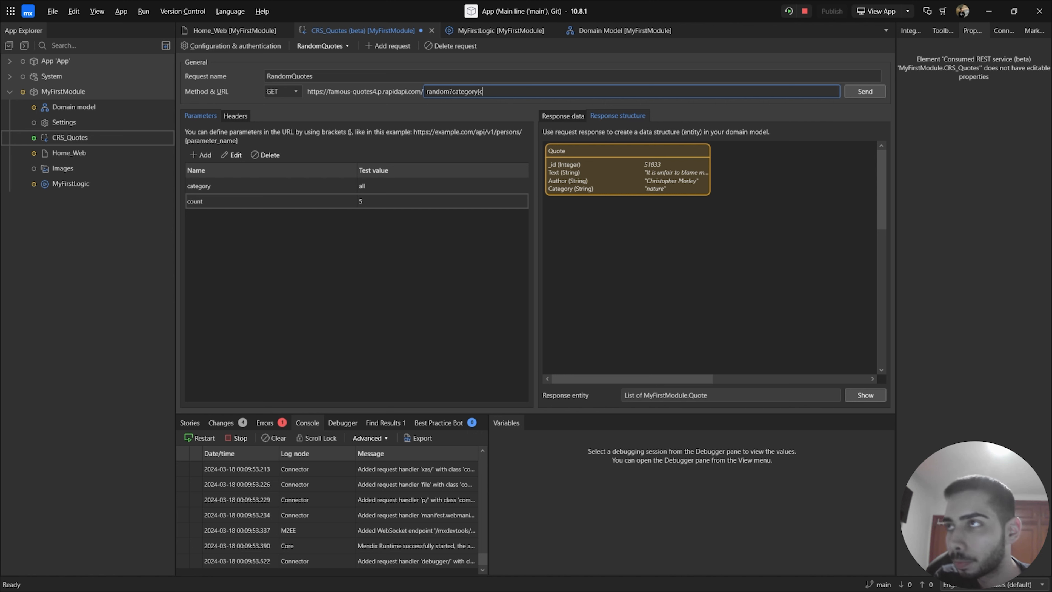
pyautogui.write('ategory}')
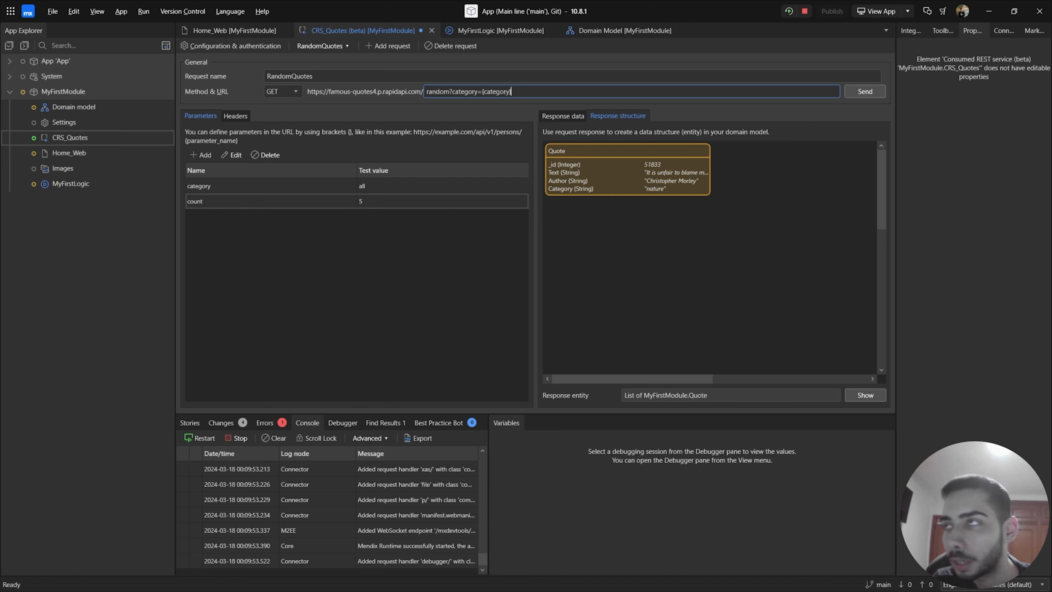
pyautogui.write('&')
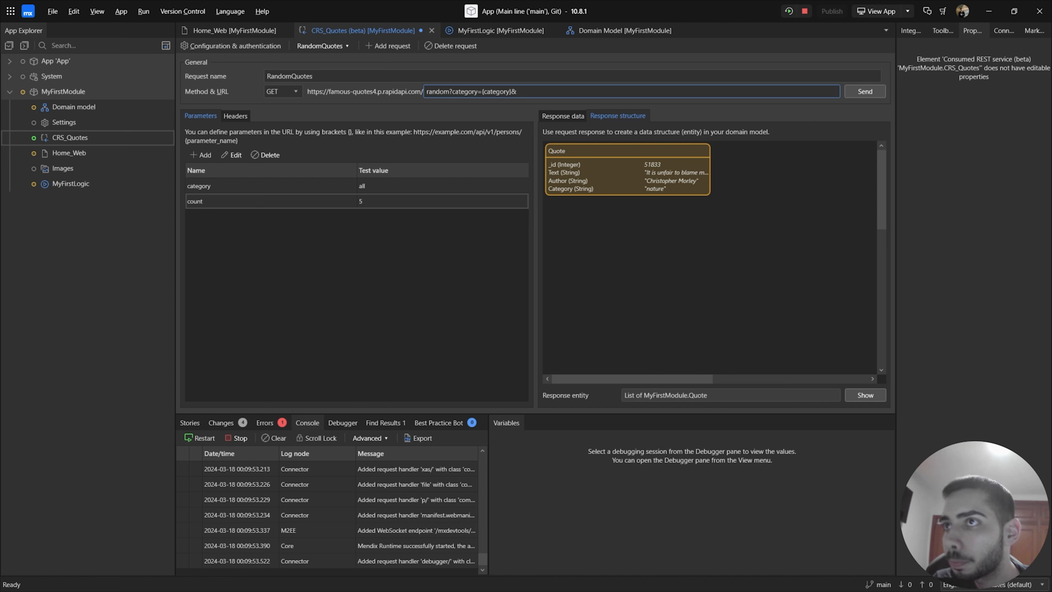
pyautogui.write('count')
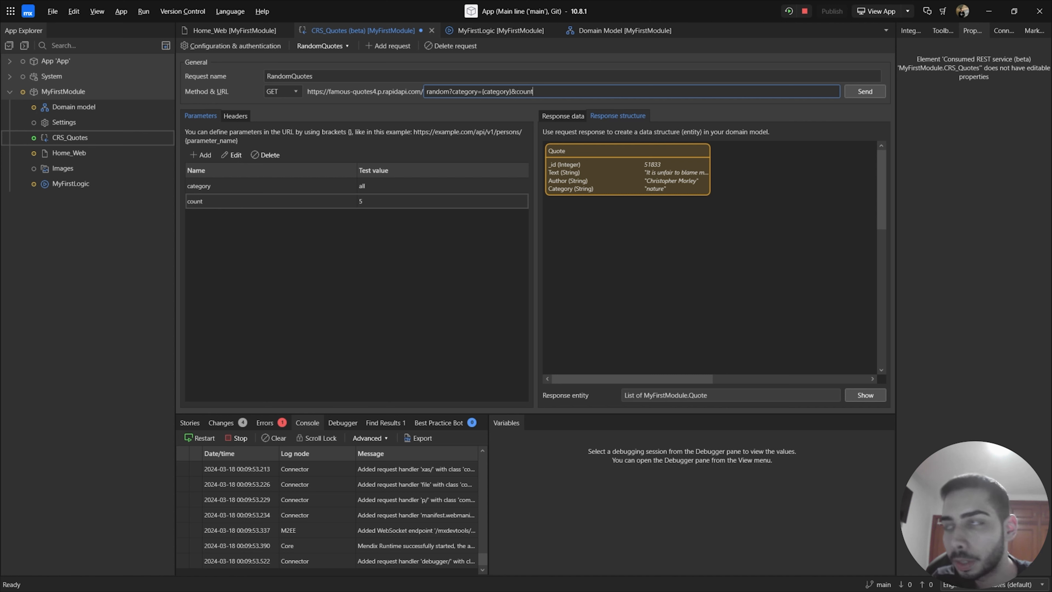
pyautogui.write('={')
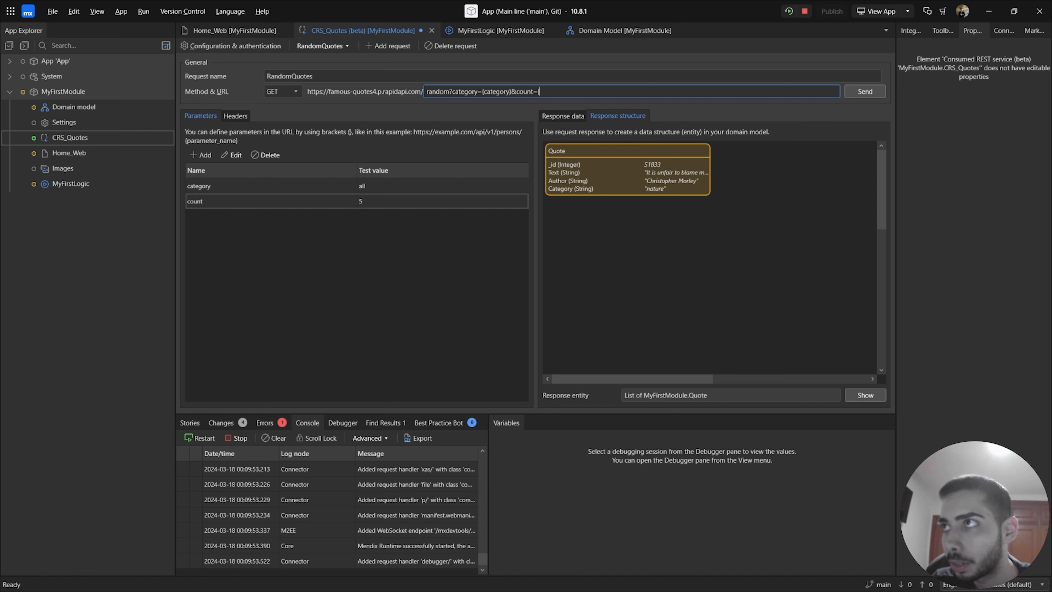
pyautogui.write('cou')
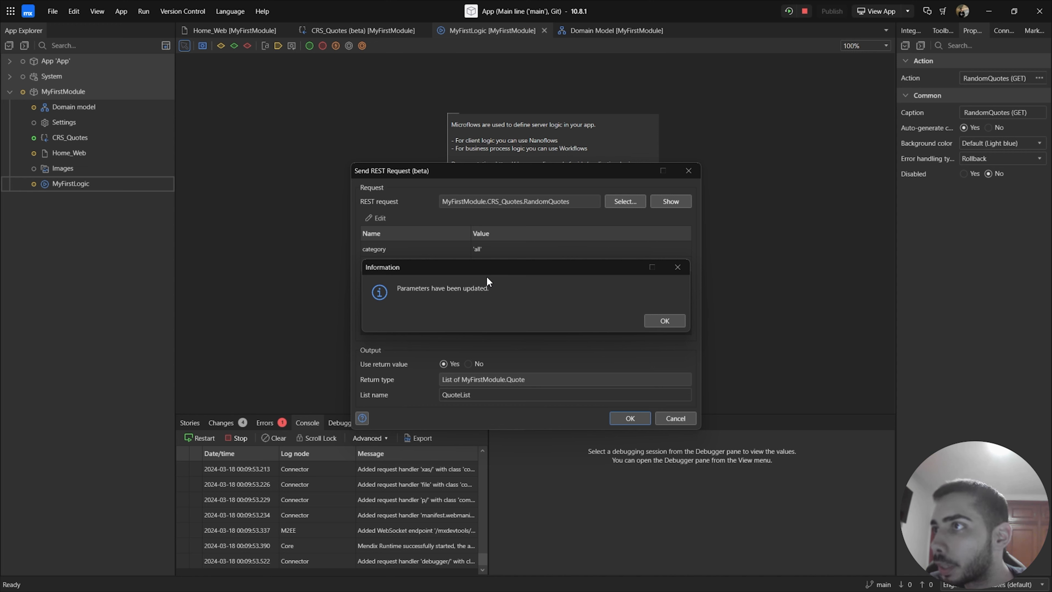
# Step: Acknowledge the updated REST call parameters, rerun the app locally and switch to its Firefox tab
pyautogui.click(663, 320)
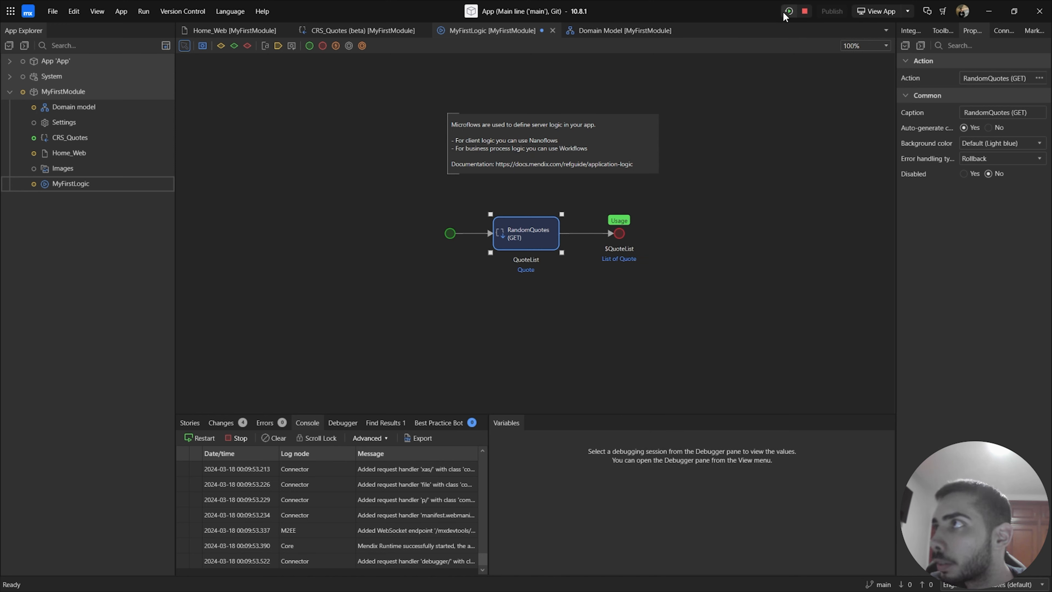
pyautogui.moveTo(788, 11)
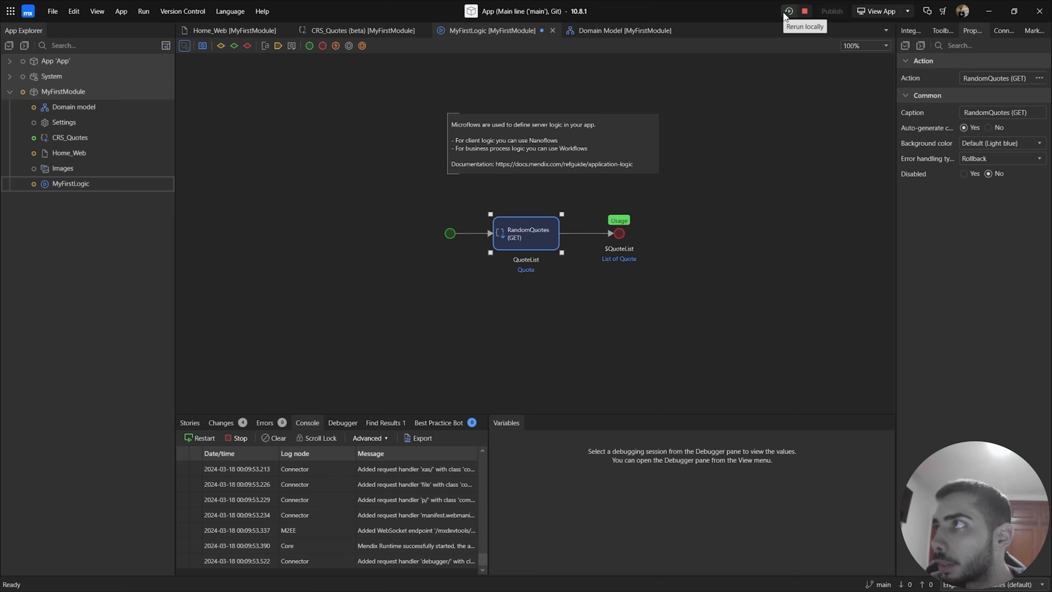
pyautogui.click(788, 11)
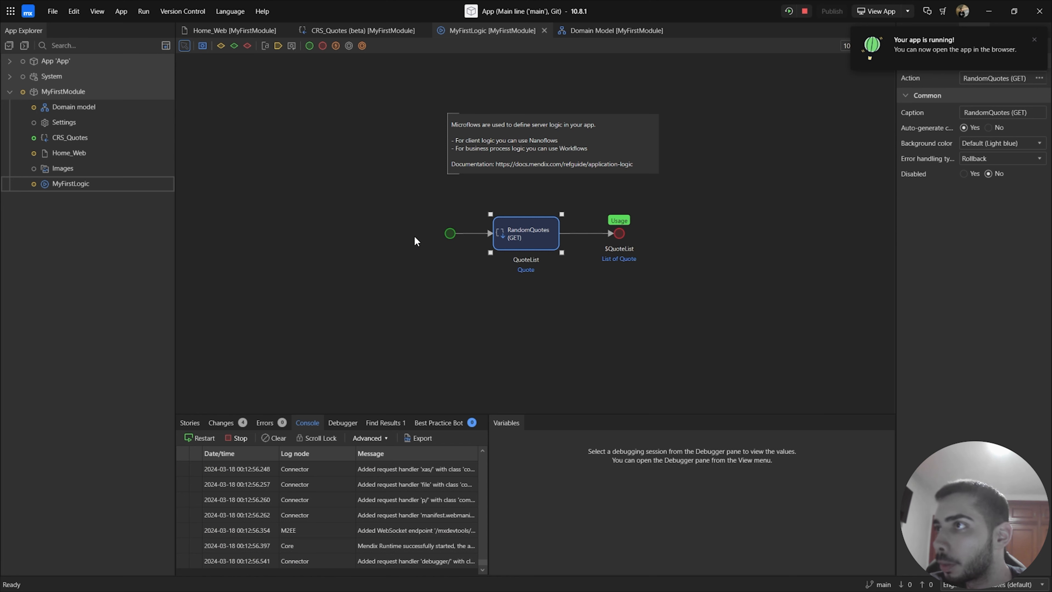
pyautogui.moveTo(876, 11)
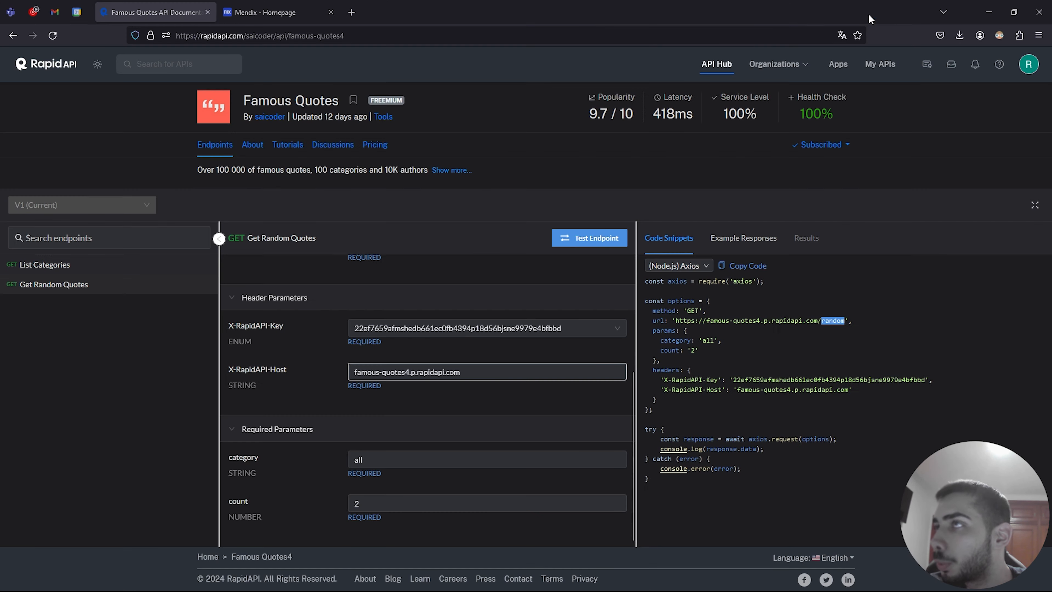
pyautogui.click(401, 12)
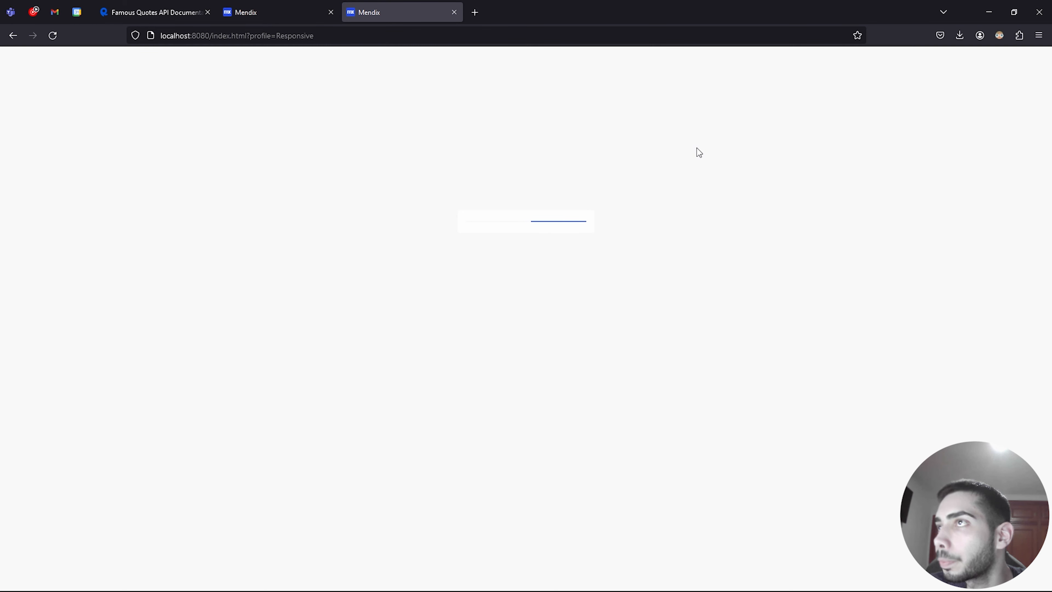